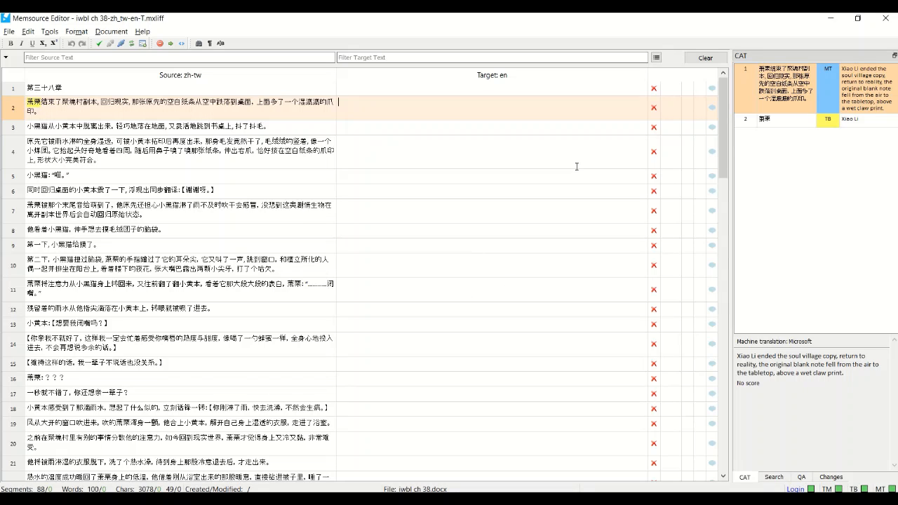
pyautogui.moveTo(578, 167)
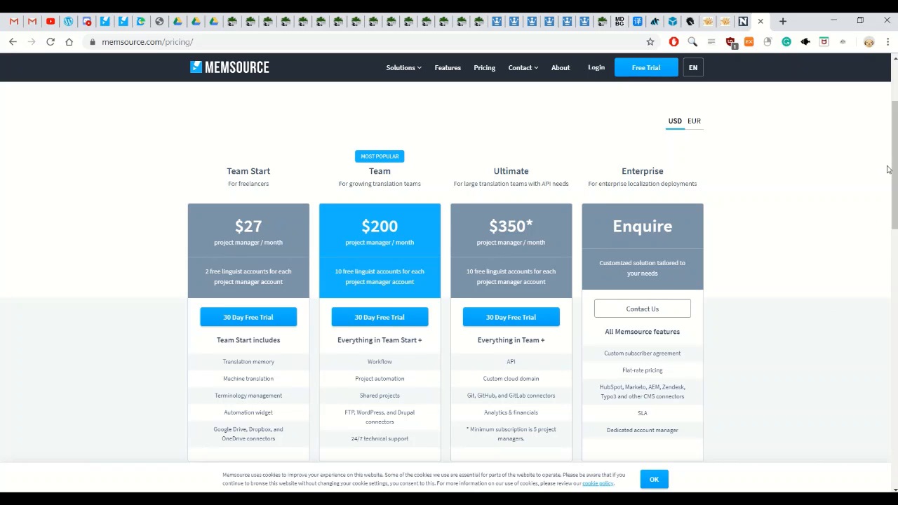
# Step: Insert the suggested term Xiao Li into the second segment's translation
pyautogui.scroll(-3)
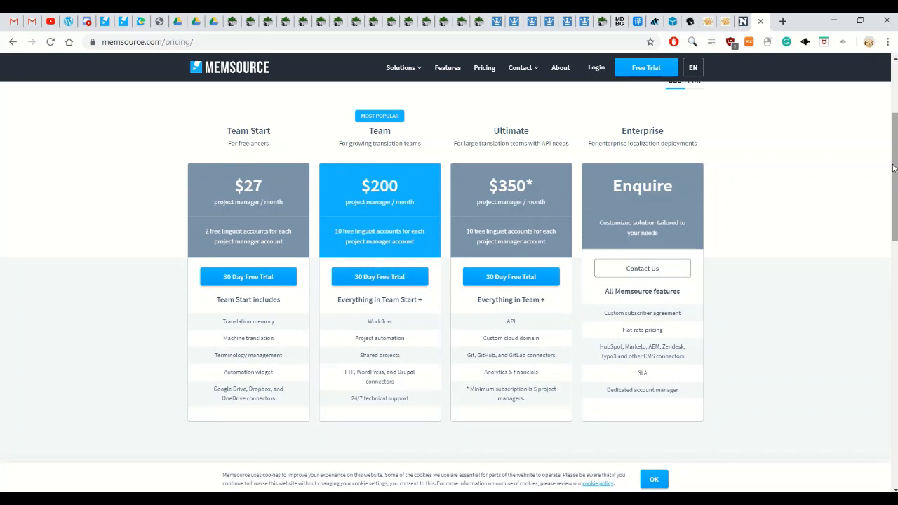
pyautogui.scroll(-3)
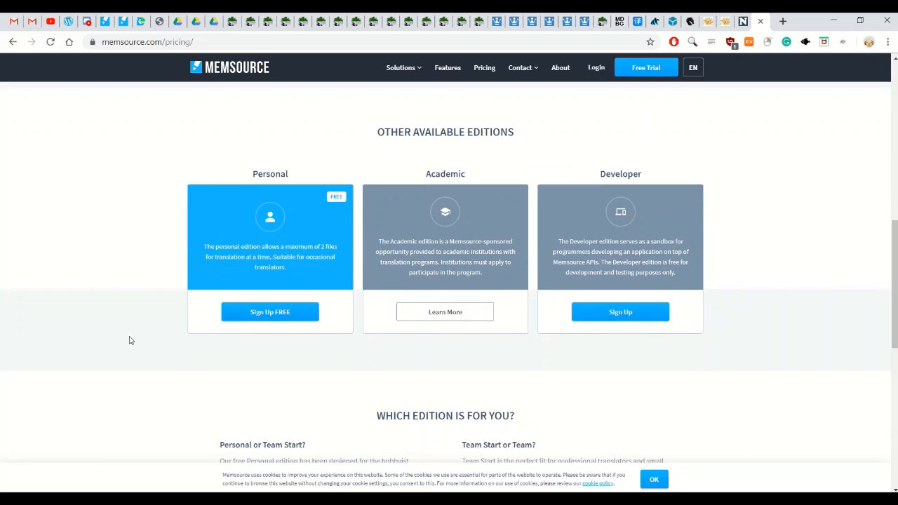
pyautogui.moveTo(157, 379)
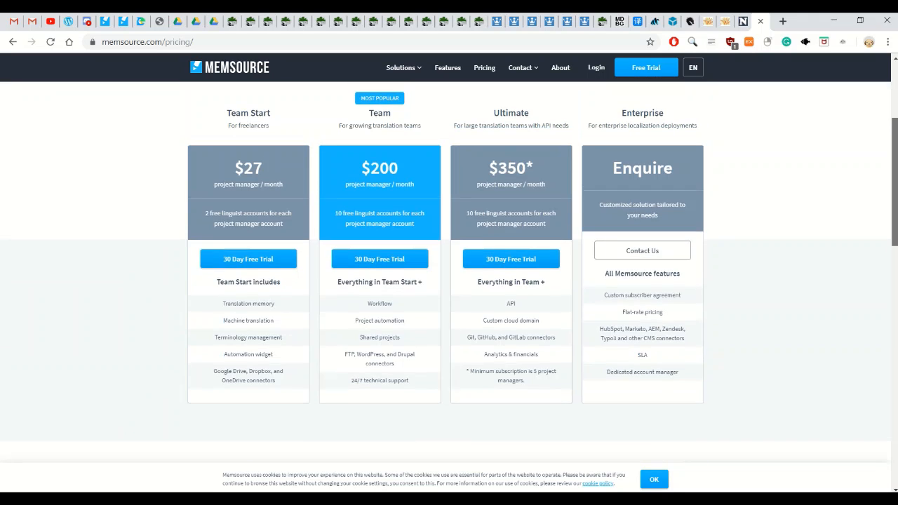
pyautogui.scroll(-3)
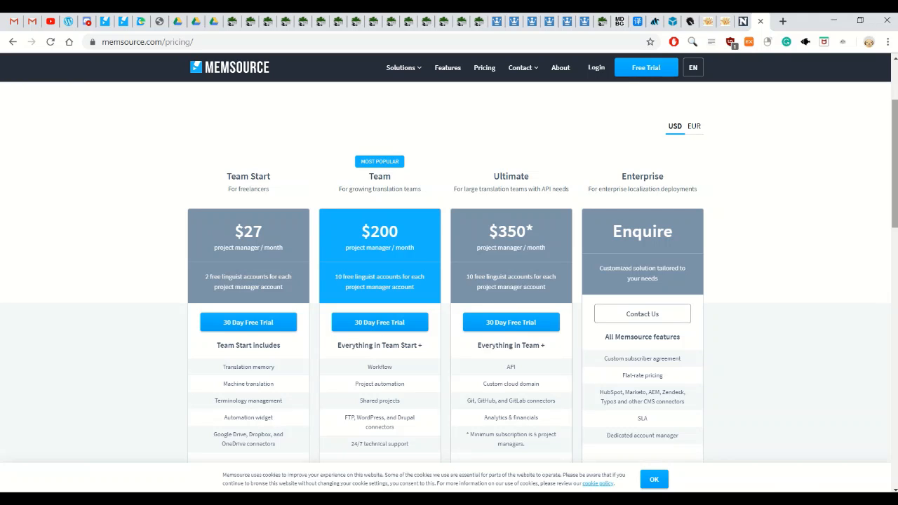
pyautogui.moveTo(246, 373)
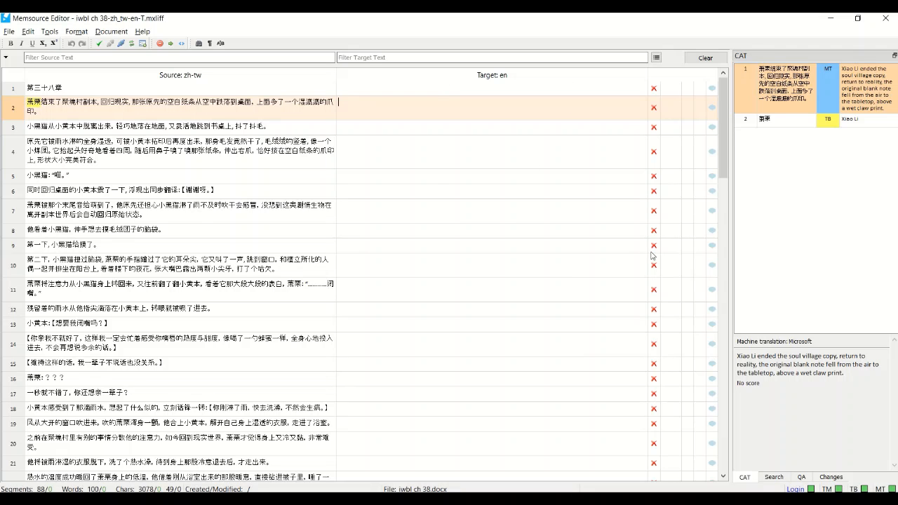
pyautogui.moveTo(504, 227)
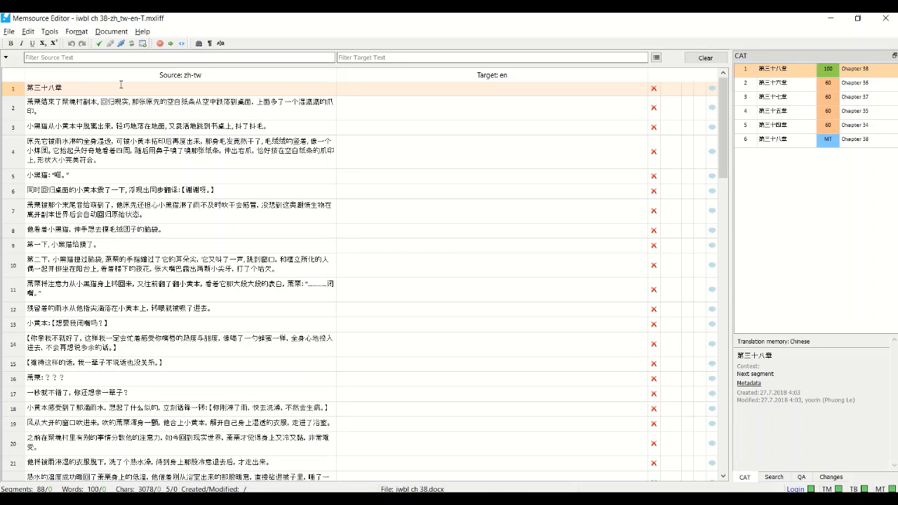
pyautogui.moveTo(550, 178)
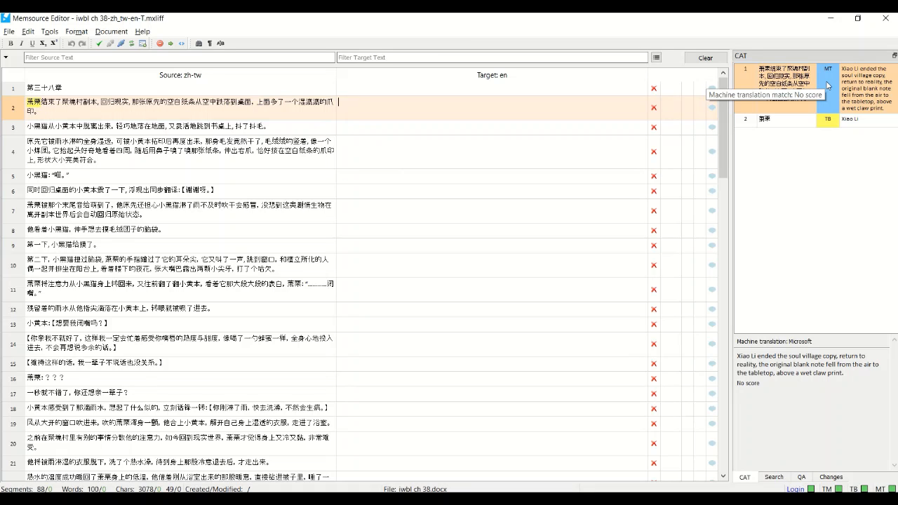
pyautogui.moveTo(826, 143)
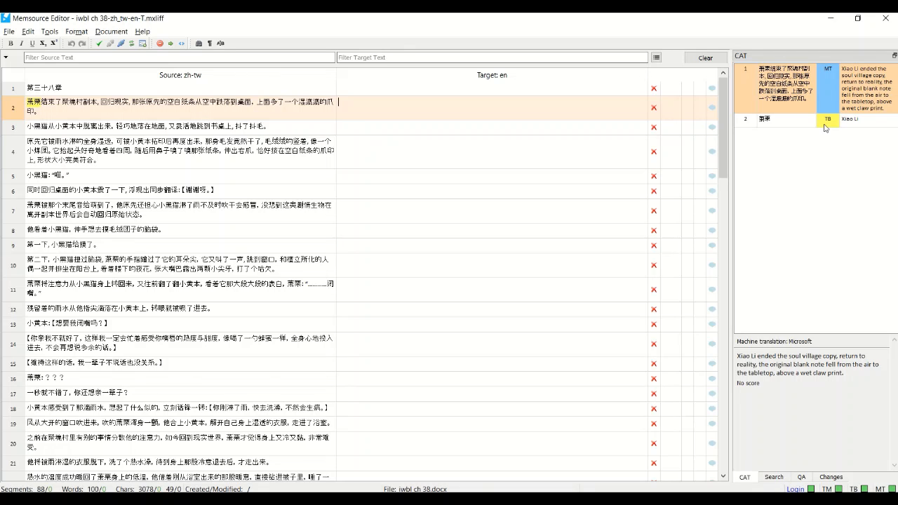
pyautogui.moveTo(831, 129)
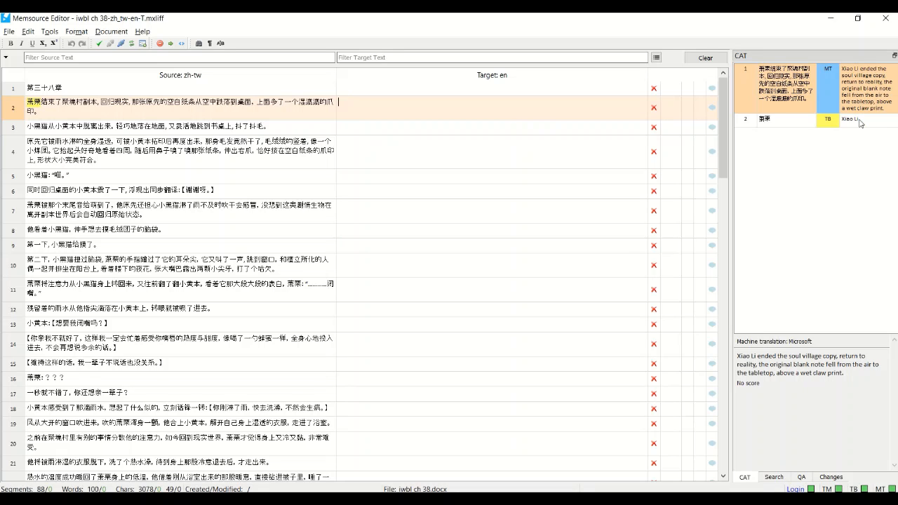
pyautogui.moveTo(857, 129)
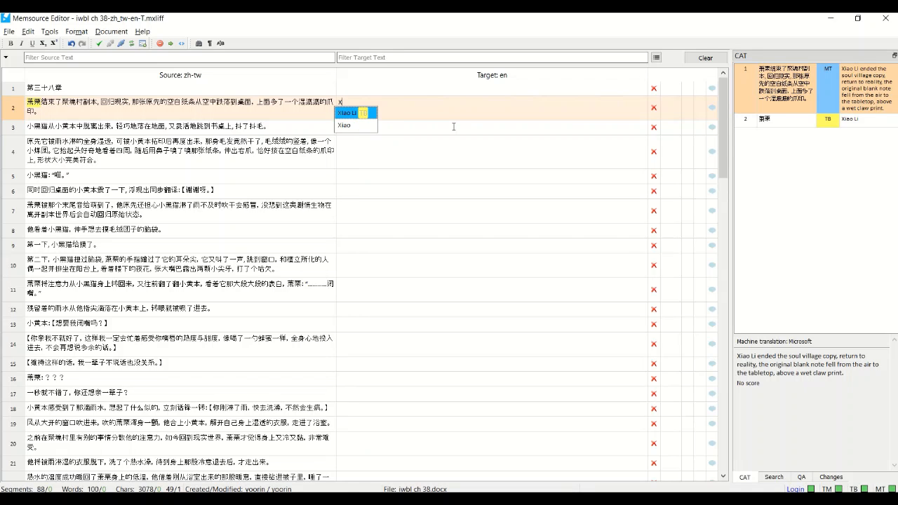
pyautogui.click(348, 113)
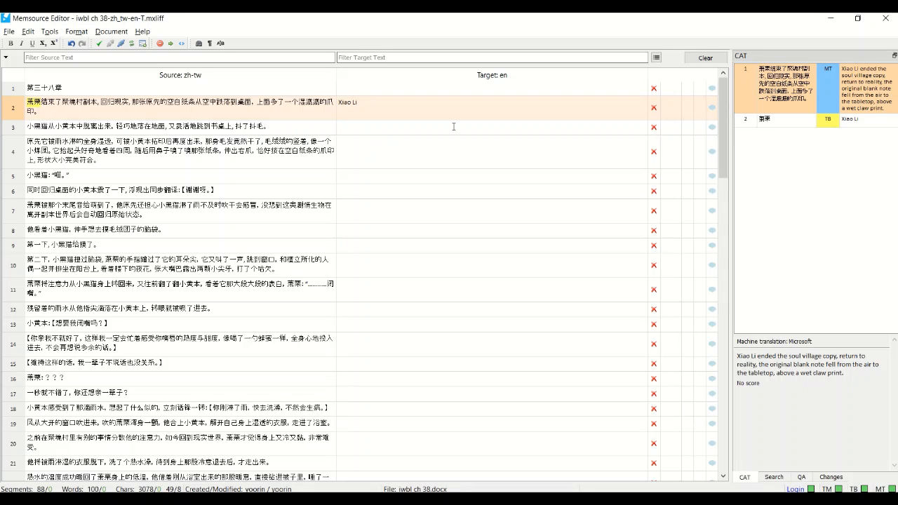
# Step: Complete the second segment's translation with "ended soul village."
pyautogui.click(358, 101)
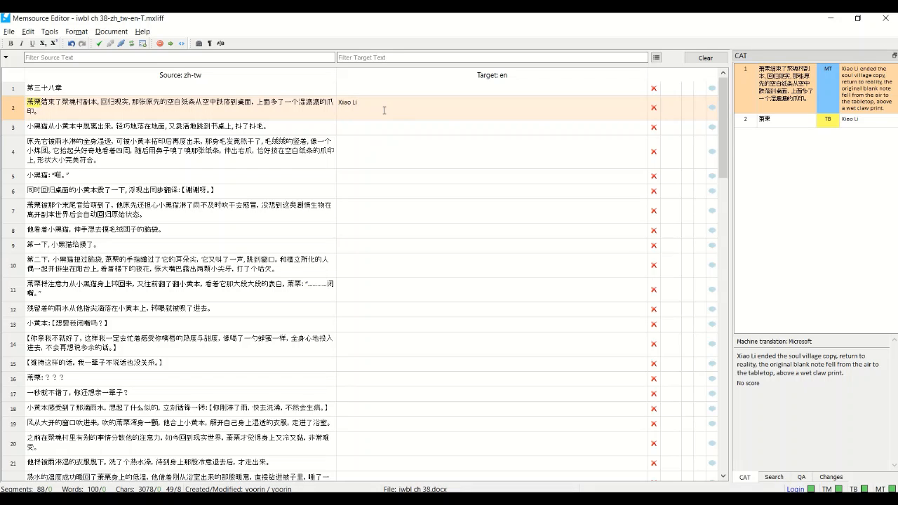
pyautogui.write('ended')
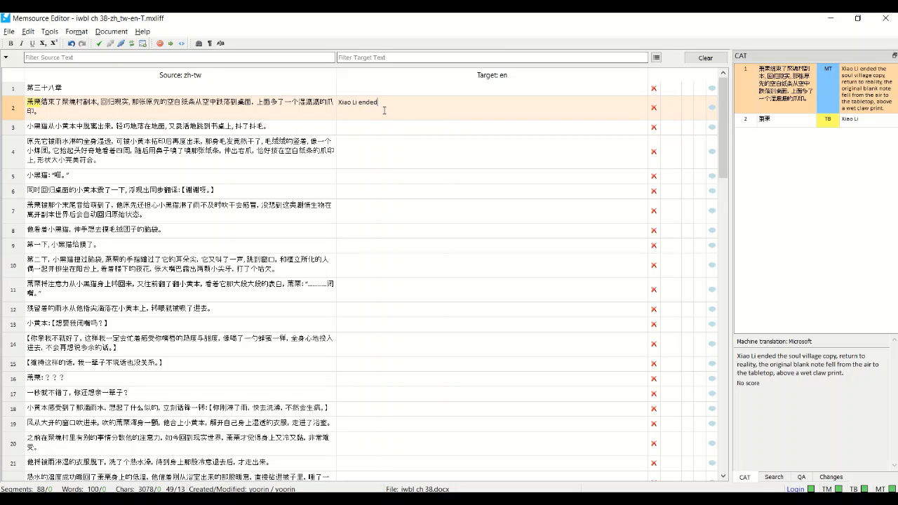
pyautogui.write('soul')
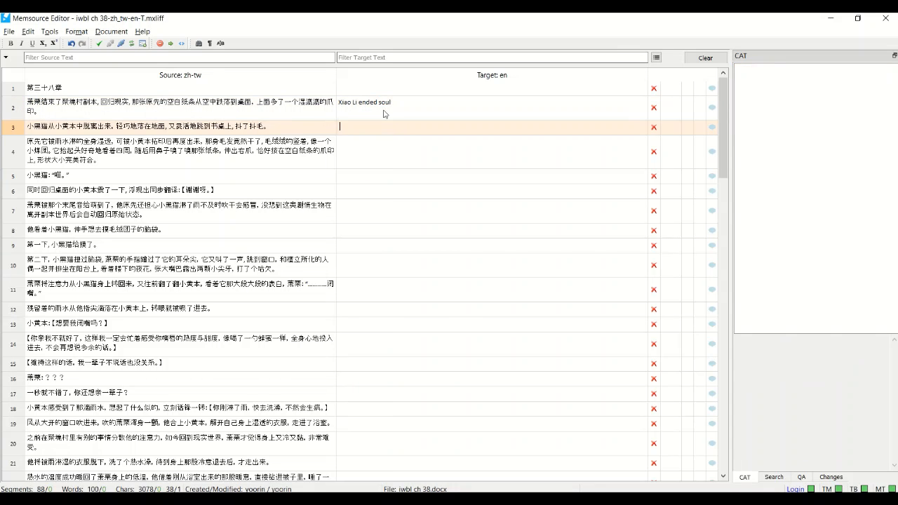
pyautogui.click(396, 100)
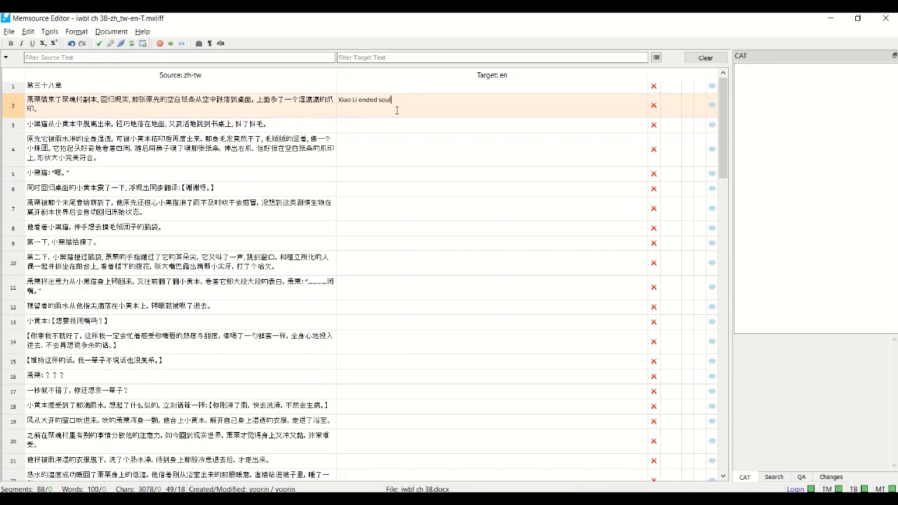
pyautogui.write('village.')
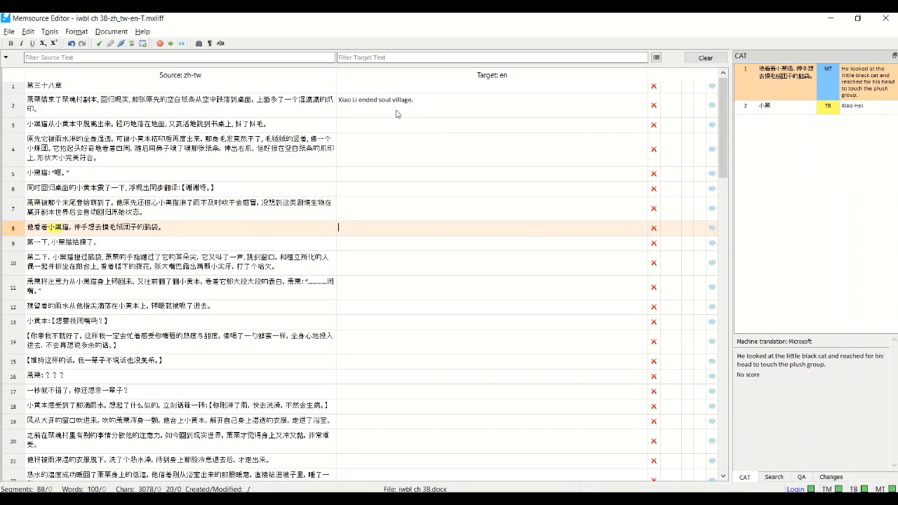
# Step: Confirm "Xiao Li: ???" in segment 16 and fill segment 17 with its machine translation
pyautogui.scroll(-3)
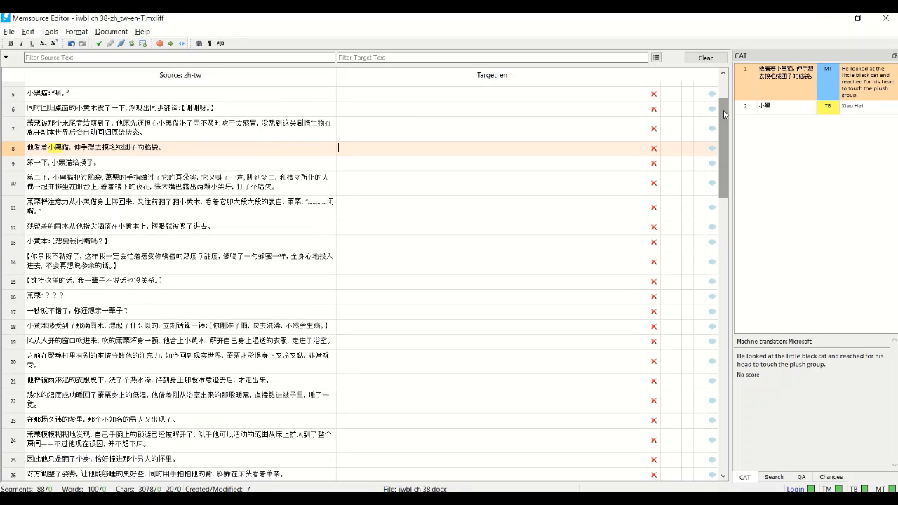
pyautogui.click(365, 298)
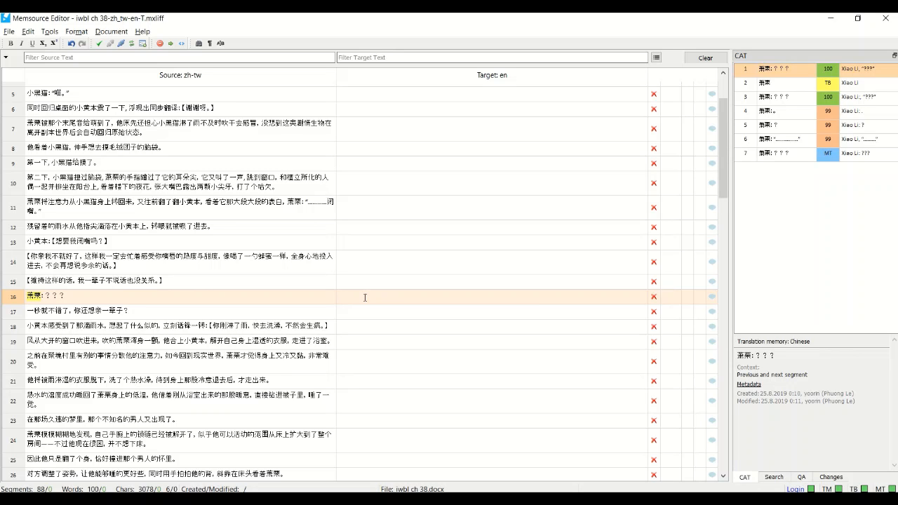
pyautogui.click(340, 296)
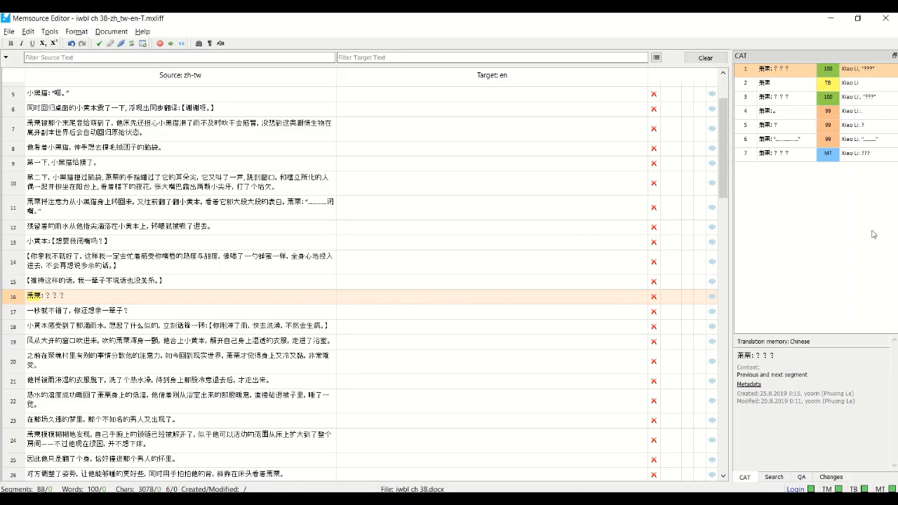
pyautogui.moveTo(865, 75)
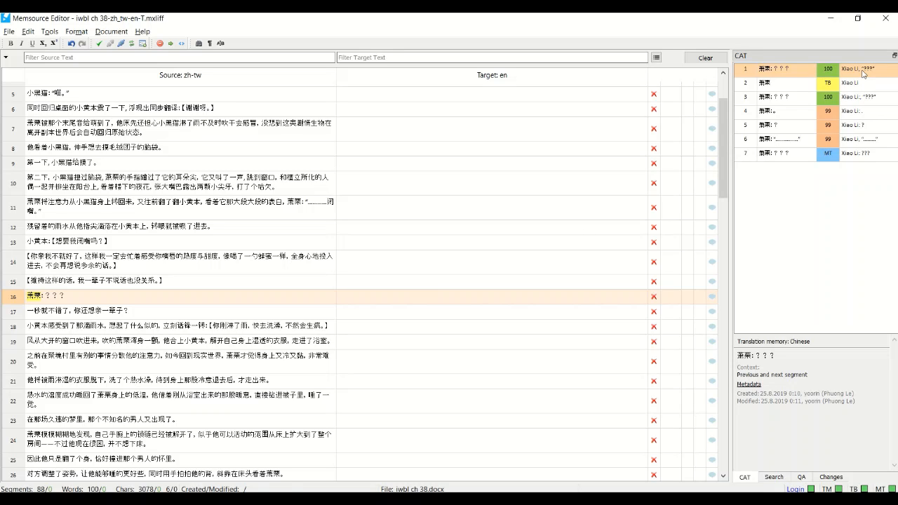
pyautogui.moveTo(834, 74)
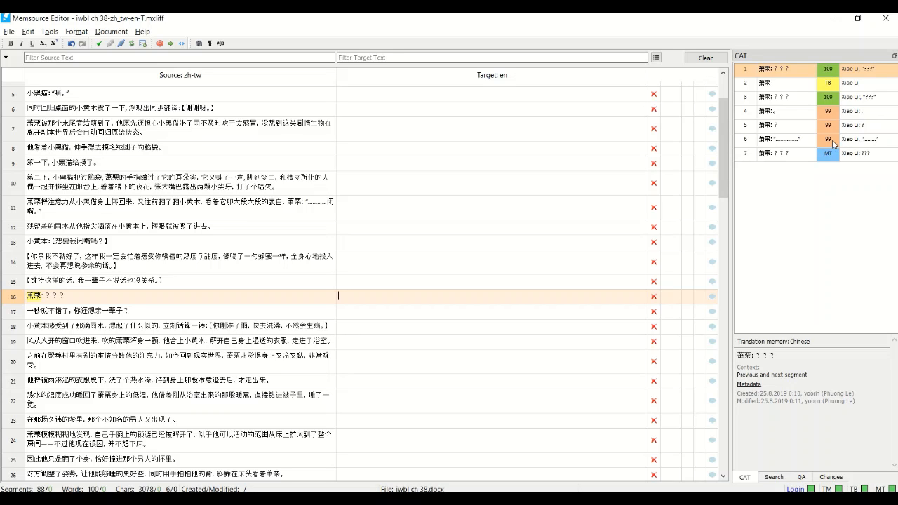
pyautogui.moveTo(833, 143)
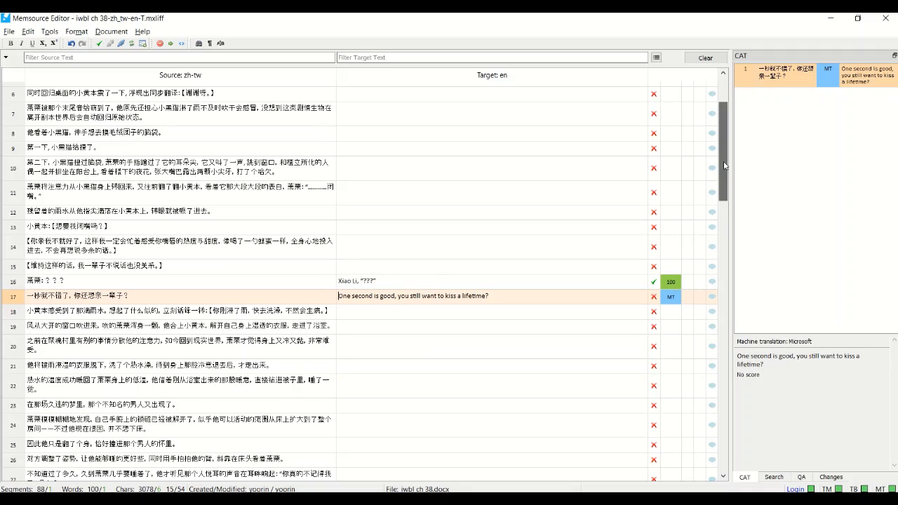
pyautogui.scroll(-3)
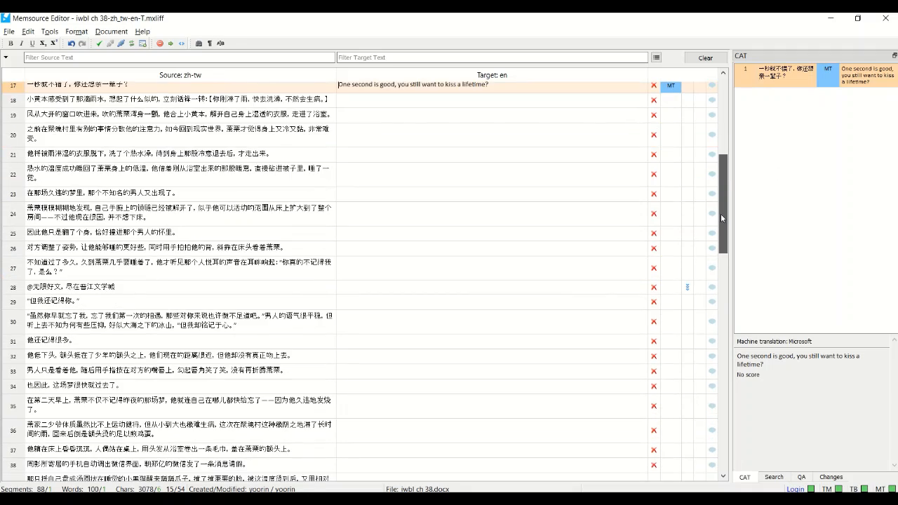
pyautogui.scroll(-3)
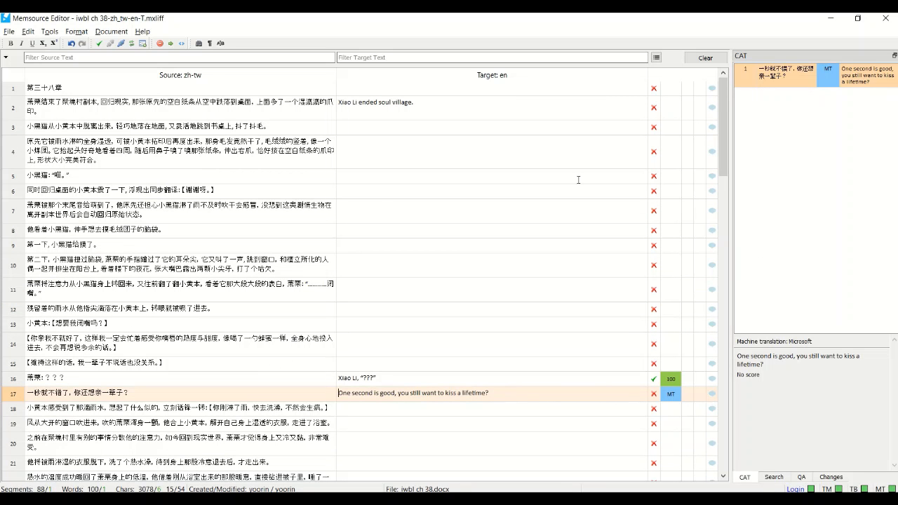
pyautogui.moveTo(440, 171)
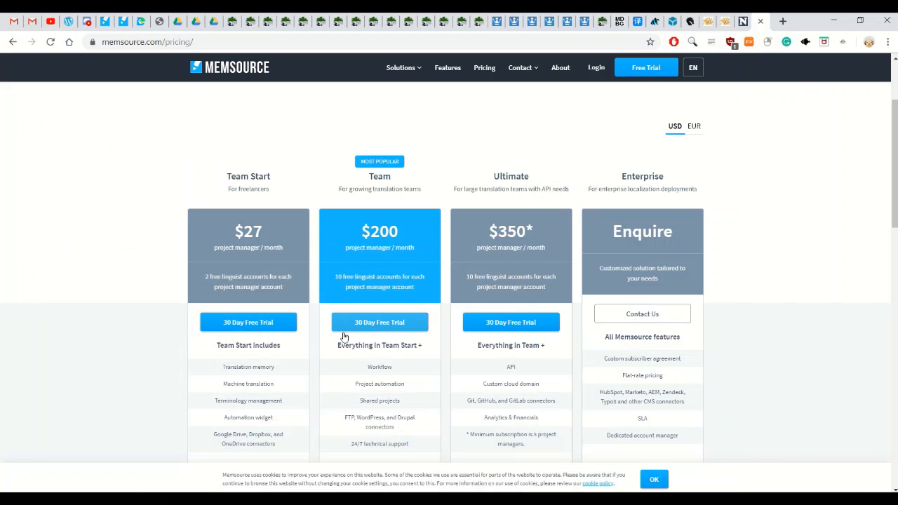
pyautogui.scroll(-3)
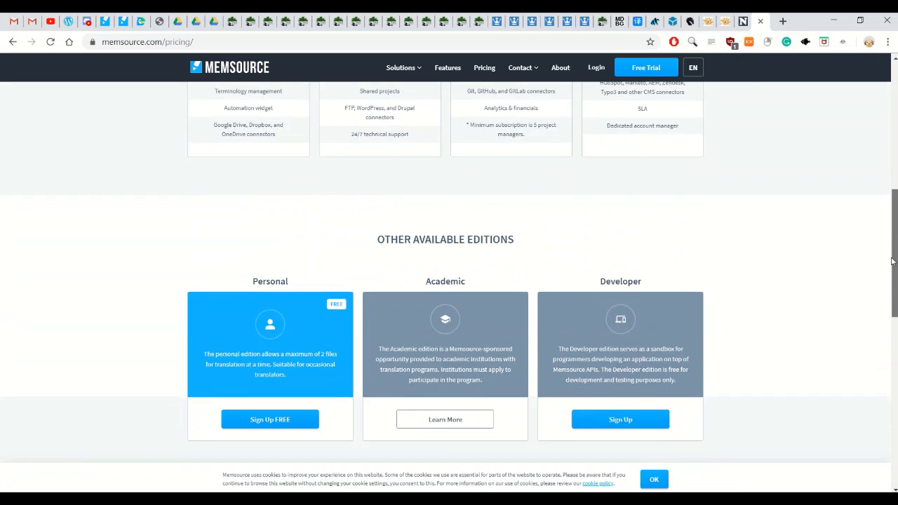
pyautogui.scroll(-3)
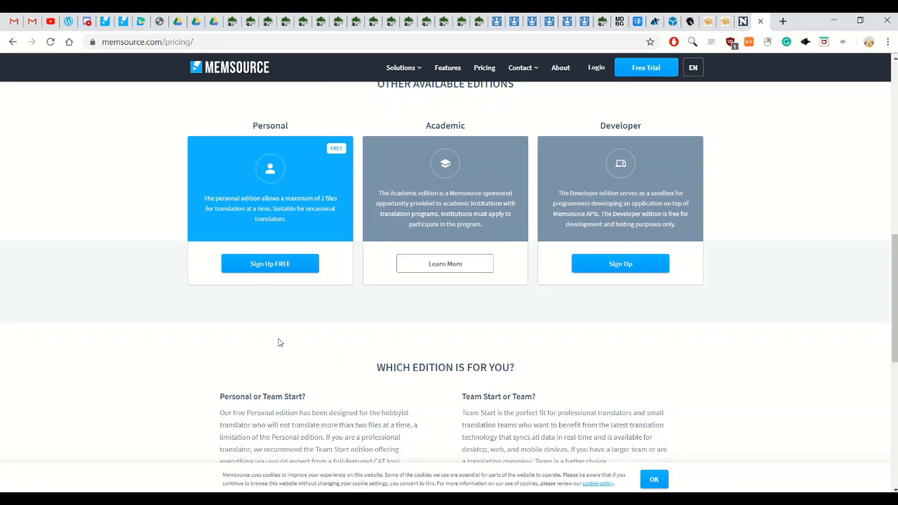
pyautogui.moveTo(353, 227)
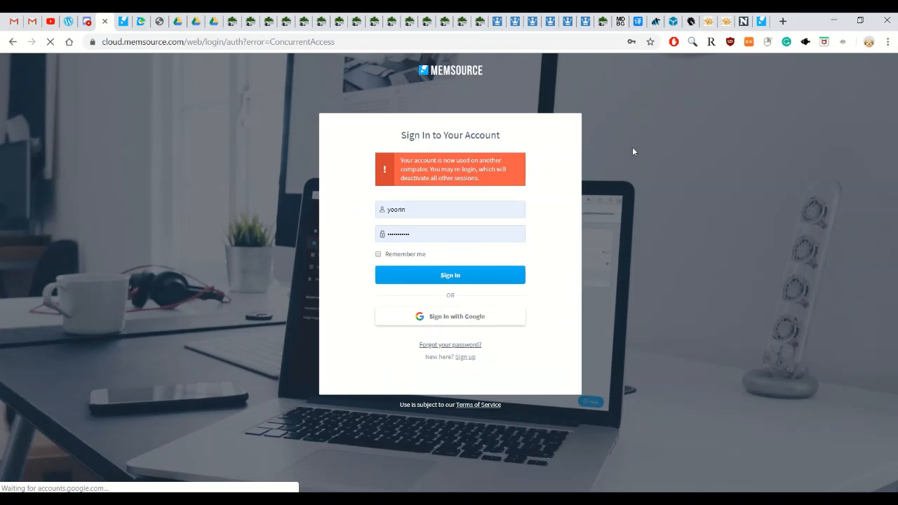
# Step: Sign in to Memsource Cloud to reach the project list
pyautogui.click(449, 273)
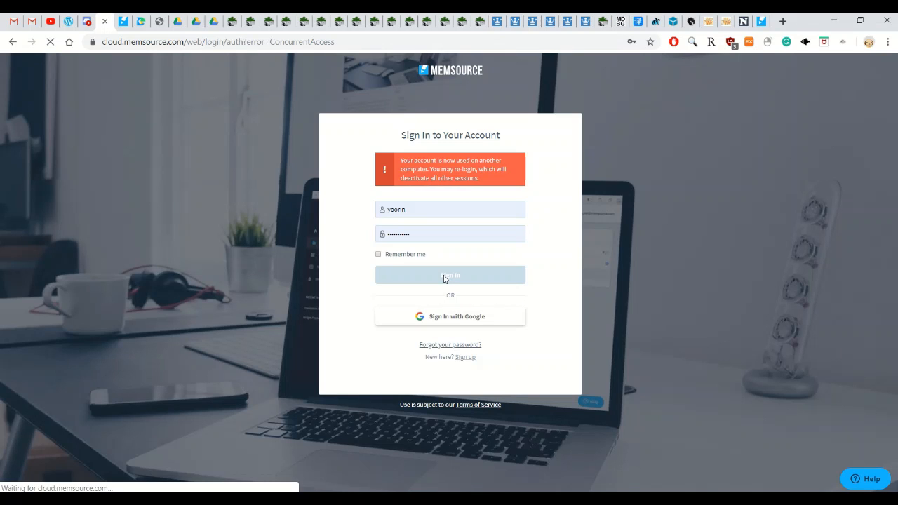
pyautogui.click(449, 274)
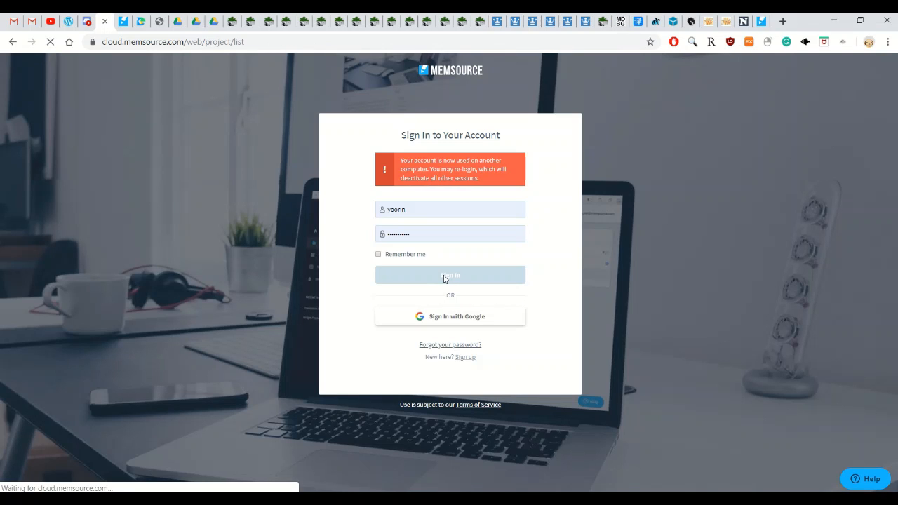
pyautogui.click(449, 274)
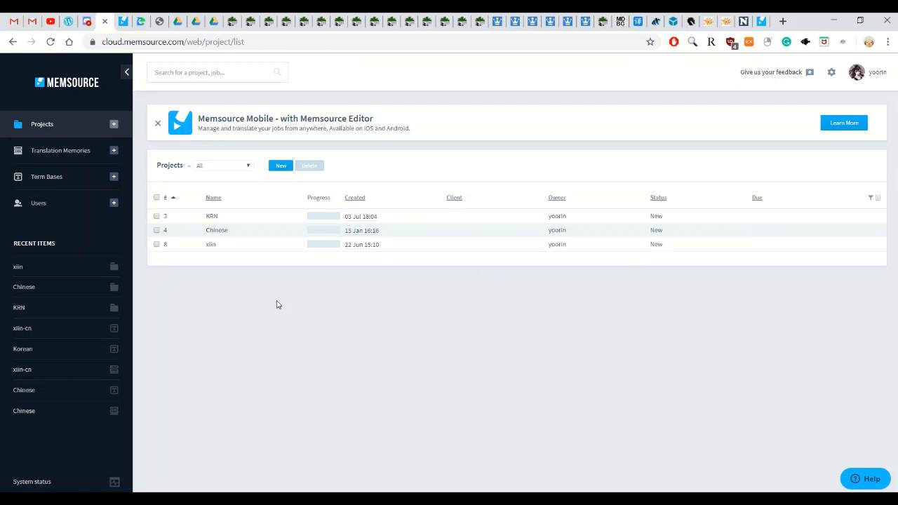
pyautogui.moveTo(226, 302)
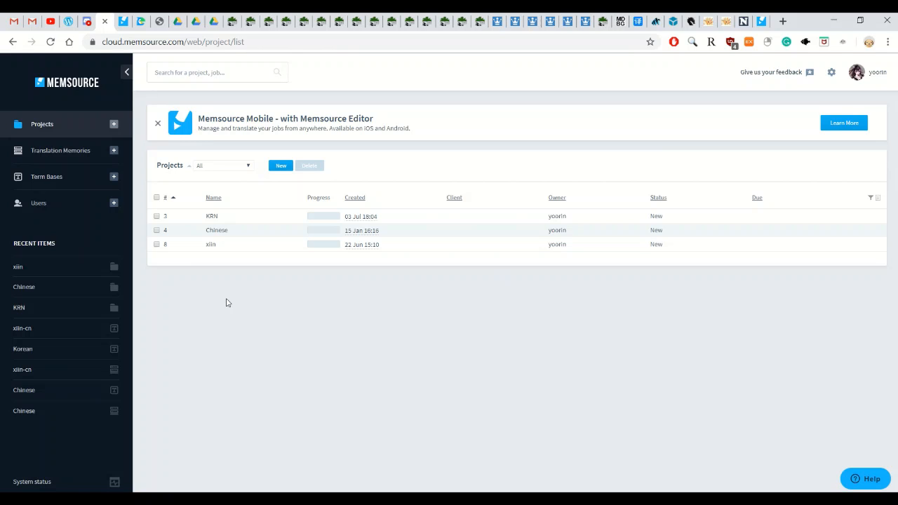
pyautogui.moveTo(783, 131)
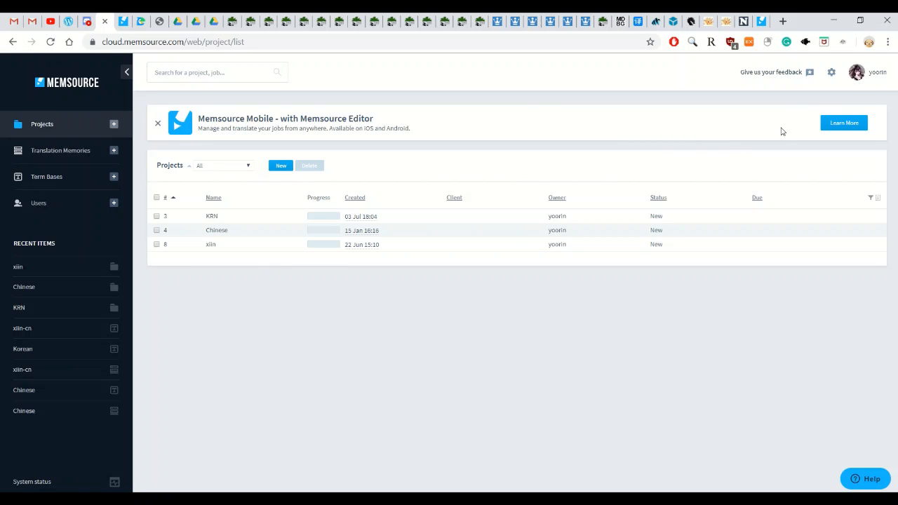
# Step: Go to the account Setup page and scroll to Project Settings
pyautogui.click(830, 73)
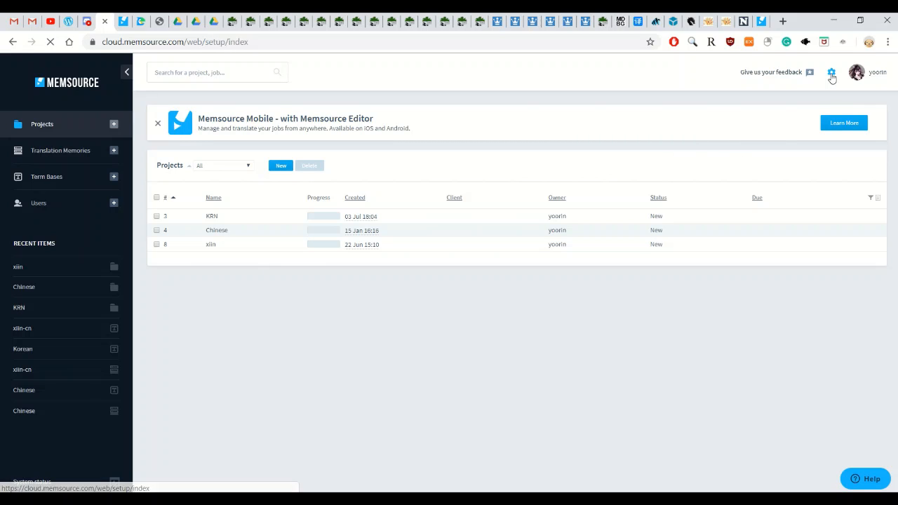
pyautogui.click(830, 73)
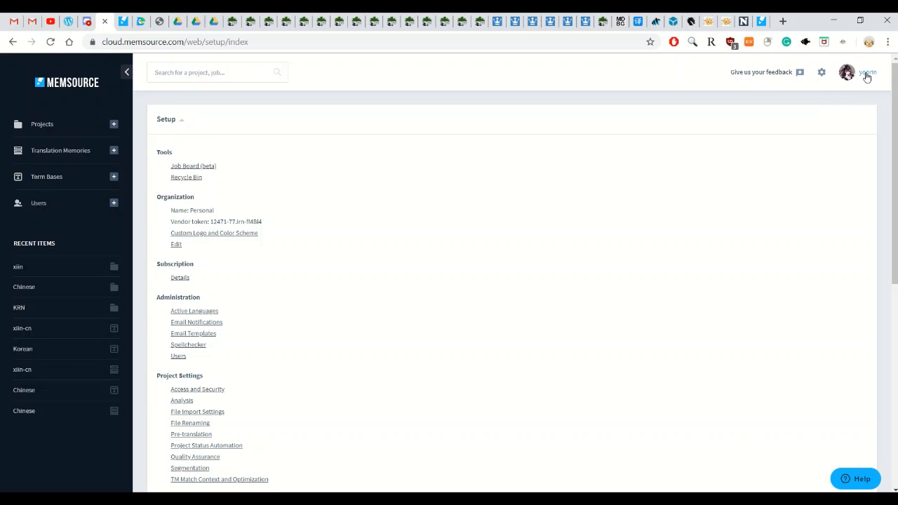
pyautogui.moveTo(822, 82)
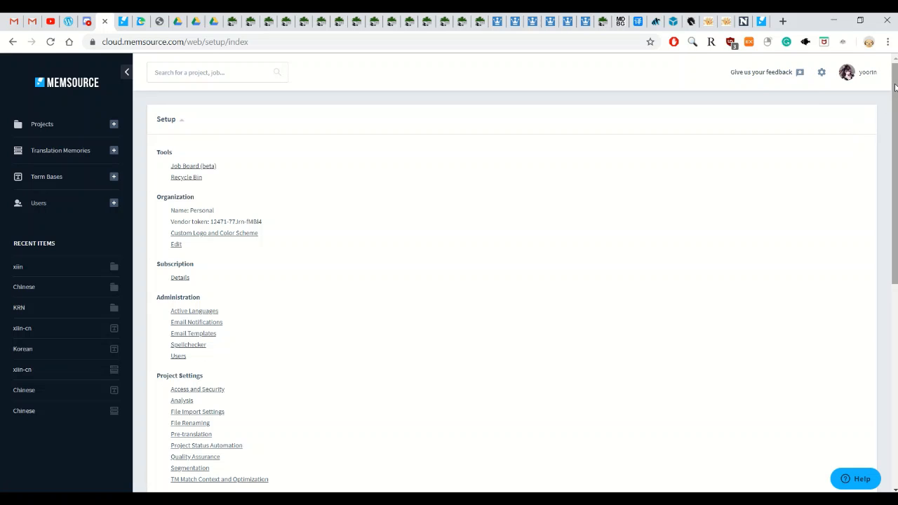
pyautogui.scroll(-3)
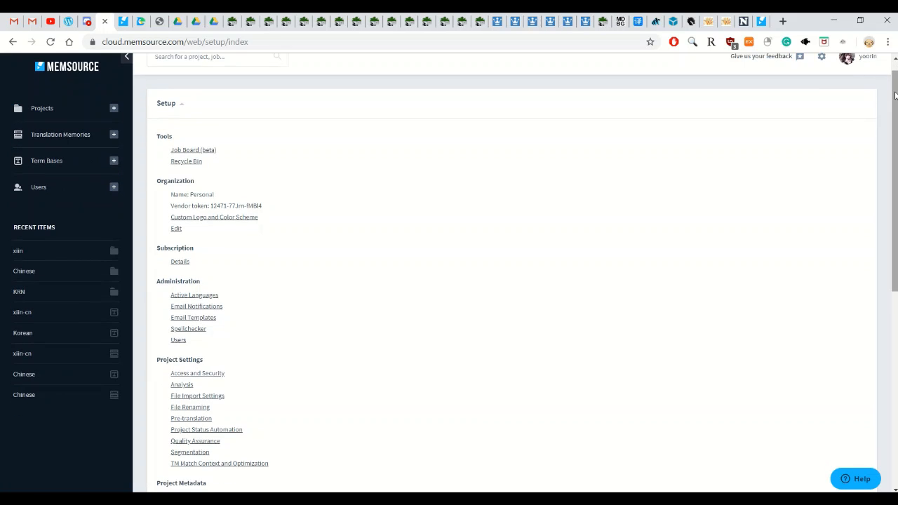
pyautogui.scroll(-3)
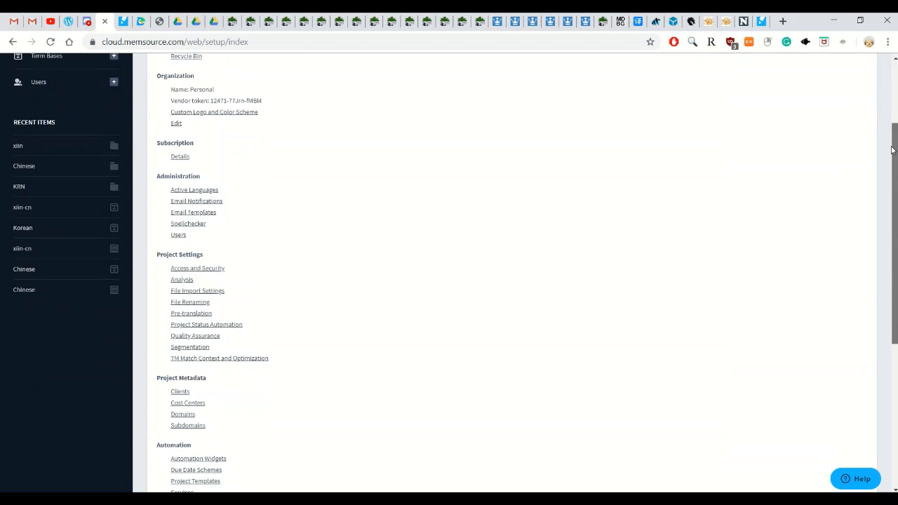
pyautogui.scroll(-3)
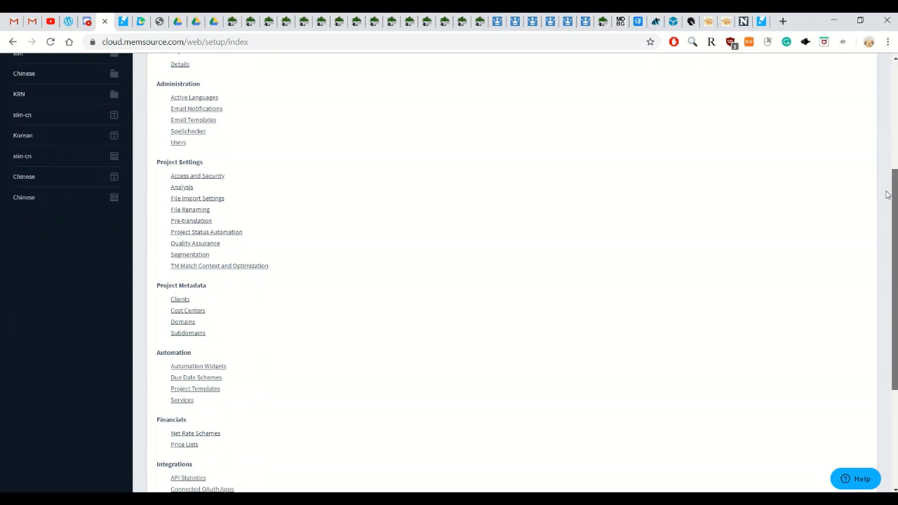
pyautogui.scroll(-3)
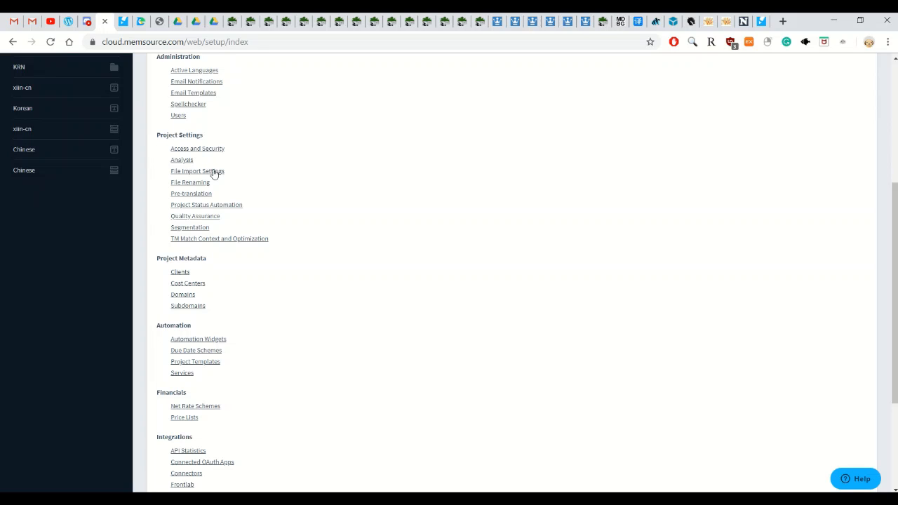
# Step: Go to File Import Settings under Project Settings
pyautogui.click(198, 171)
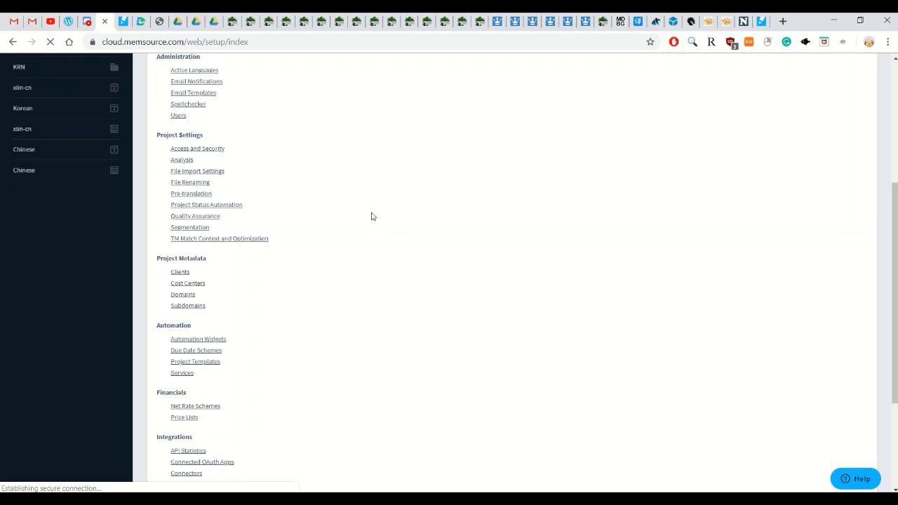
pyautogui.click(197, 171)
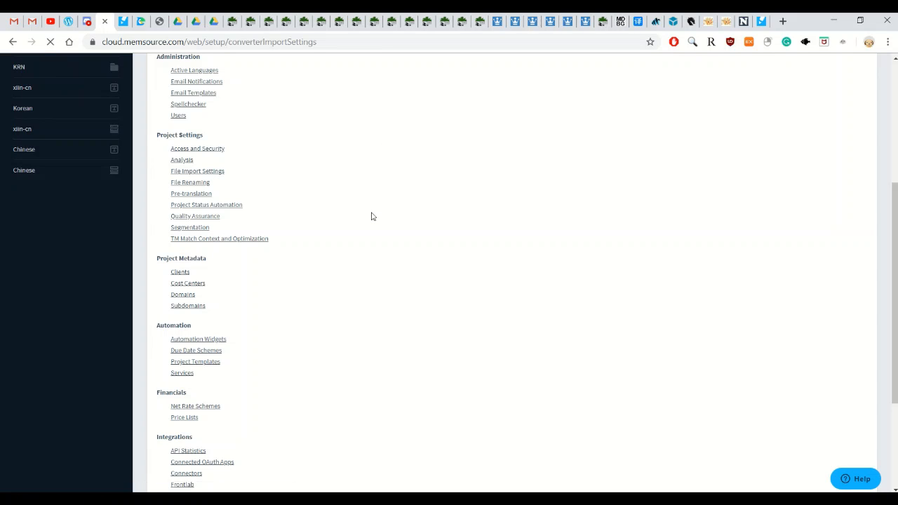
# Step: Expand the MS Word import options and keep 'Minimize number of tags' enabled
pyautogui.click(197, 171)
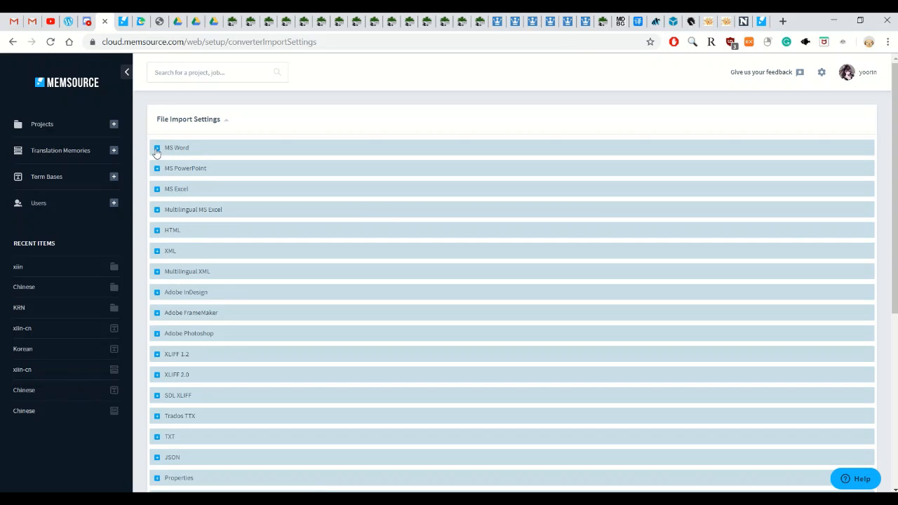
pyautogui.click(176, 147)
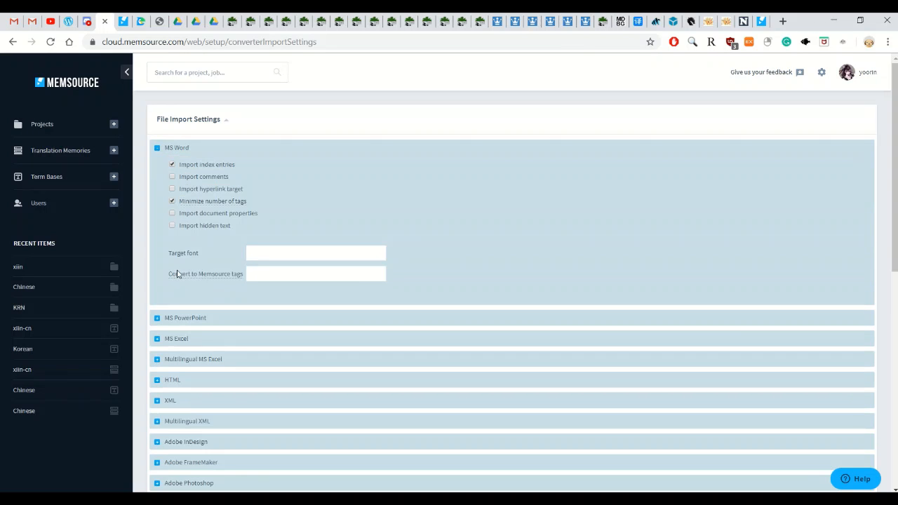
pyautogui.click(171, 202)
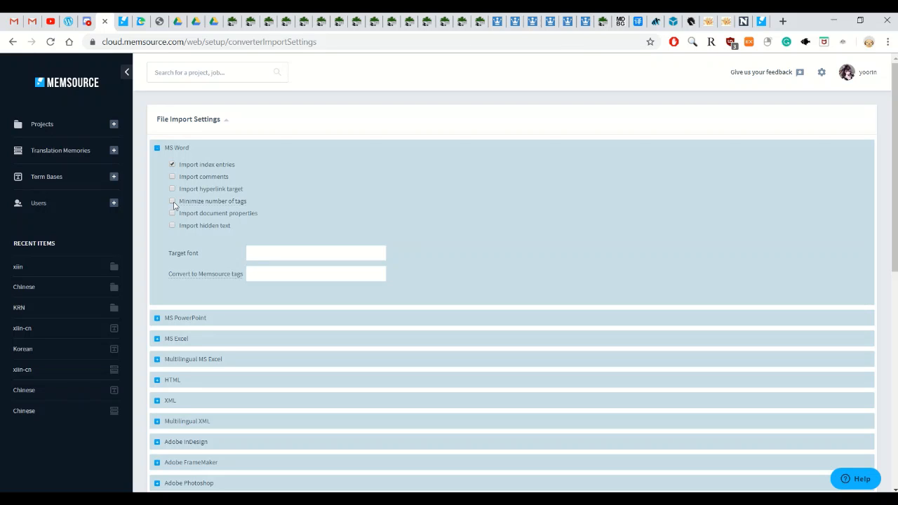
pyautogui.click(171, 202)
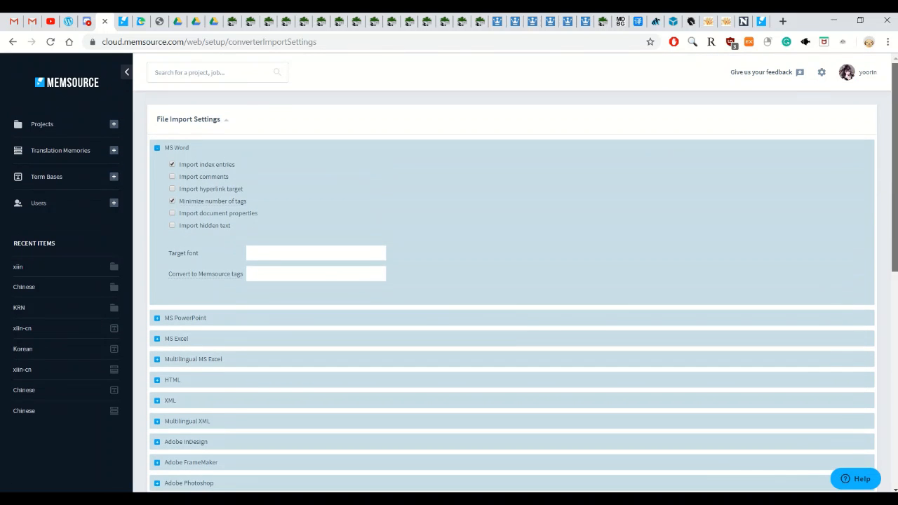
# Step: Save the file import settings
pyautogui.scroll(-3)
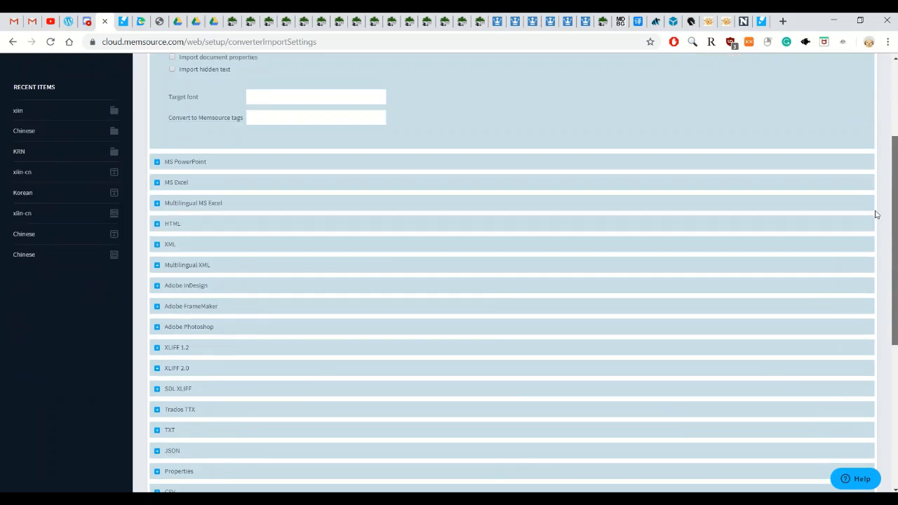
pyautogui.scroll(-3)
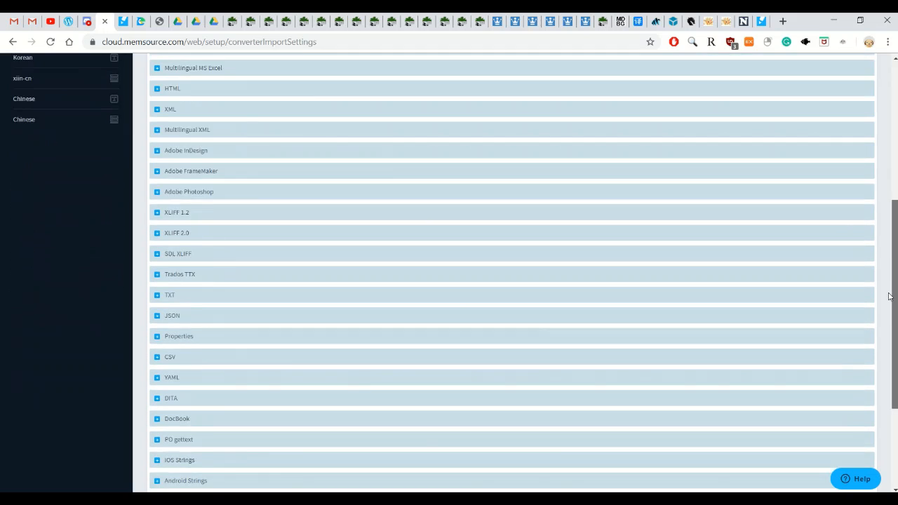
pyautogui.scroll(-3)
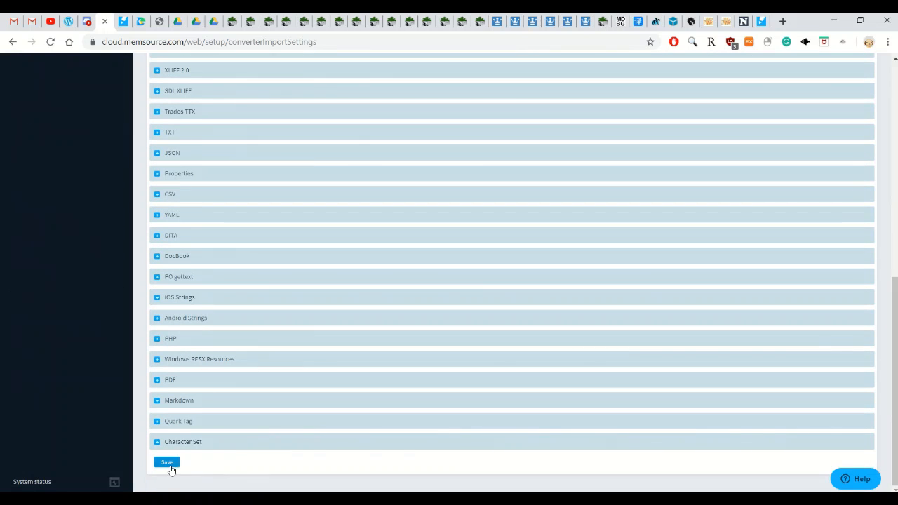
pyautogui.click(167, 463)
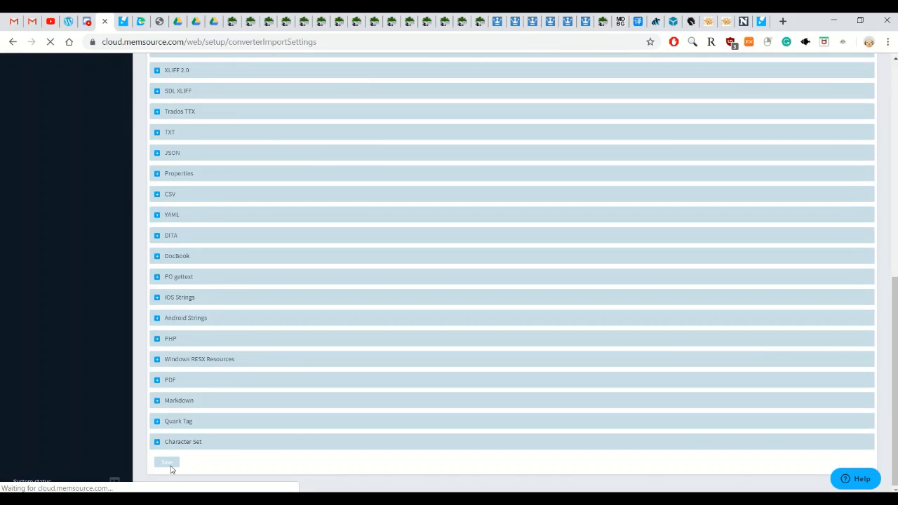
# Step: Go to Segmentation under Project Settings and start a new segmentation rule
pyautogui.click(166, 463)
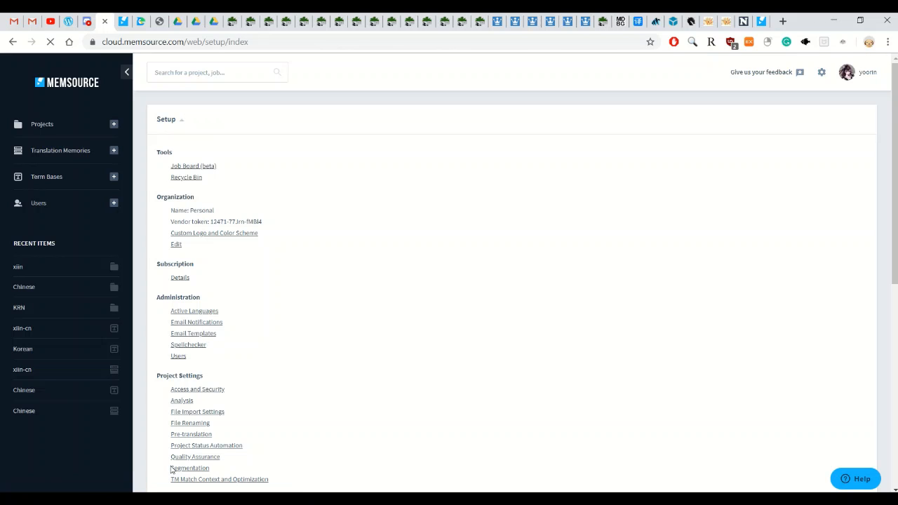
pyautogui.scroll(-3)
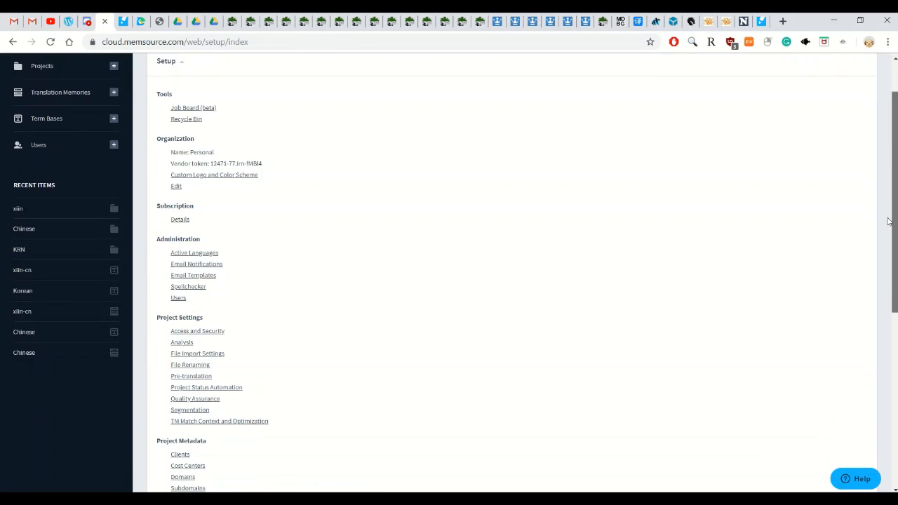
pyautogui.scroll(-3)
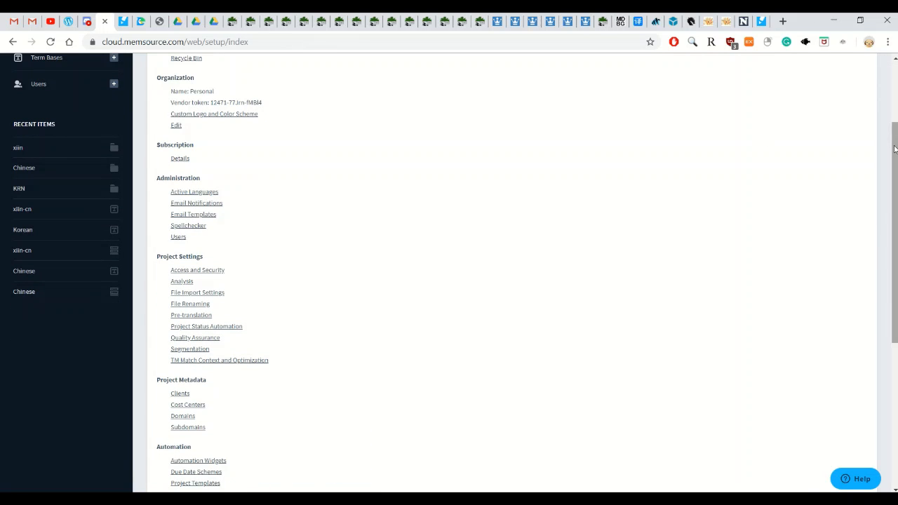
pyautogui.scroll(-3)
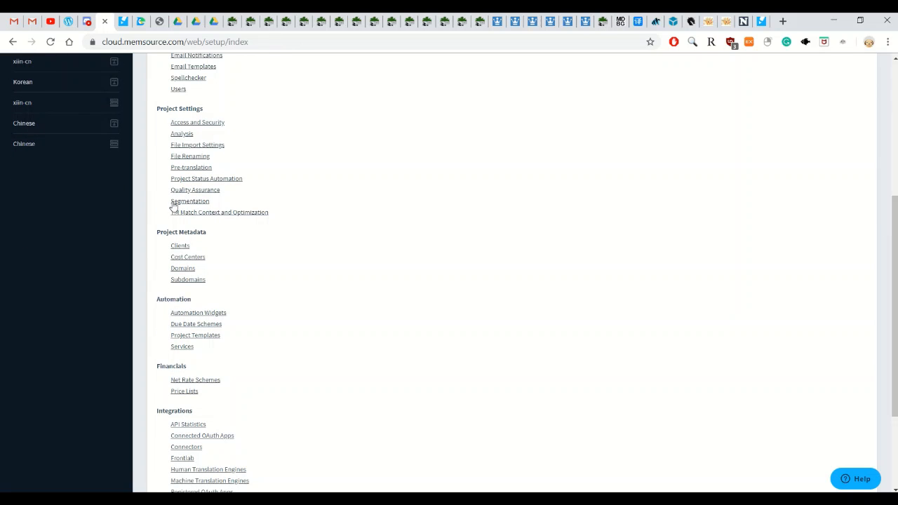
pyautogui.click(190, 202)
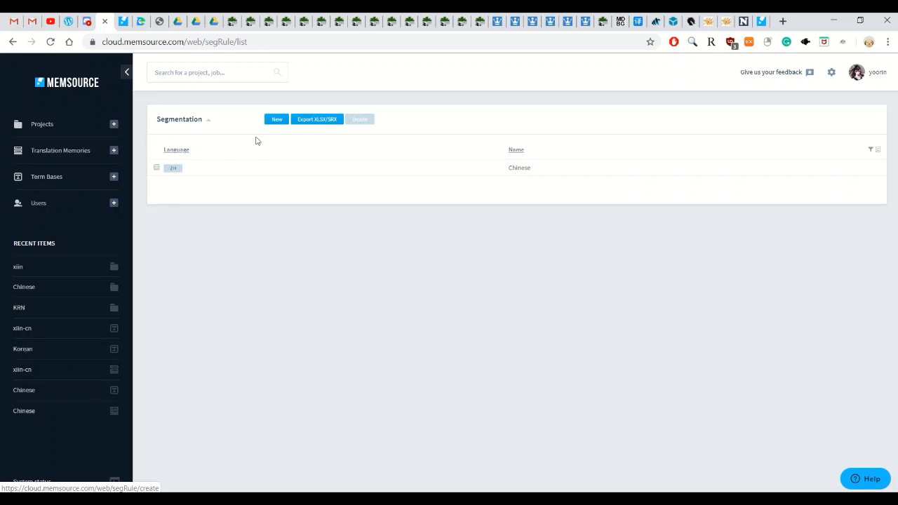
pyautogui.moveTo(275, 119)
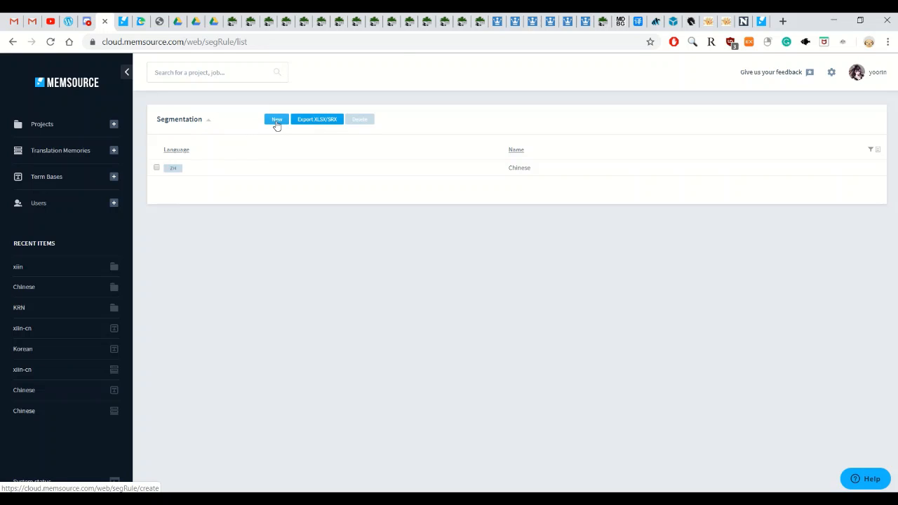
pyautogui.click(277, 118)
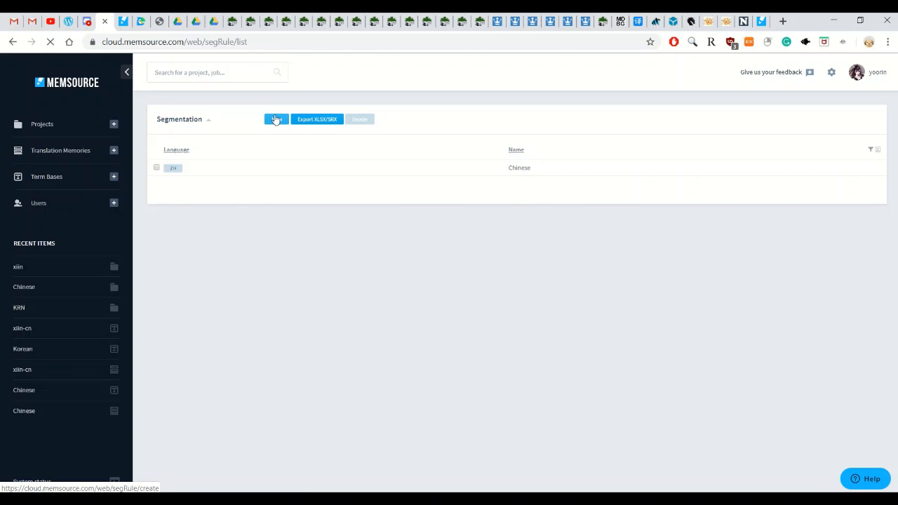
# Step: Choose Chinese as the new segmentation rule's language
pyautogui.click(275, 118)
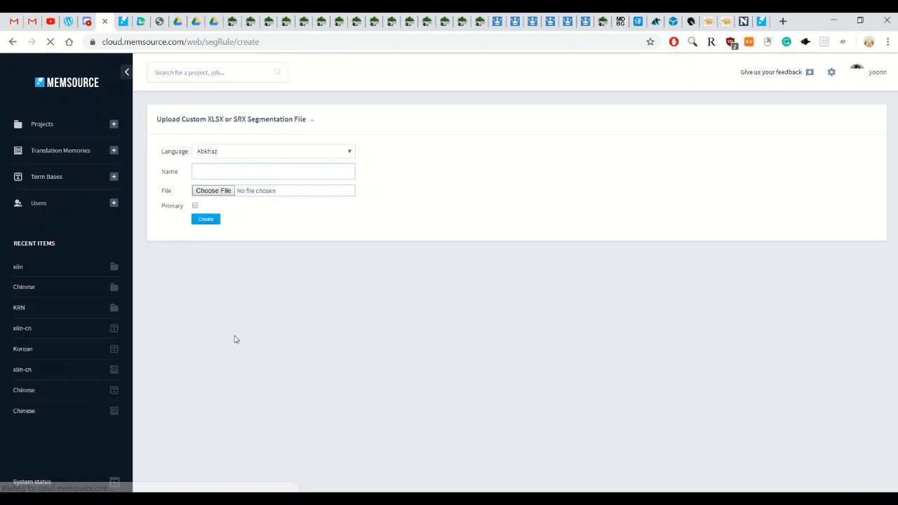
pyautogui.click(273, 152)
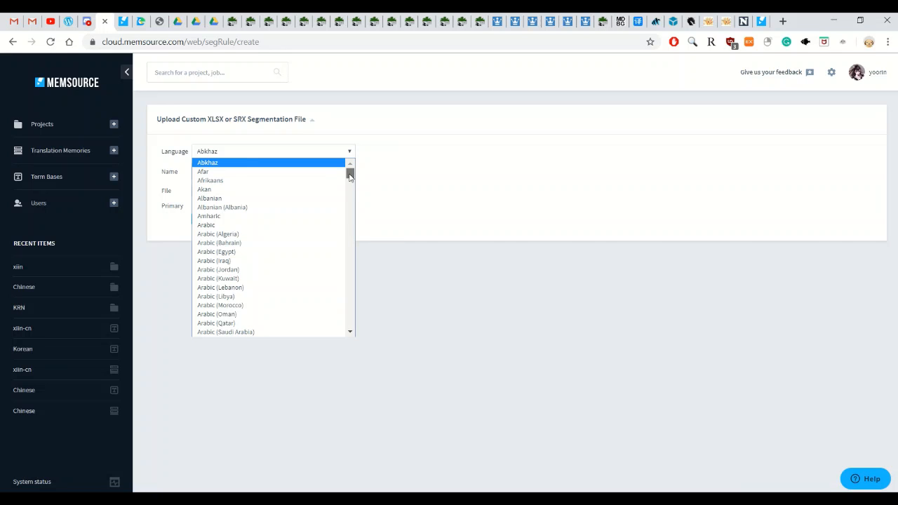
pyautogui.scroll(-3)
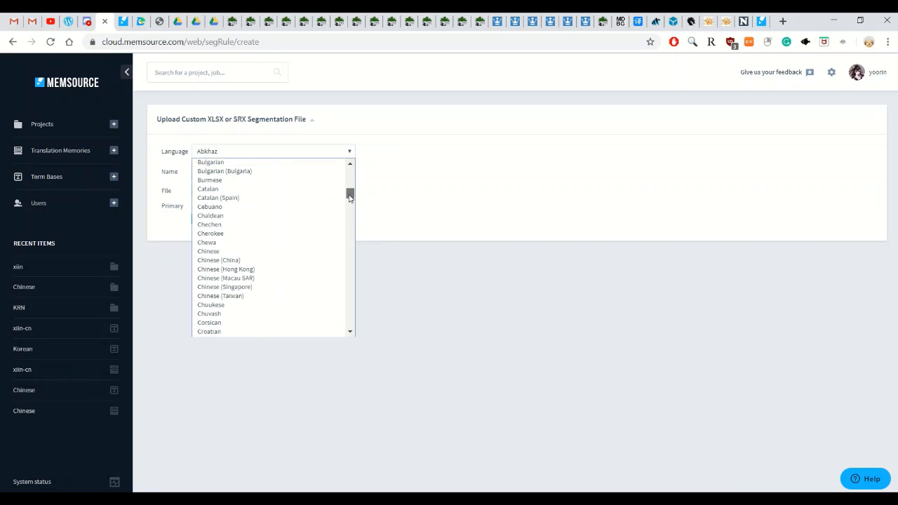
pyautogui.moveTo(291, 251)
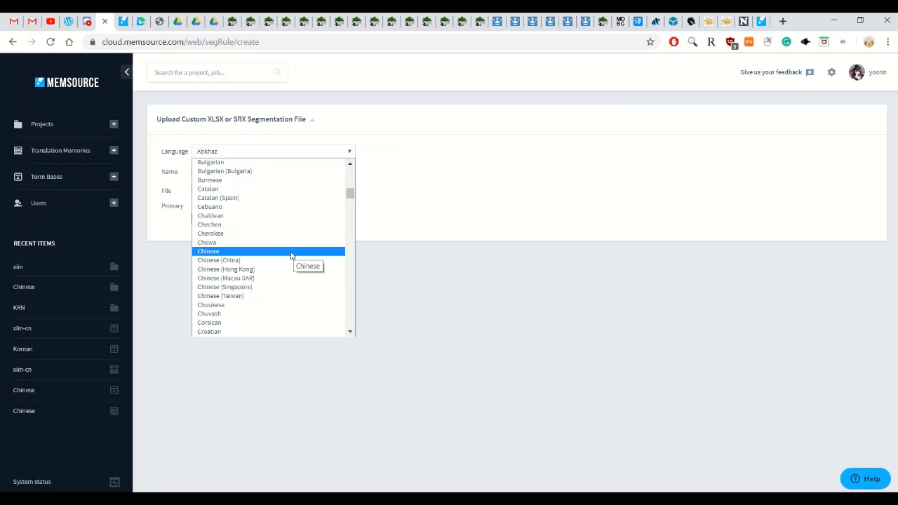
pyautogui.click(208, 251)
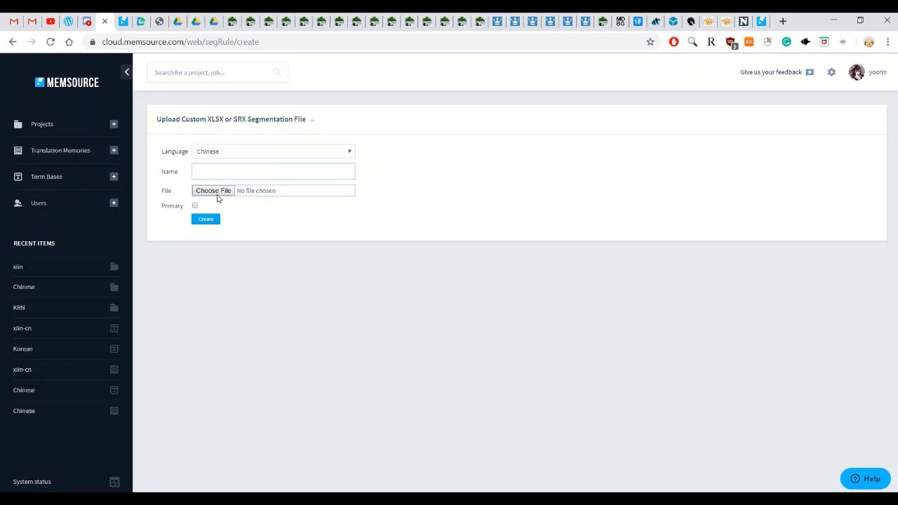
# Step: Attach the zh_hans SRX rules file and mark it as Primary
pyautogui.click(214, 191)
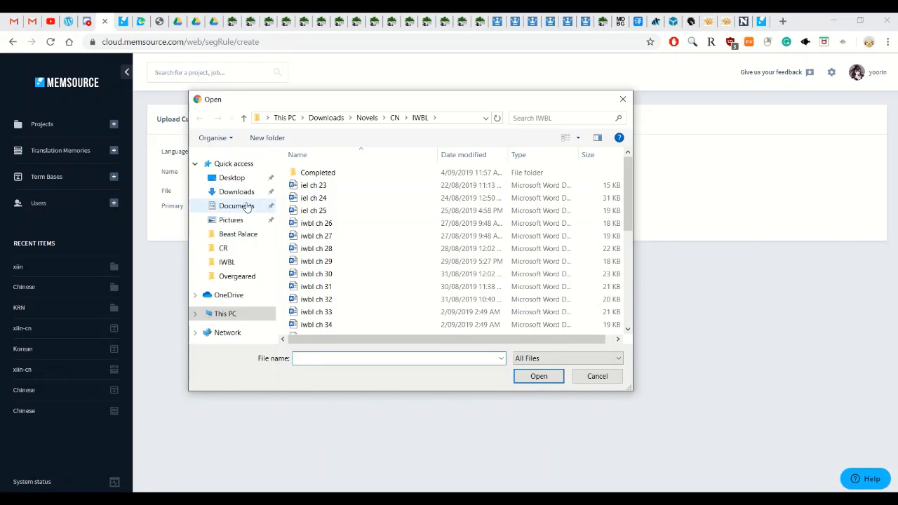
pyautogui.click(236, 191)
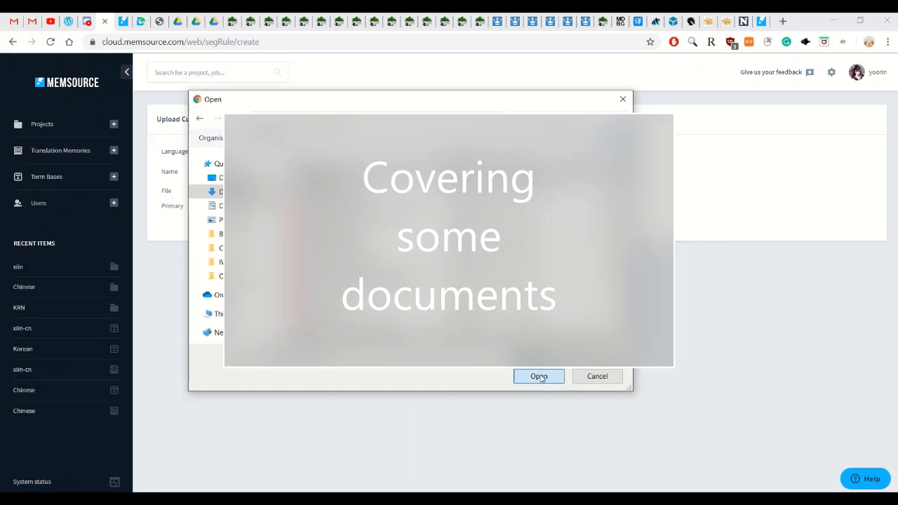
pyautogui.click(538, 376)
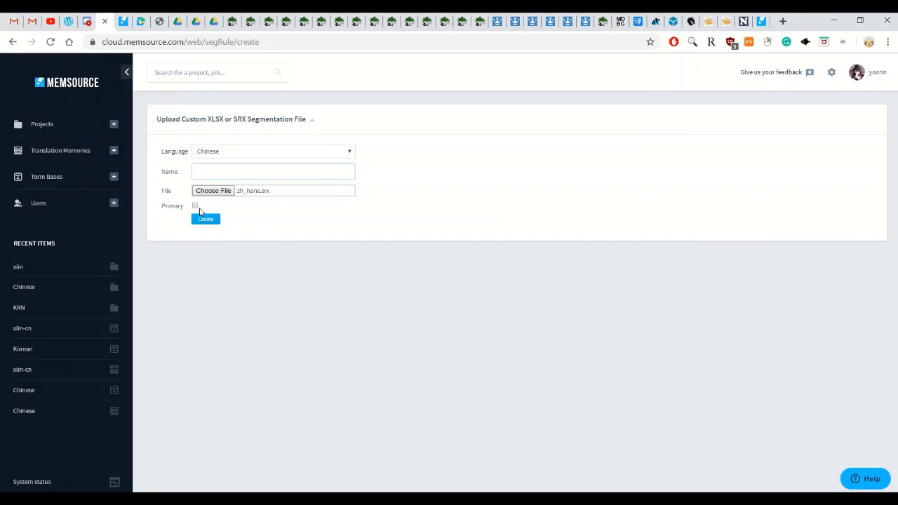
pyautogui.click(195, 205)
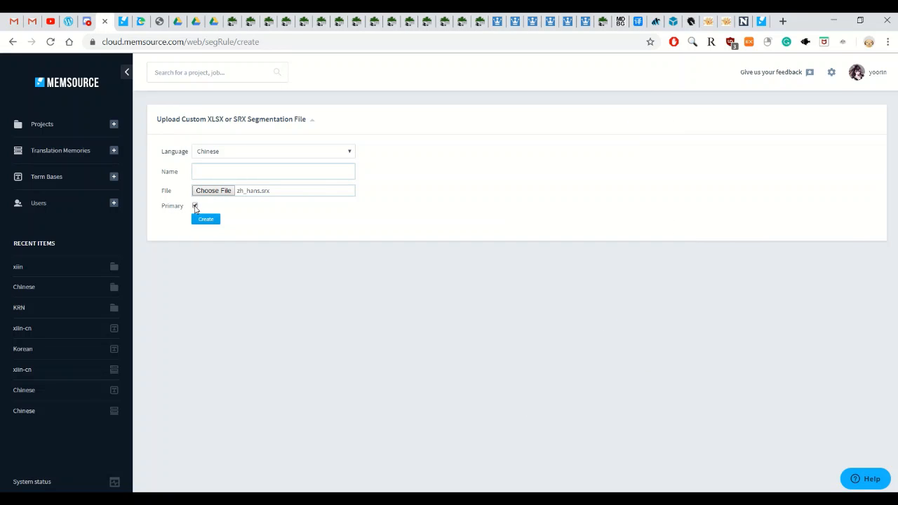
pyautogui.click(195, 205)
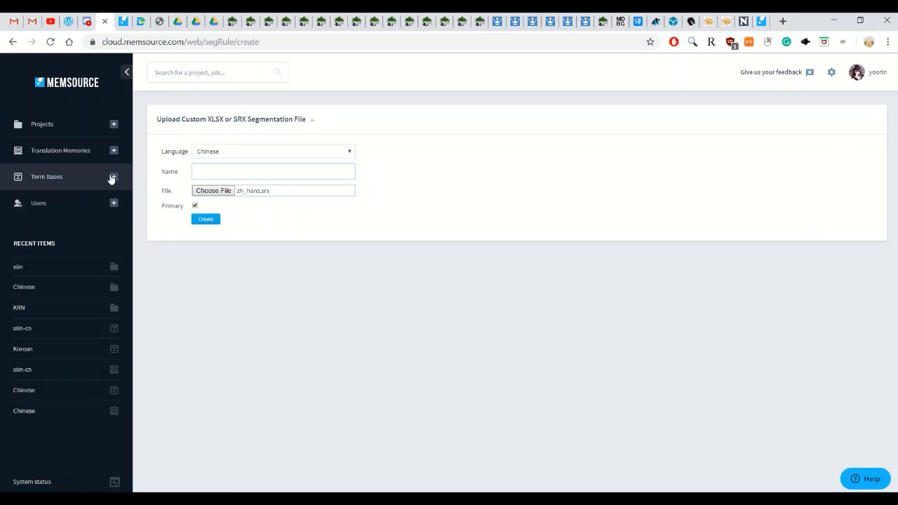
pyautogui.moveTo(42, 124)
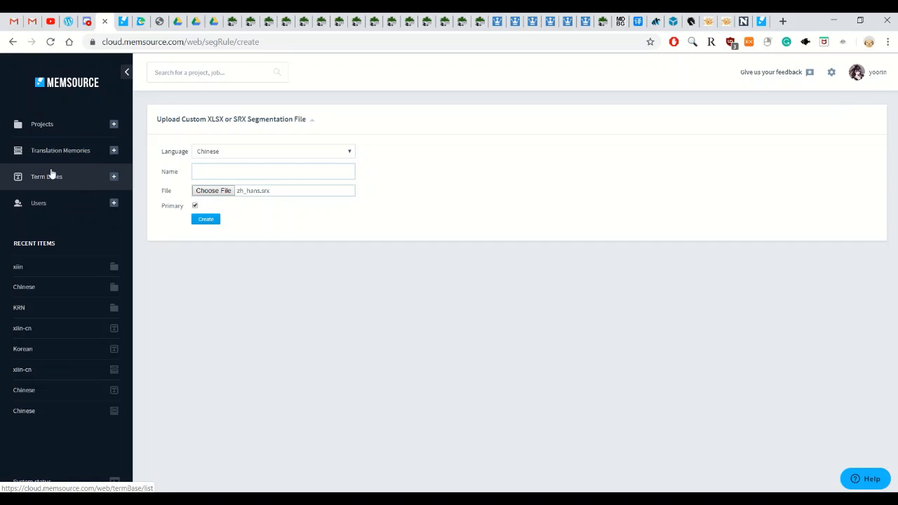
# Step: Return to the Projects list and start creating a new project
pyautogui.click(42, 124)
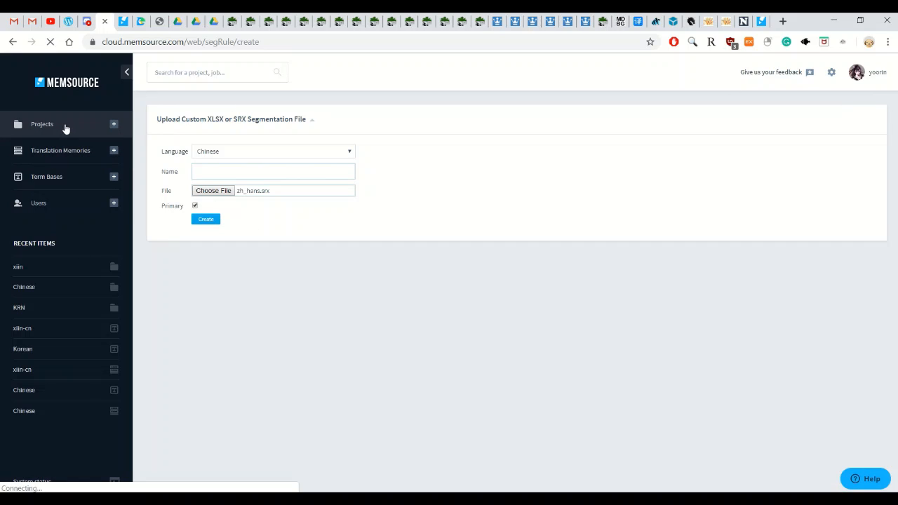
pyautogui.click(42, 123)
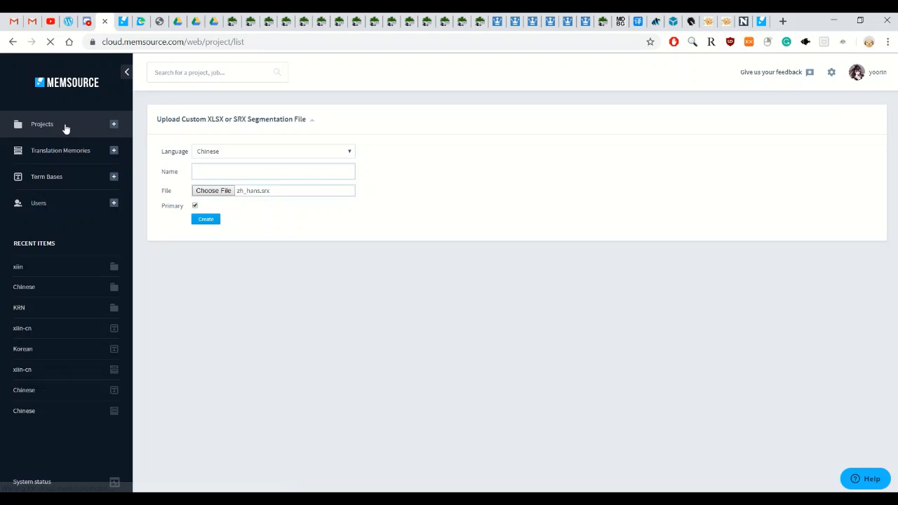
pyautogui.click(42, 124)
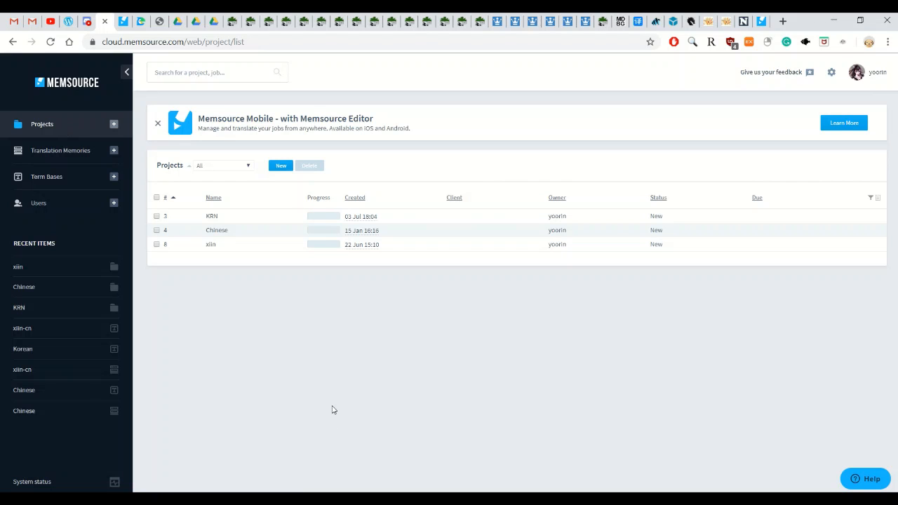
pyautogui.moveTo(285, 179)
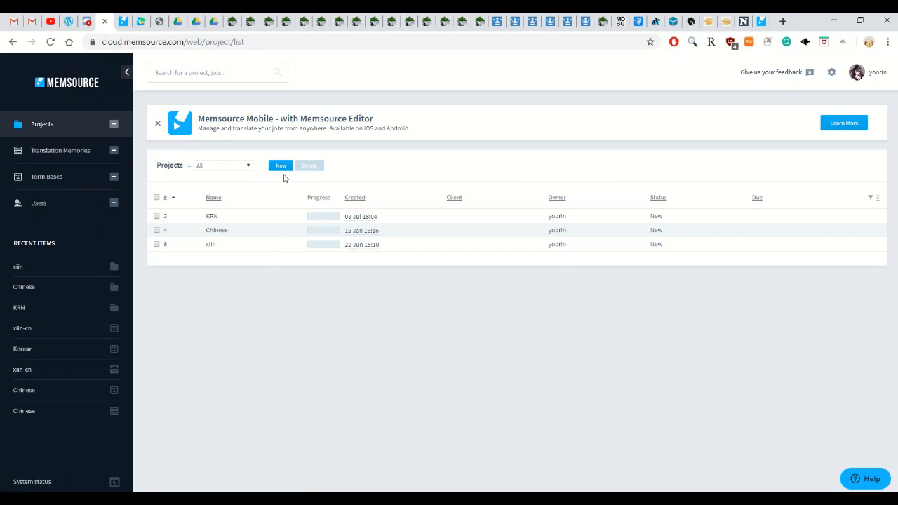
pyautogui.click(280, 165)
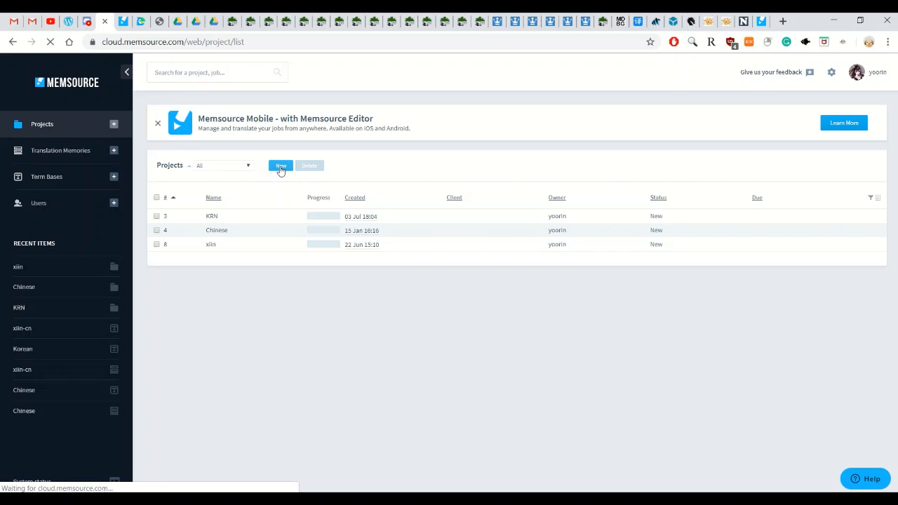
# Step: Name the new project Test and set Chinese as its source language
pyautogui.click(281, 165)
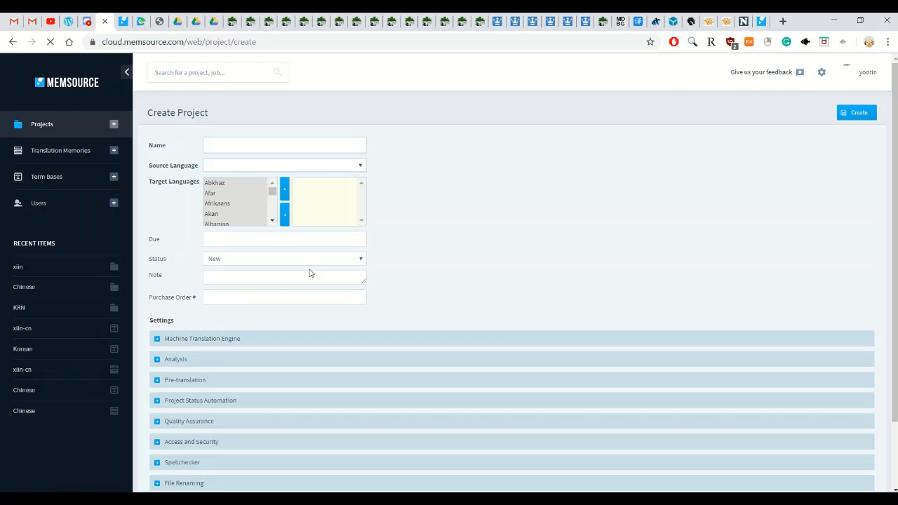
pyautogui.click(283, 144)
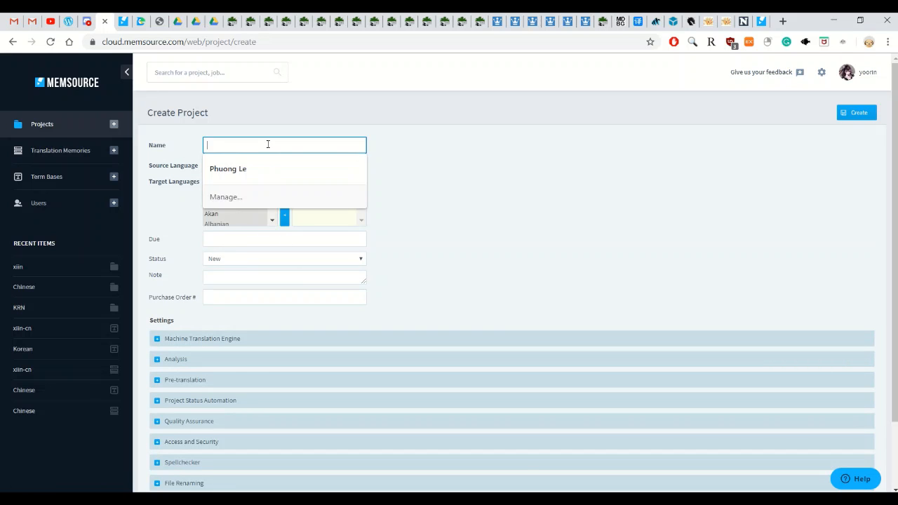
pyautogui.write('Test')
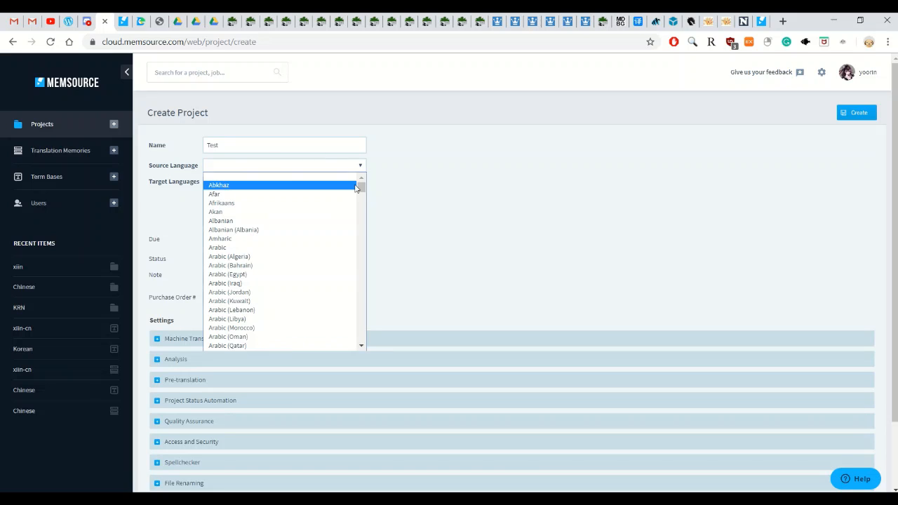
pyautogui.scroll(-3)
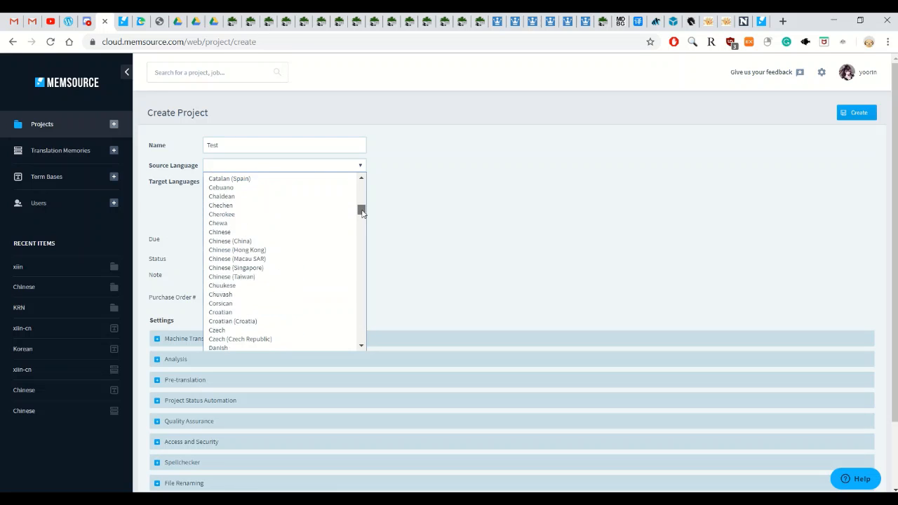
pyautogui.click(219, 232)
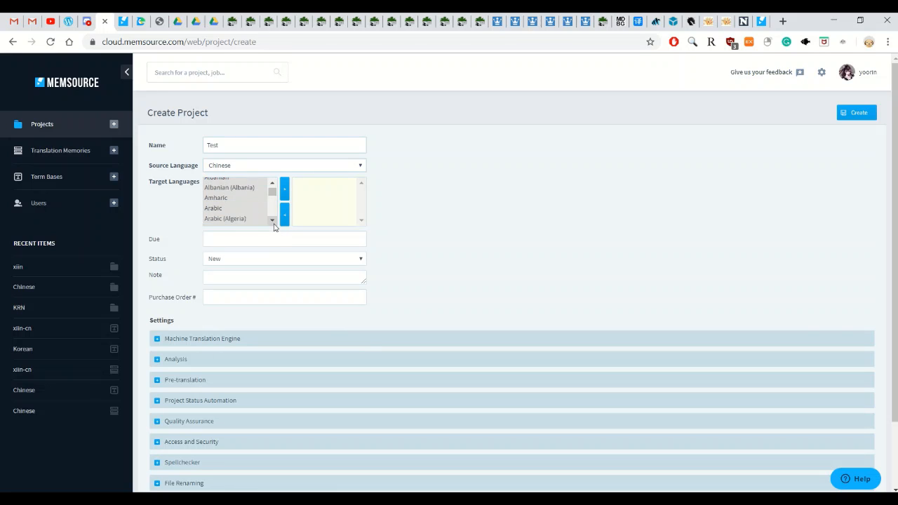
pyautogui.scroll(-3)
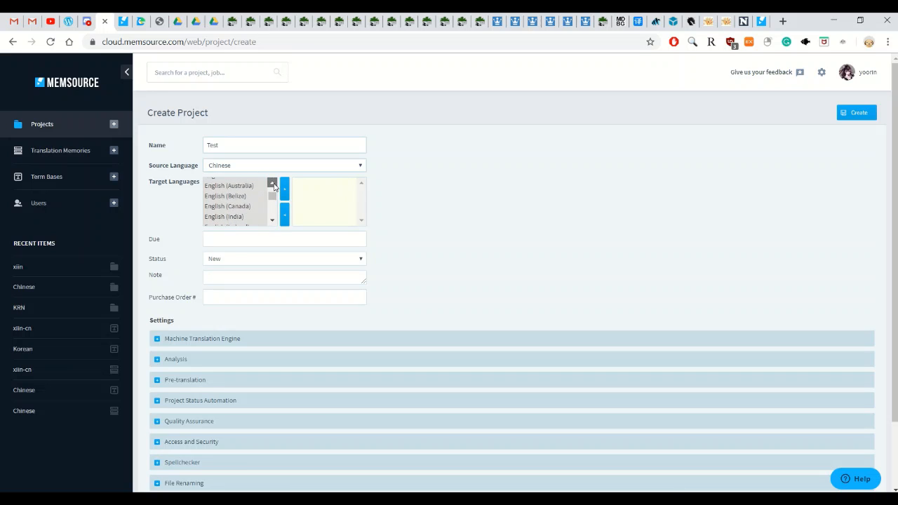
pyautogui.click(273, 219)
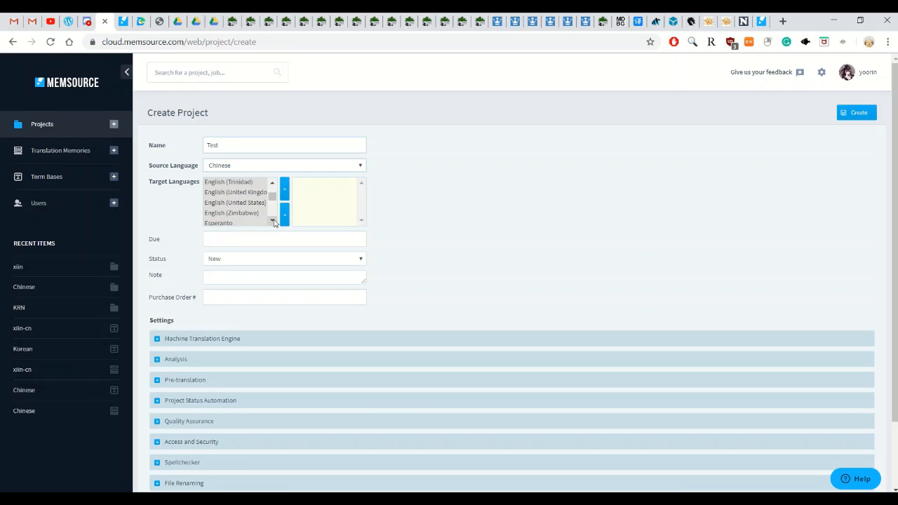
pyautogui.click(235, 202)
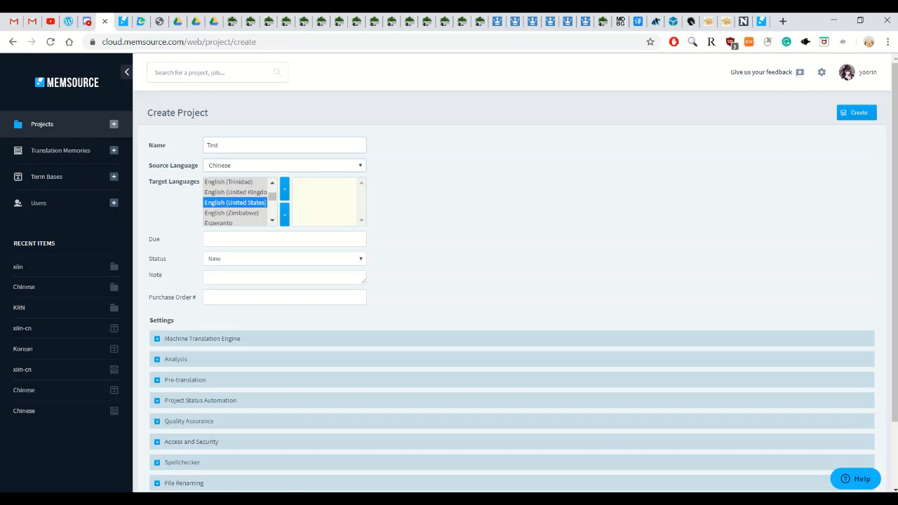
pyautogui.moveTo(462, 185)
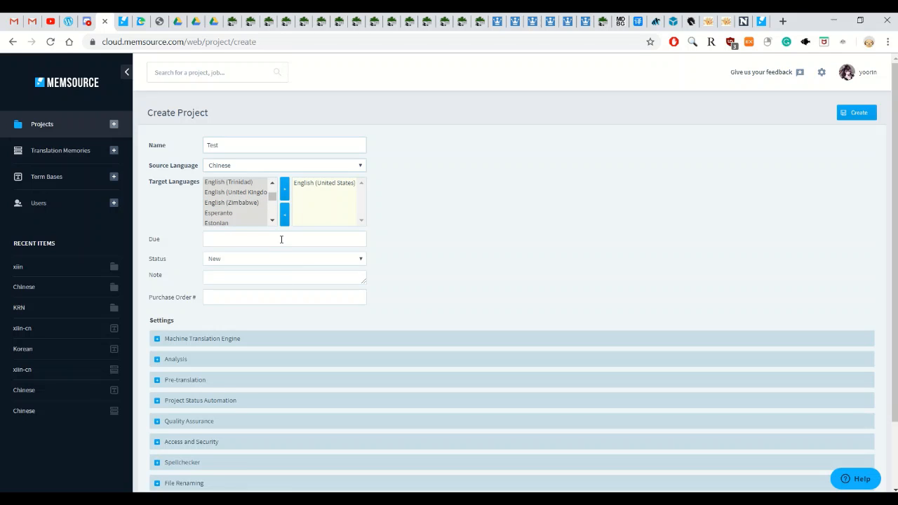
pyautogui.write('2019-09-04 00:00')
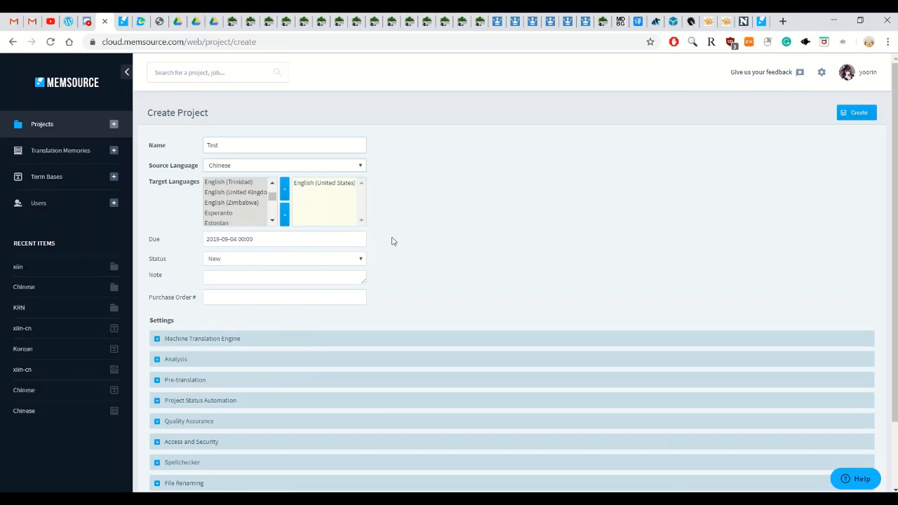
pyautogui.click(283, 239)
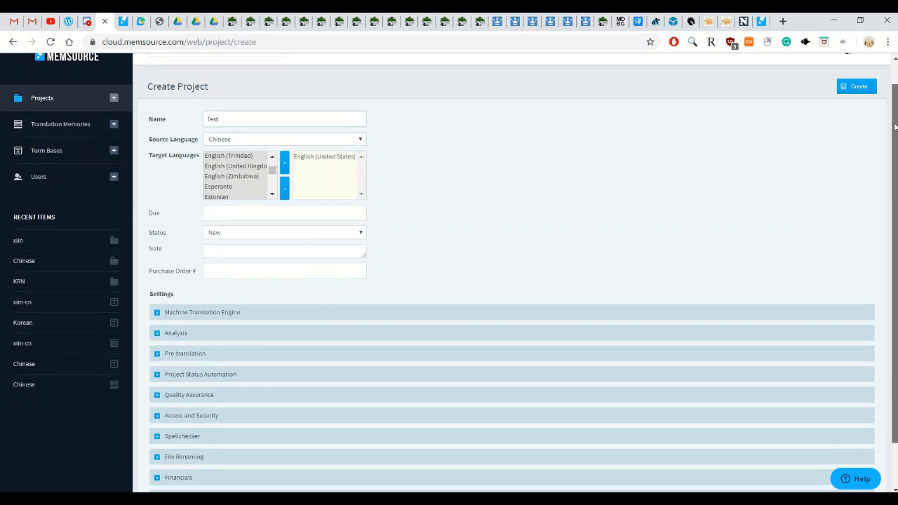
# Step: Keep Microsoft as machine translation engine and create the Test project
pyautogui.scroll(-3)
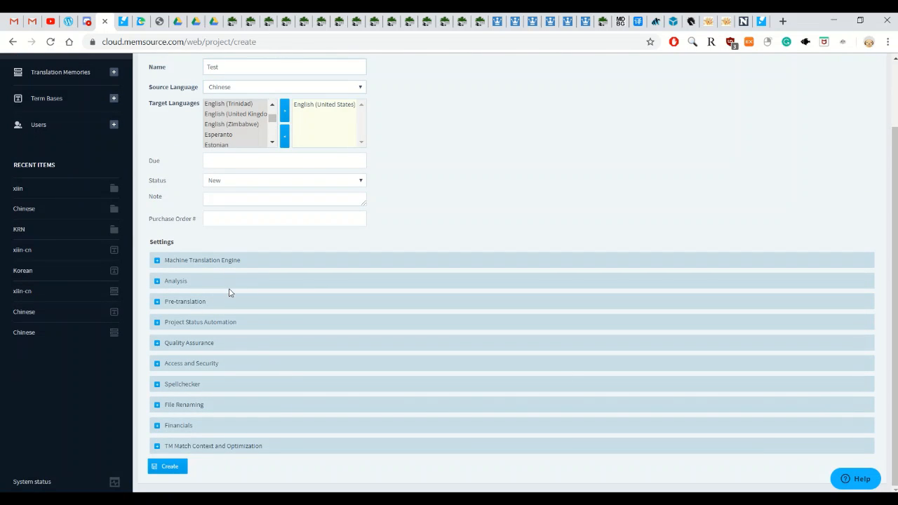
pyautogui.click(157, 259)
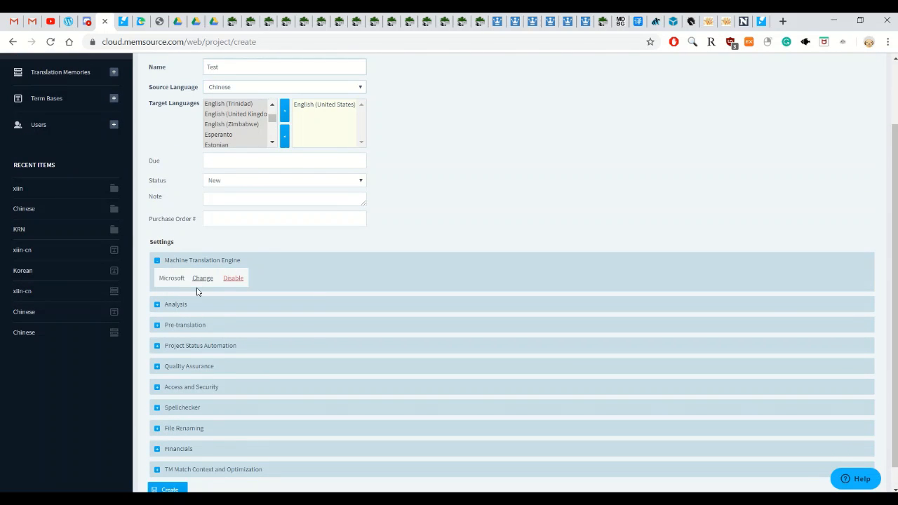
pyautogui.moveTo(480, 256)
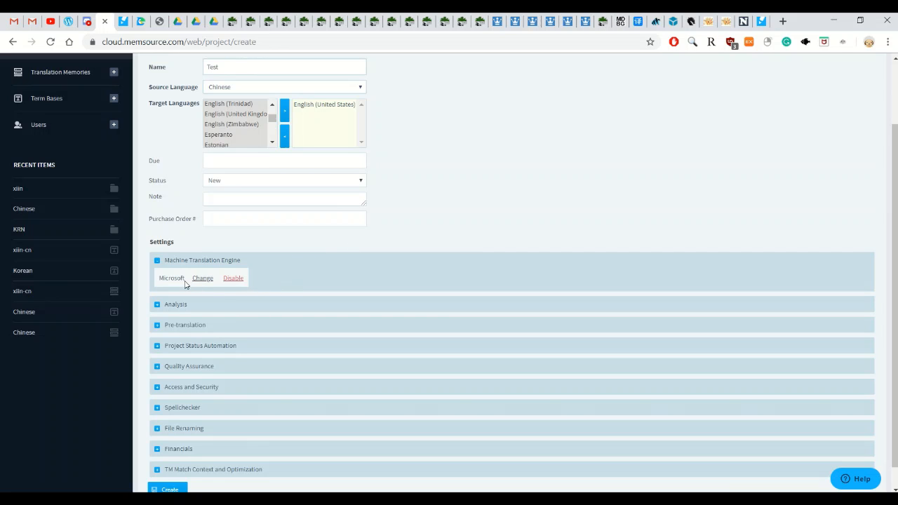
pyautogui.scroll(-3)
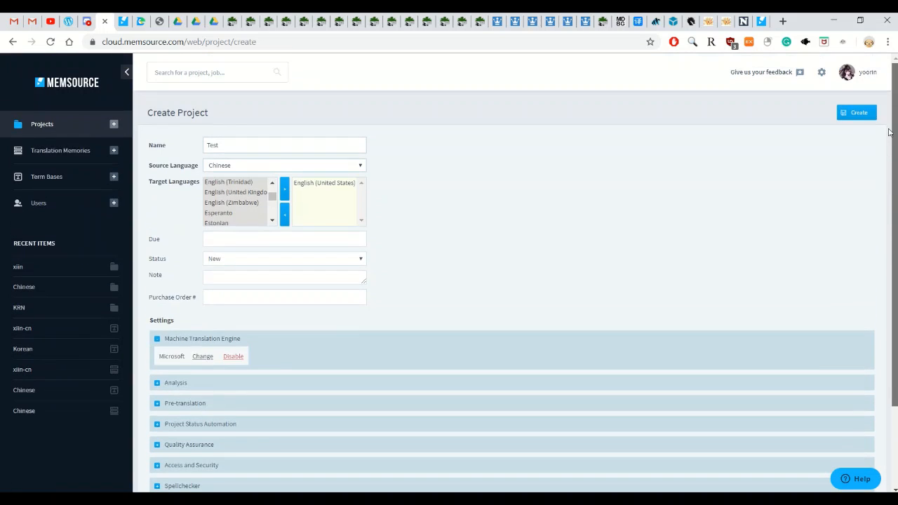
pyautogui.scroll(-3)
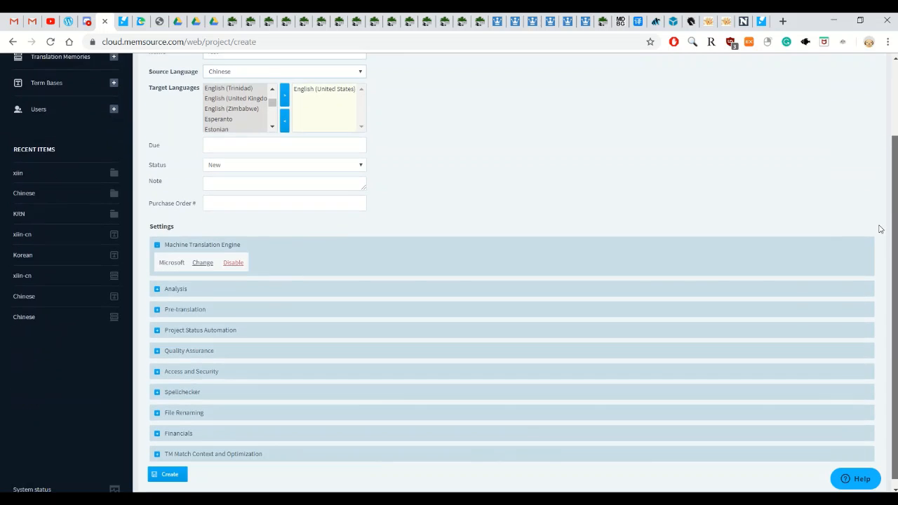
pyautogui.scroll(-3)
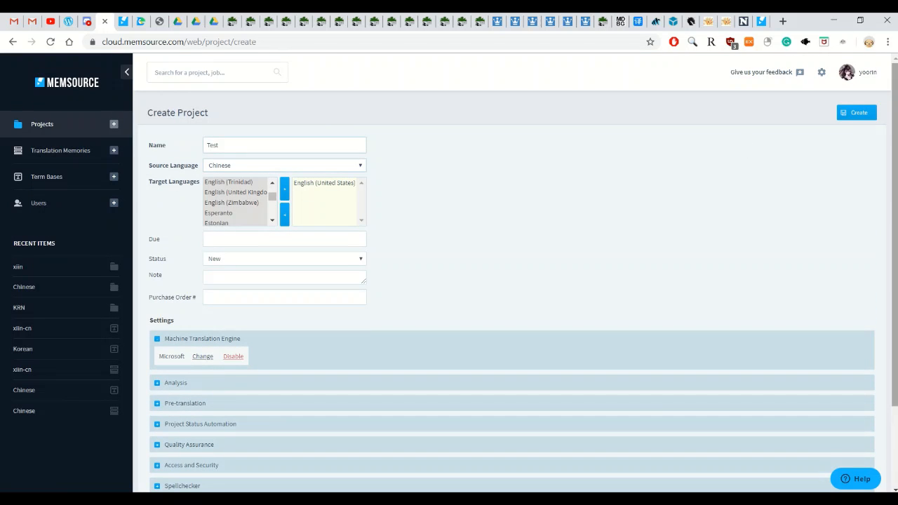
pyautogui.scroll(-3)
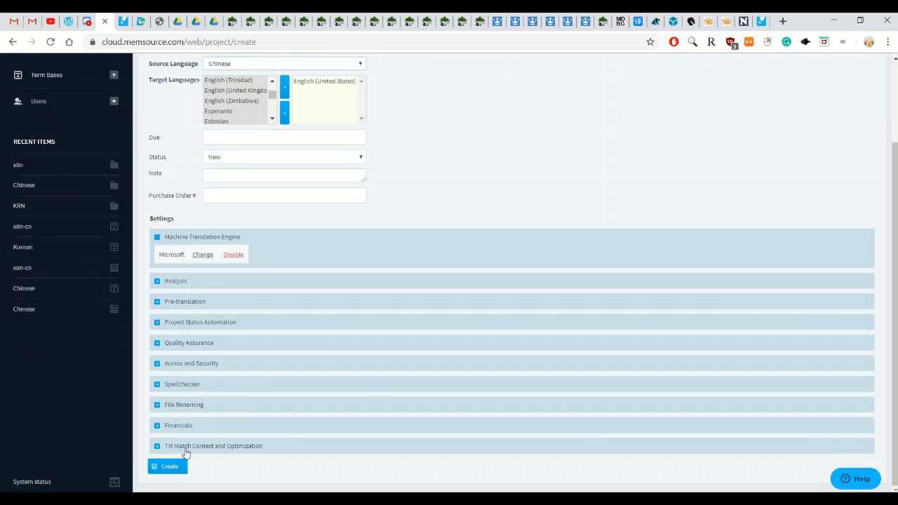
pyautogui.click(168, 466)
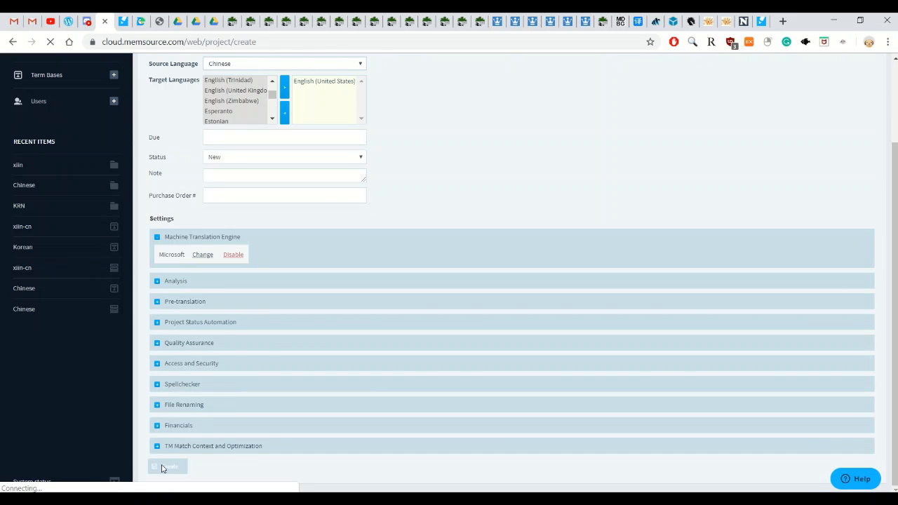
pyautogui.click(167, 466)
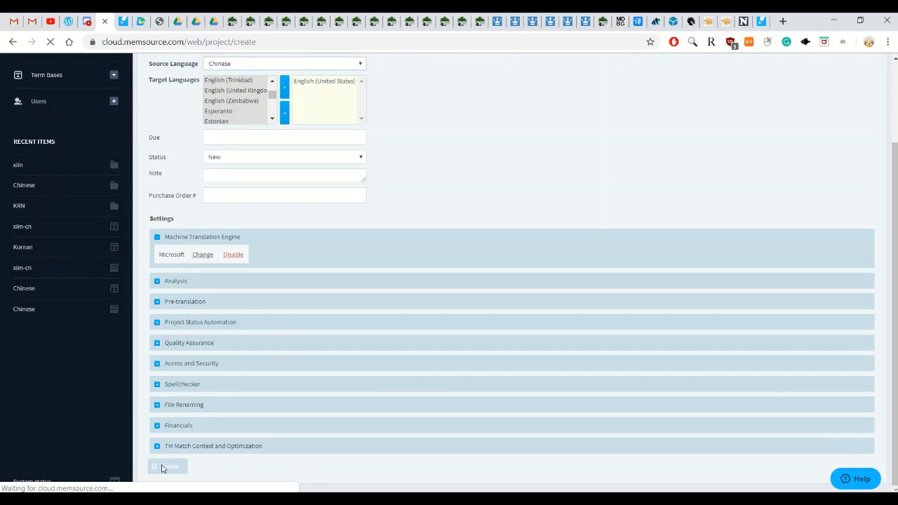
# Step: Submit the new project, then create a term base named Chinese attached to the Test project
pyautogui.click(167, 466)
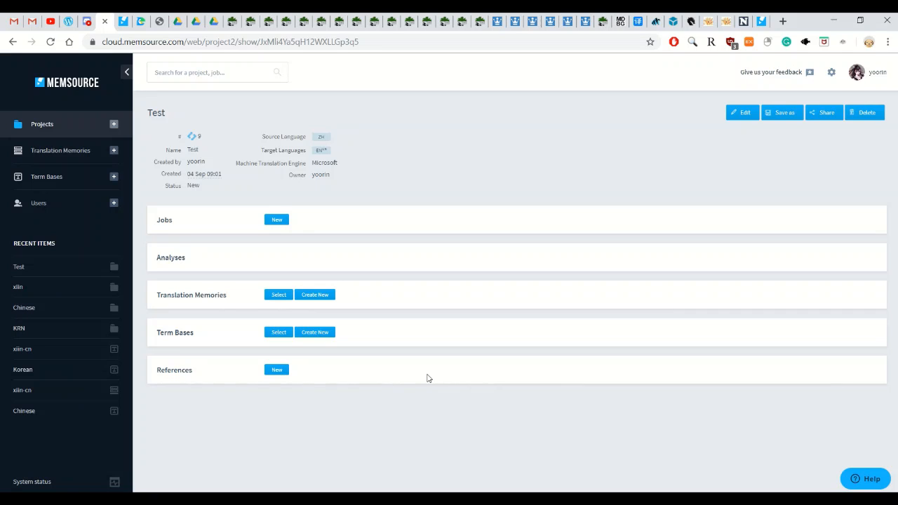
pyautogui.moveTo(276, 218)
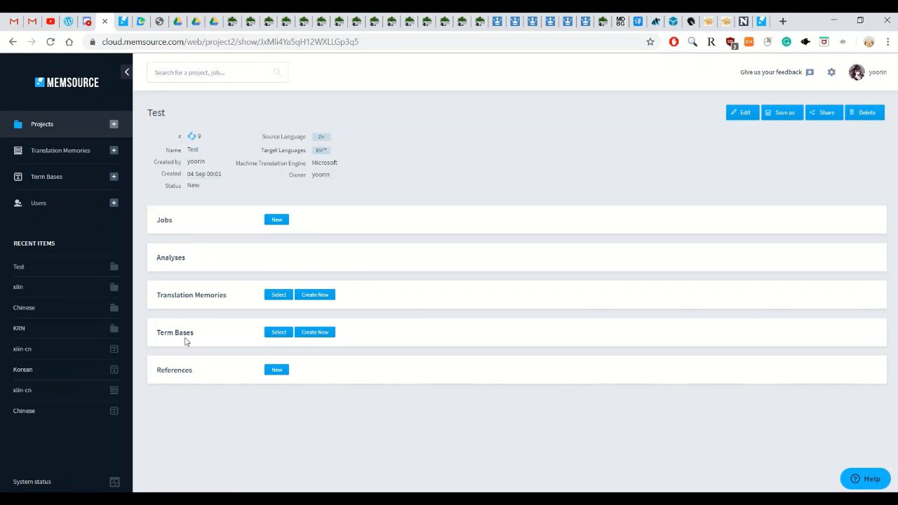
pyautogui.moveTo(278, 331)
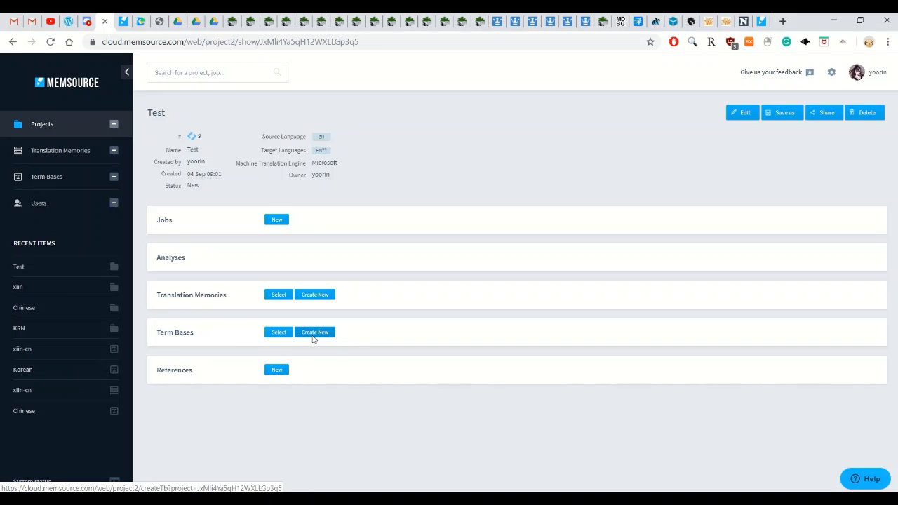
pyautogui.click(314, 331)
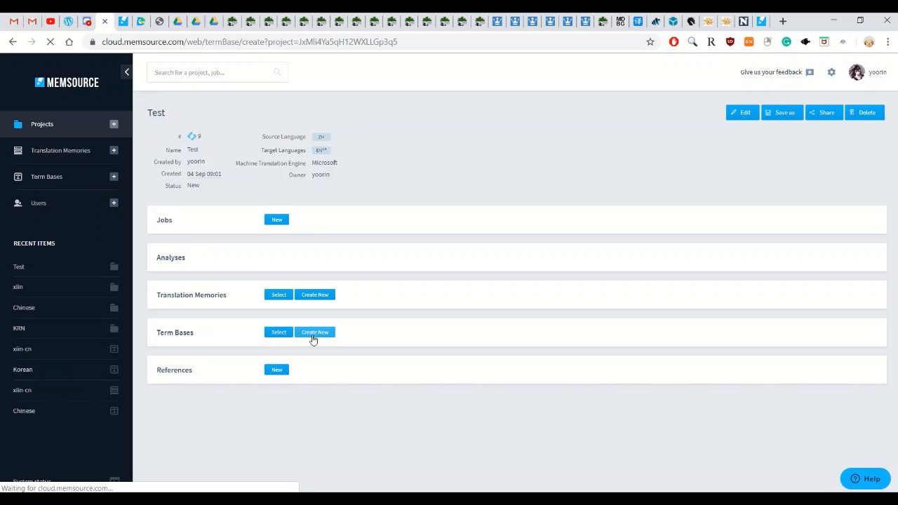
pyautogui.click(314, 331)
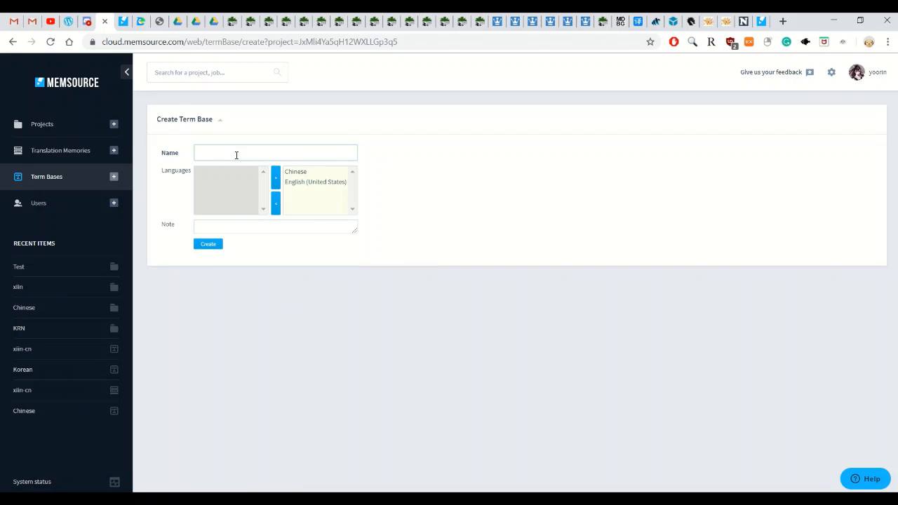
pyautogui.write('Chinese')
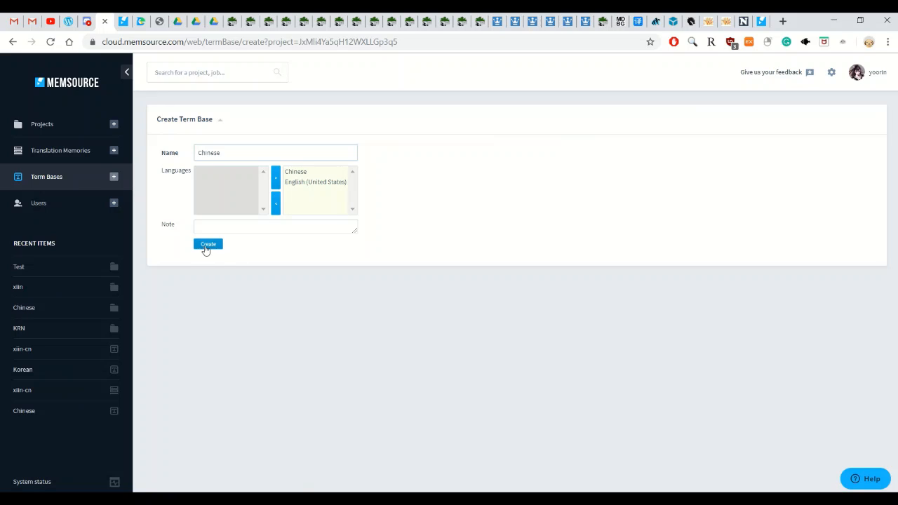
pyautogui.click(208, 244)
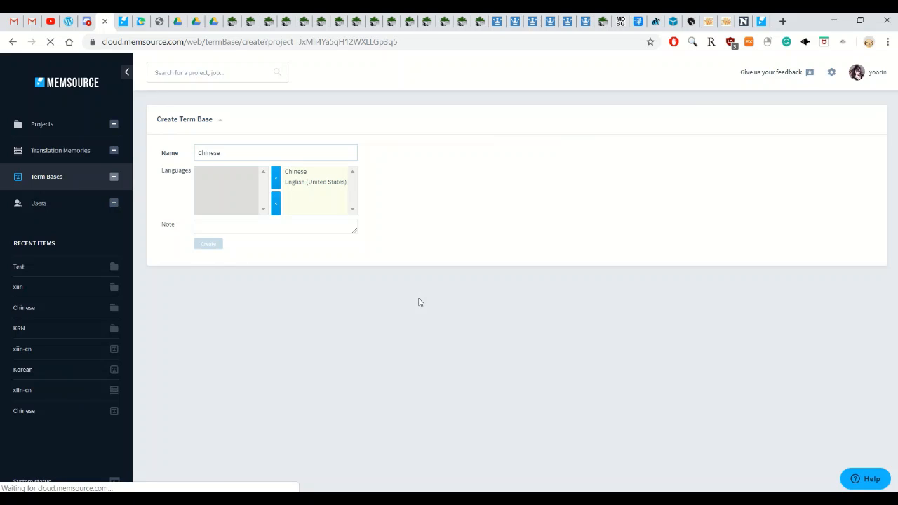
pyautogui.click(208, 244)
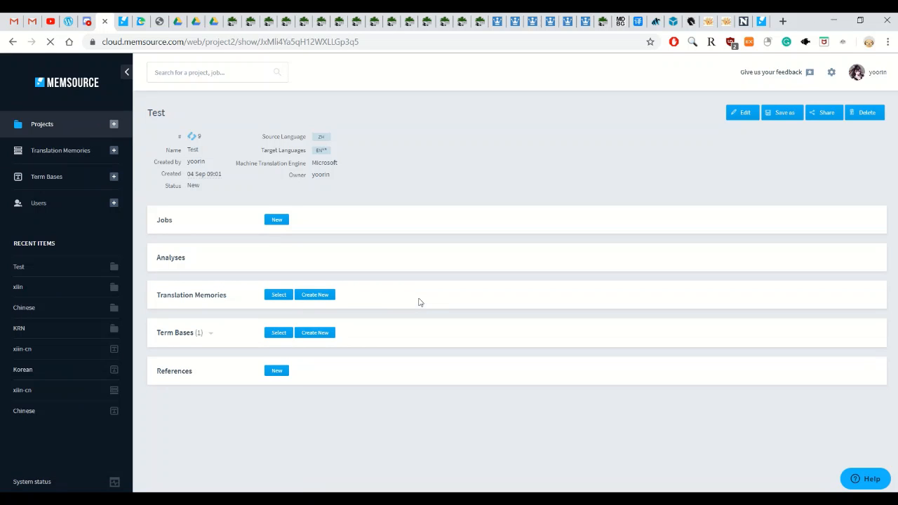
# Step: Create a translation memory named Chinese for the Test project alongside the term base
pyautogui.click(174, 332)
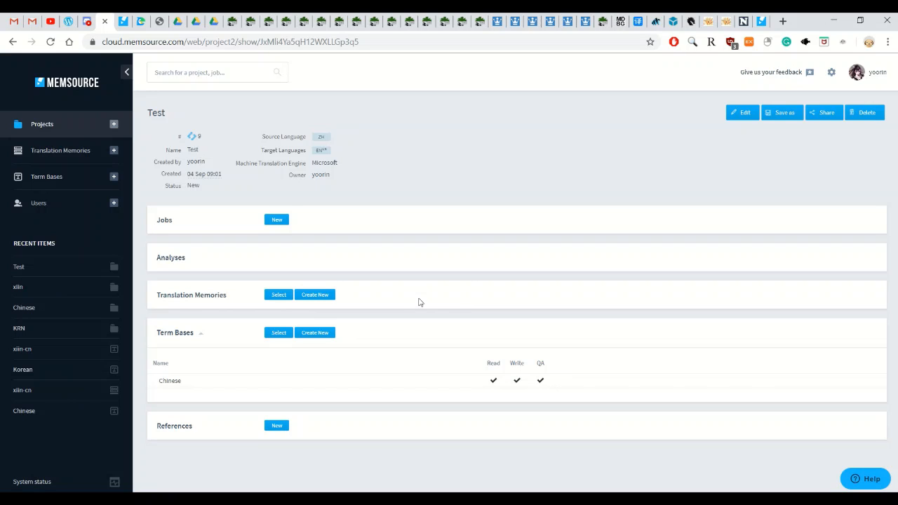
pyautogui.click(314, 295)
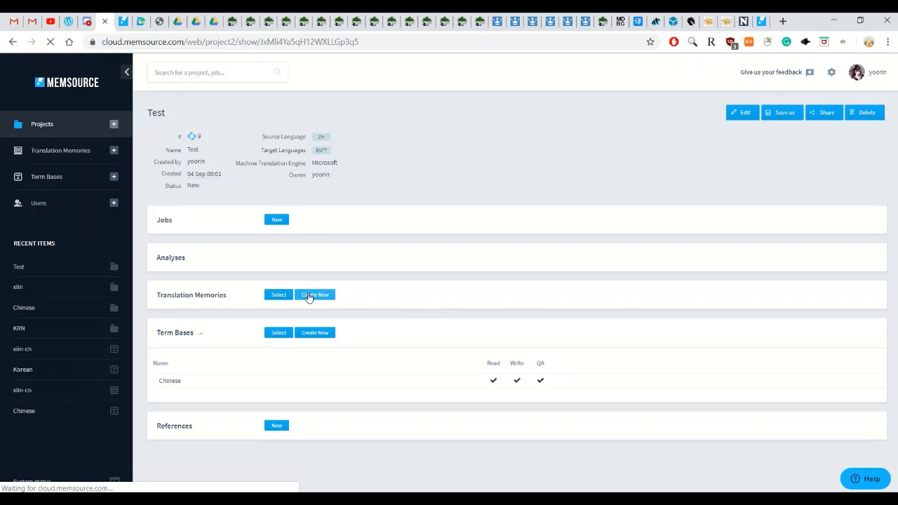
pyautogui.click(314, 294)
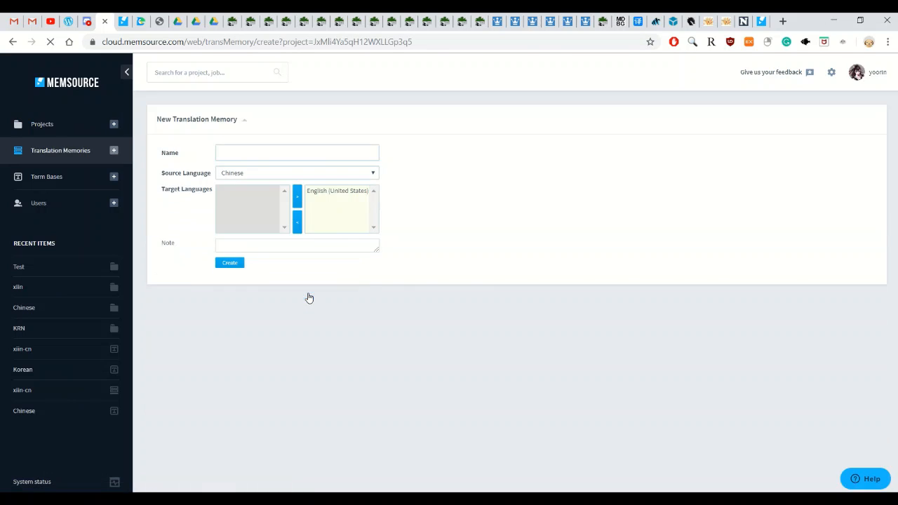
pyautogui.click(297, 152)
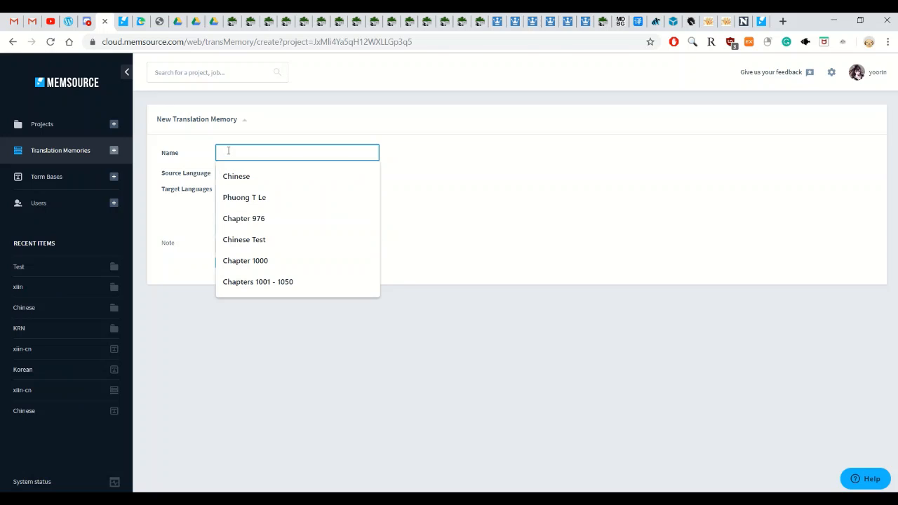
pyautogui.write('Chinese')
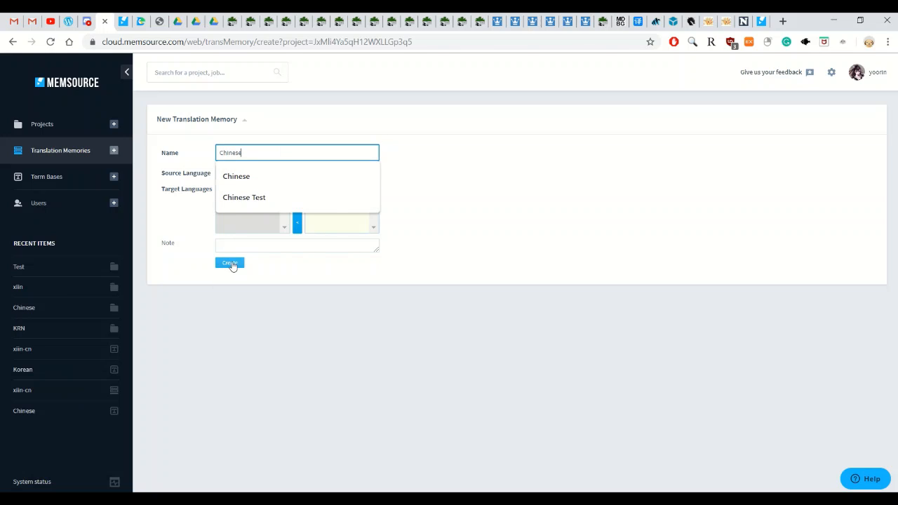
pyautogui.click(230, 263)
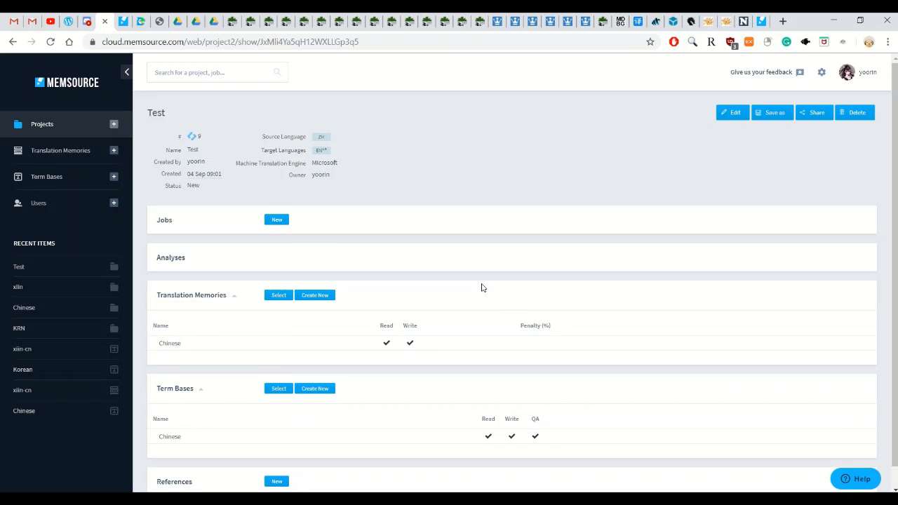
pyautogui.scroll(-3)
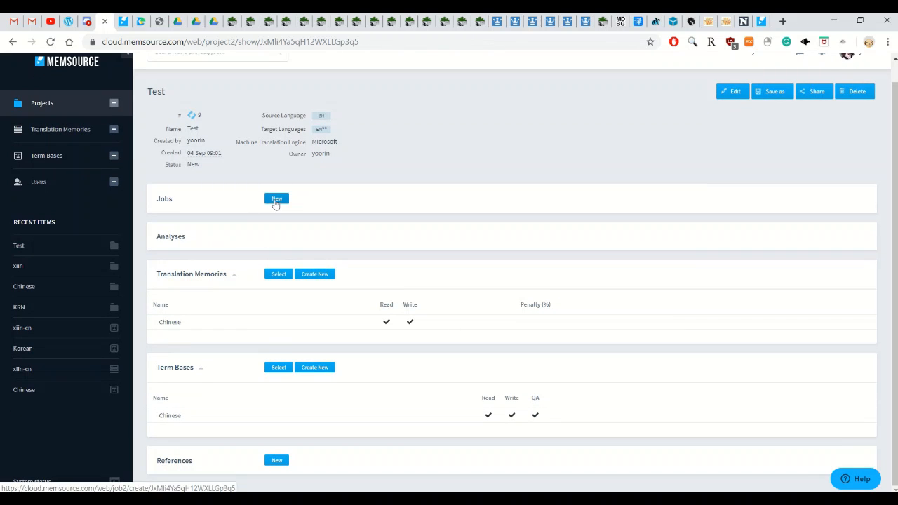
# Step: Start a new job for the Test project and browse to the CR folder of chapter files
pyautogui.click(276, 199)
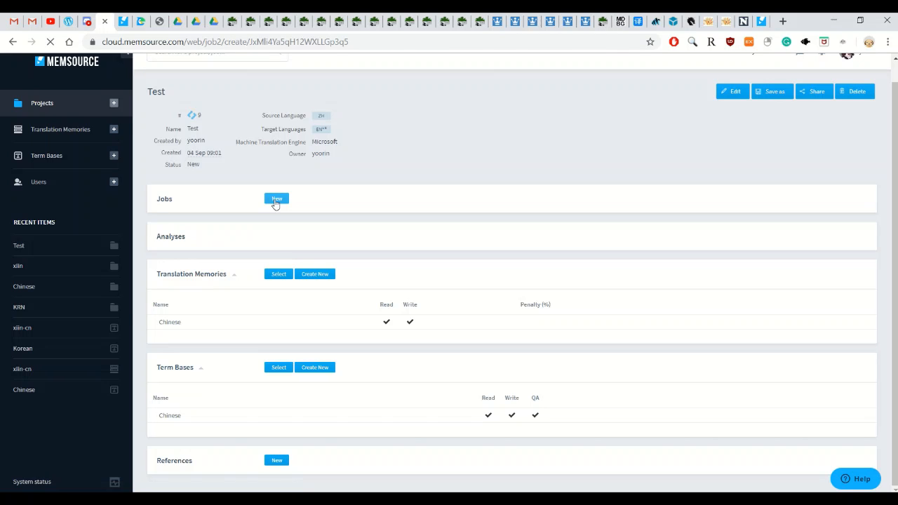
pyautogui.click(276, 199)
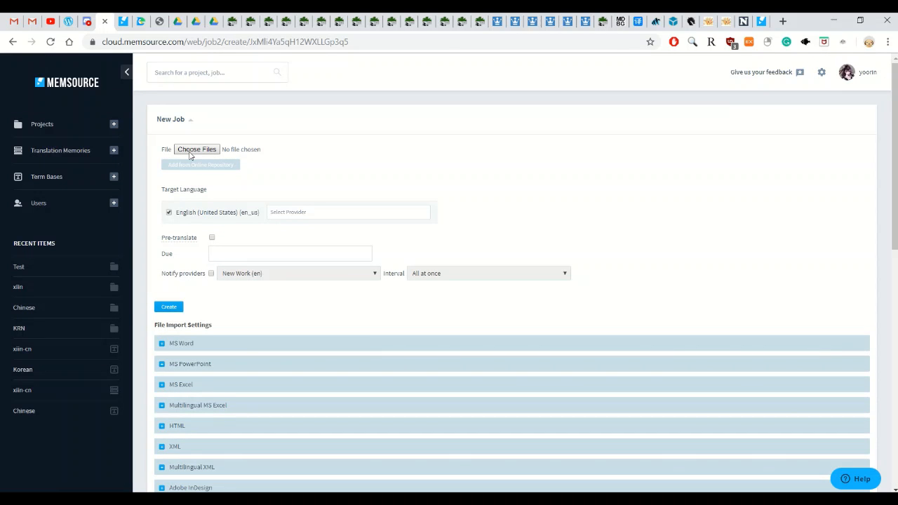
pyautogui.click(197, 149)
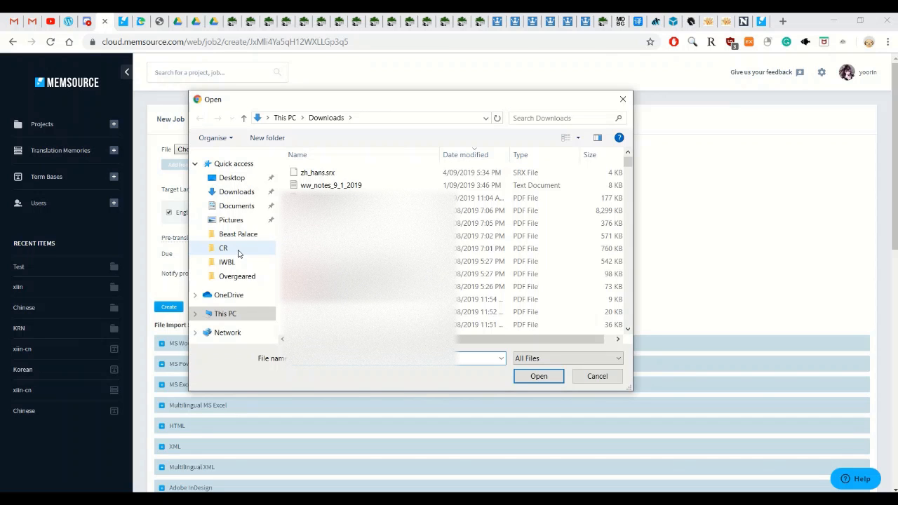
pyautogui.doubleClick(223, 247)
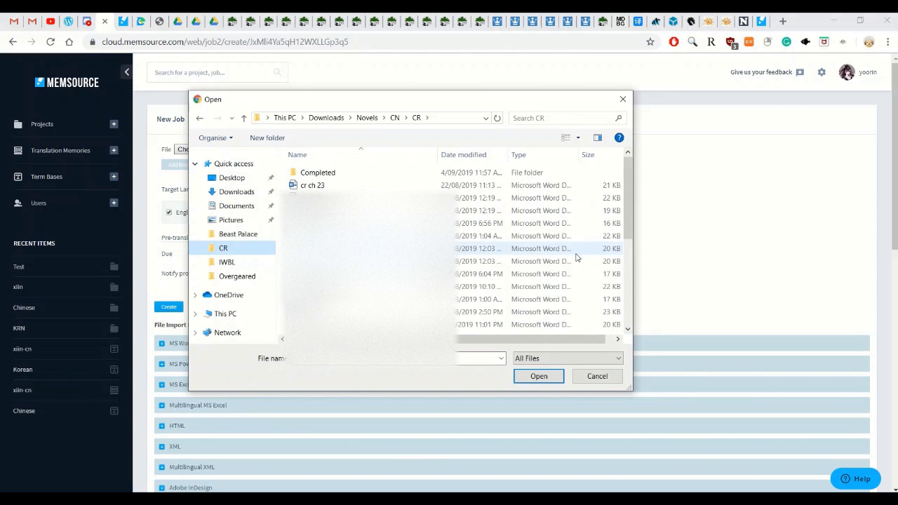
pyautogui.scroll(-3)
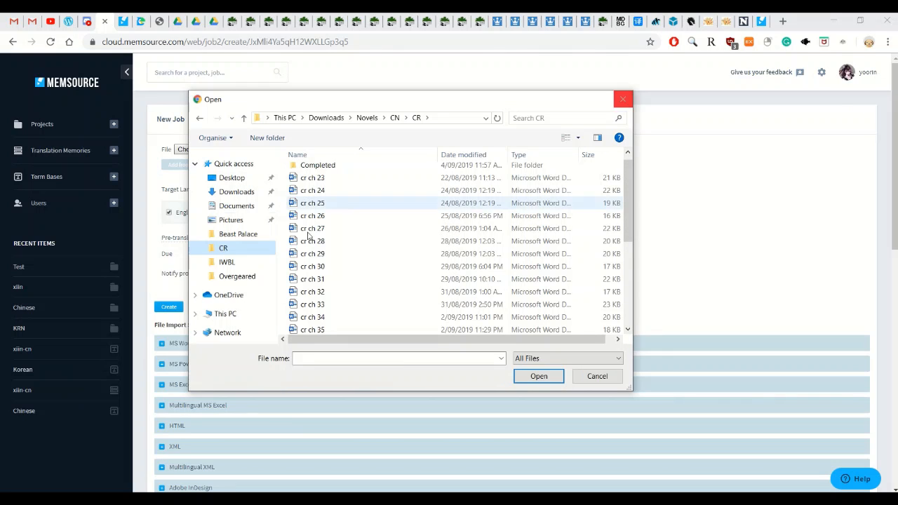
# Step: Select the five chapter files cr ch 23 to cr ch 27 and attach them to the job
pyautogui.click(313, 176)
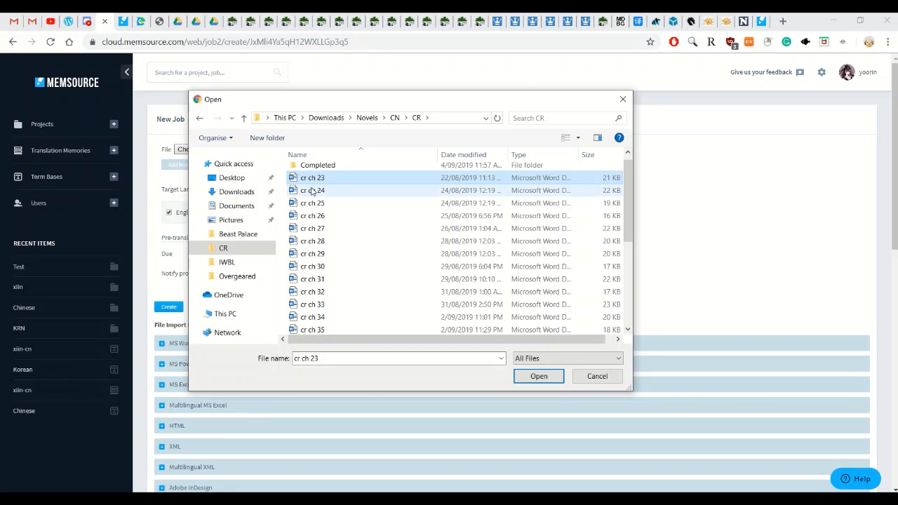
pyautogui.click(313, 191)
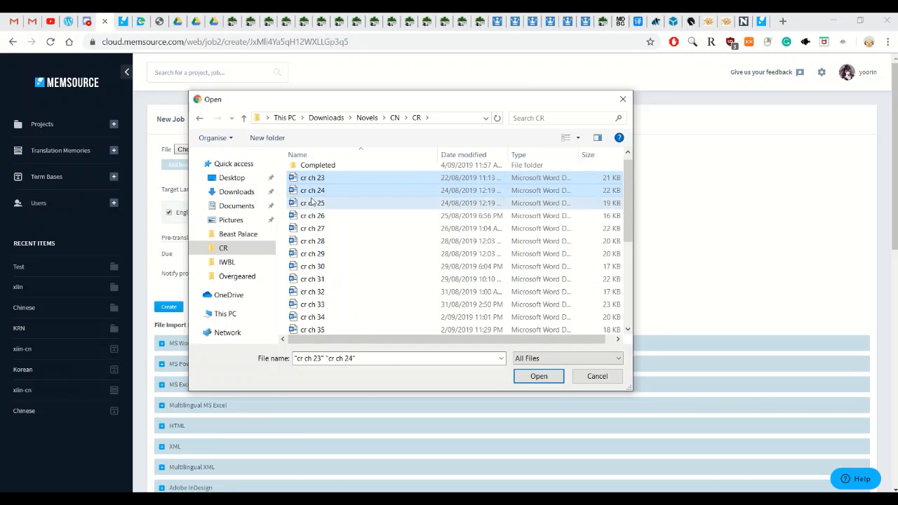
pyautogui.click(312, 216)
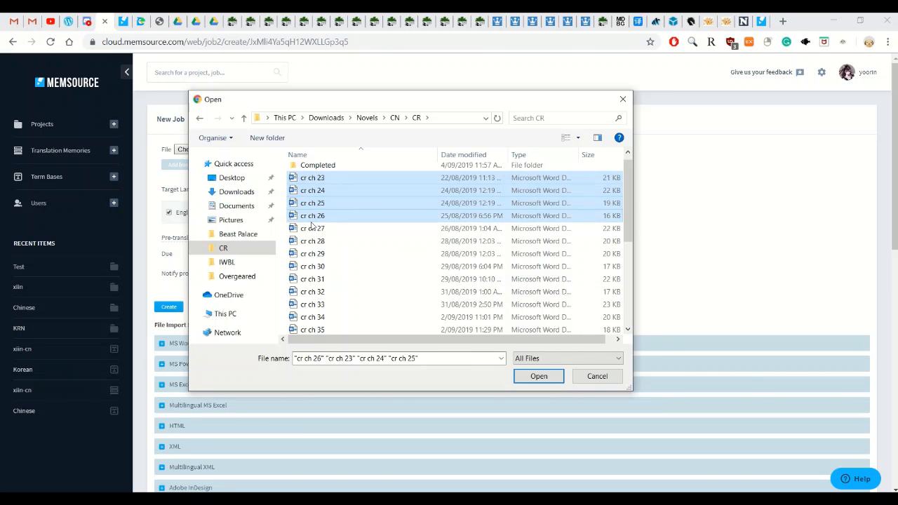
pyautogui.click(313, 227)
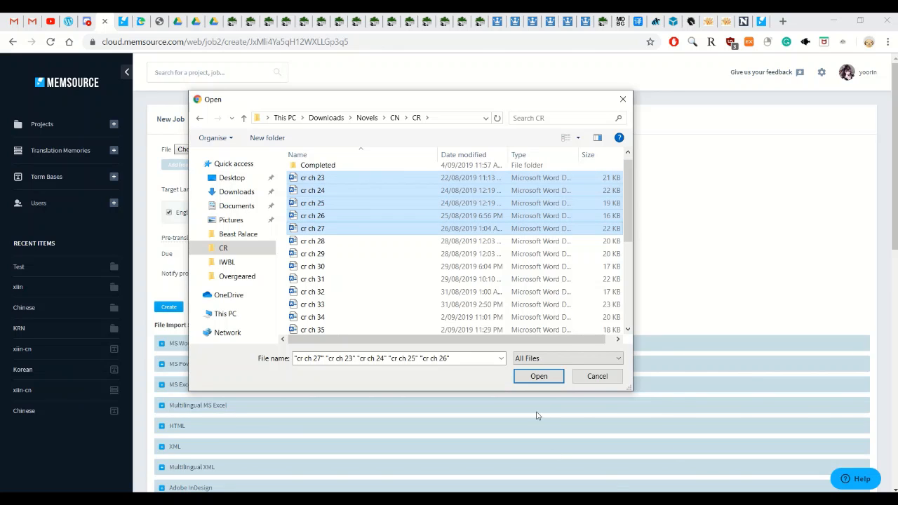
pyautogui.click(539, 376)
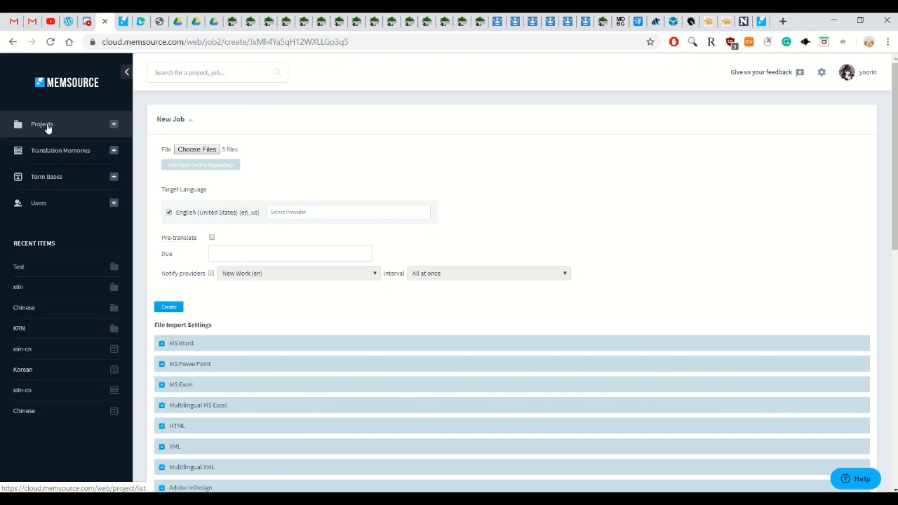
# Step: Go to the Chinese project and start choosing source files for a new job
pyautogui.click(42, 124)
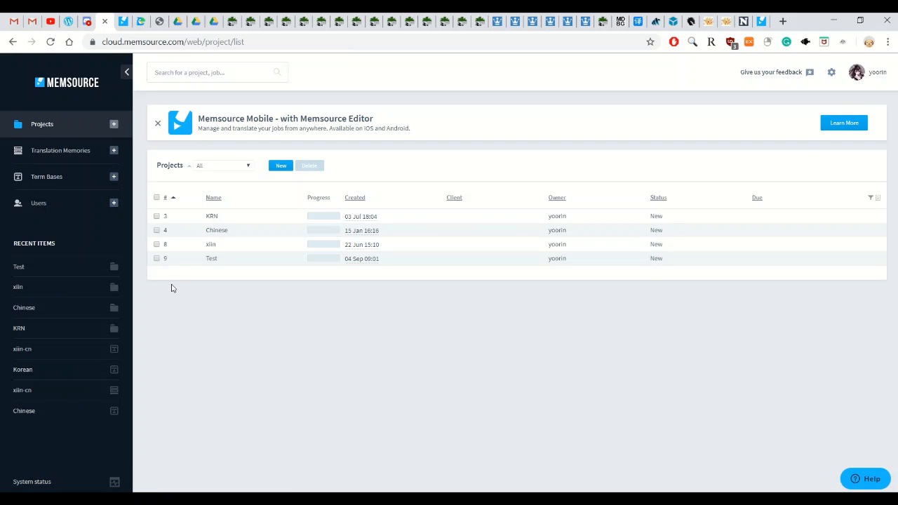
pyautogui.click(217, 231)
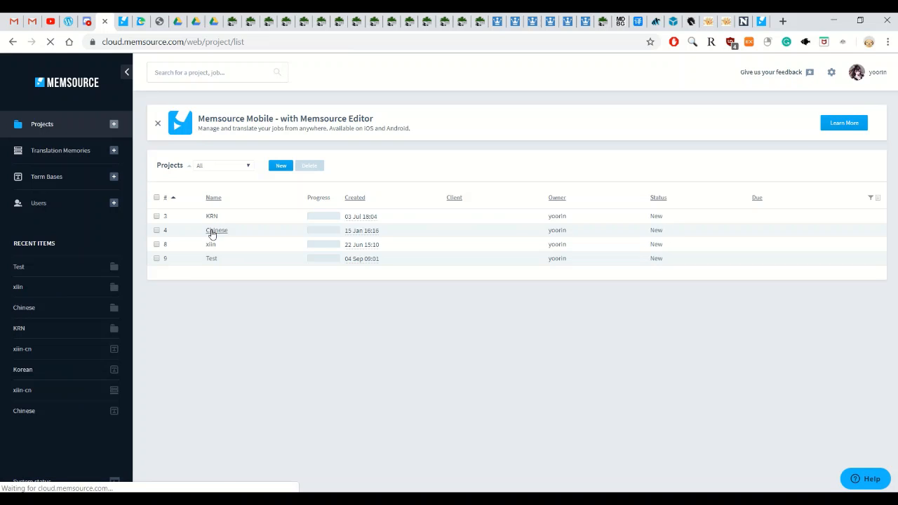
pyautogui.click(216, 230)
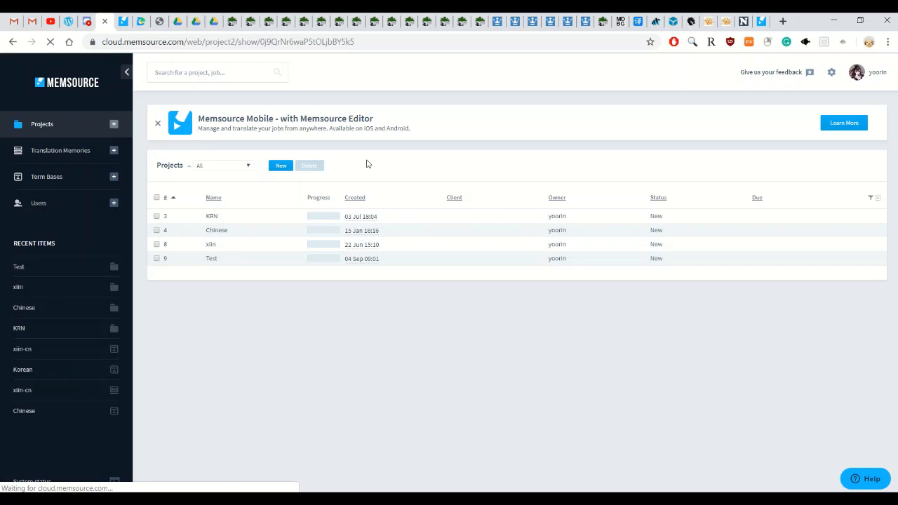
pyautogui.click(216, 230)
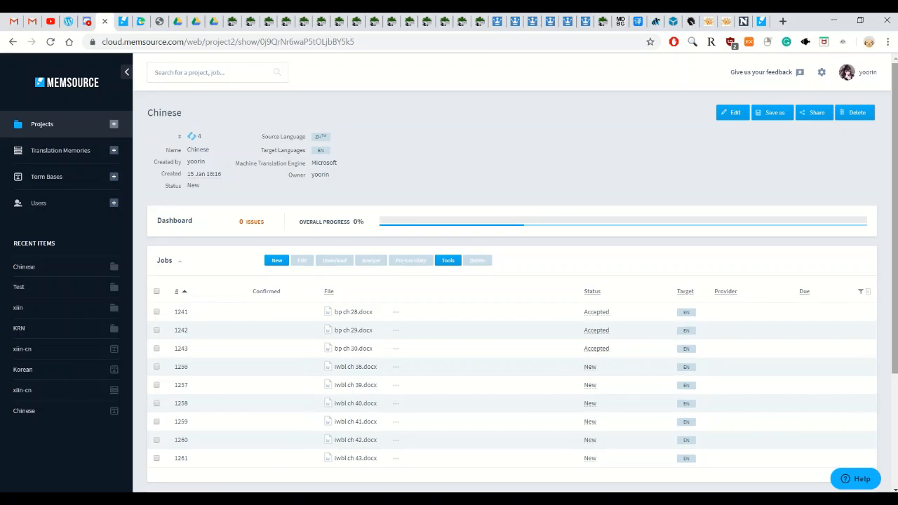
pyautogui.scroll(-3)
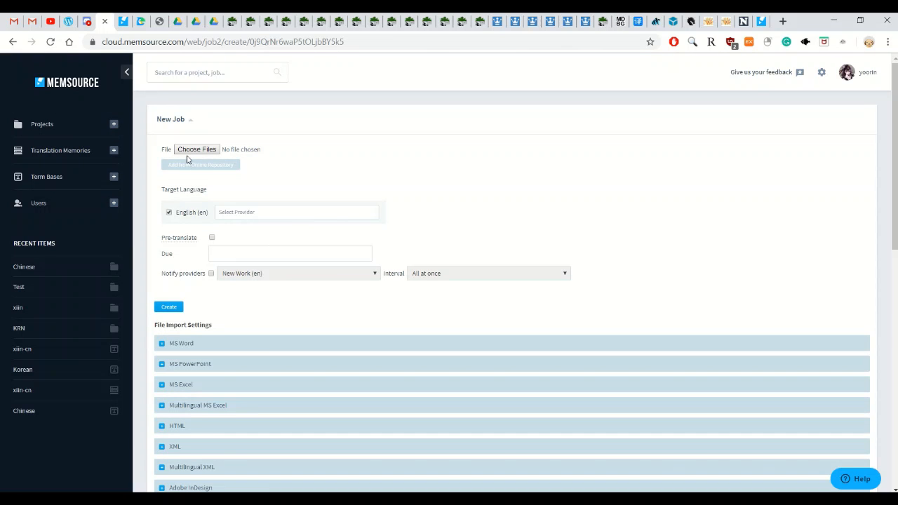
pyautogui.click(196, 149)
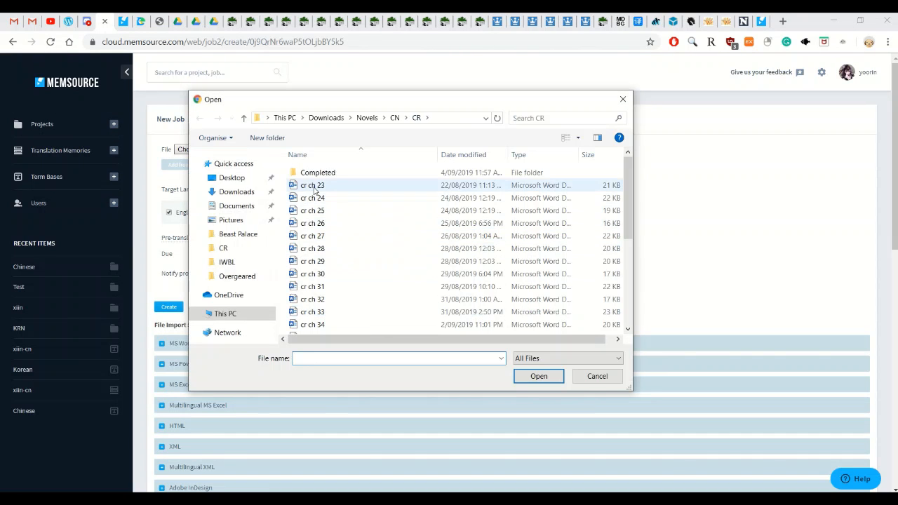
# Step: Select the chapter files cr ch 38 through cr ch 41 and create jobs from them
pyautogui.click(311, 197)
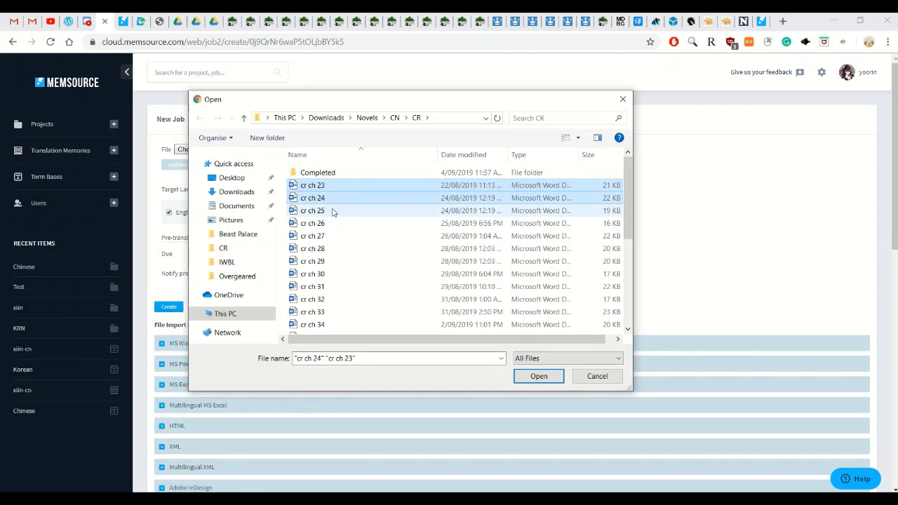
pyautogui.click(312, 210)
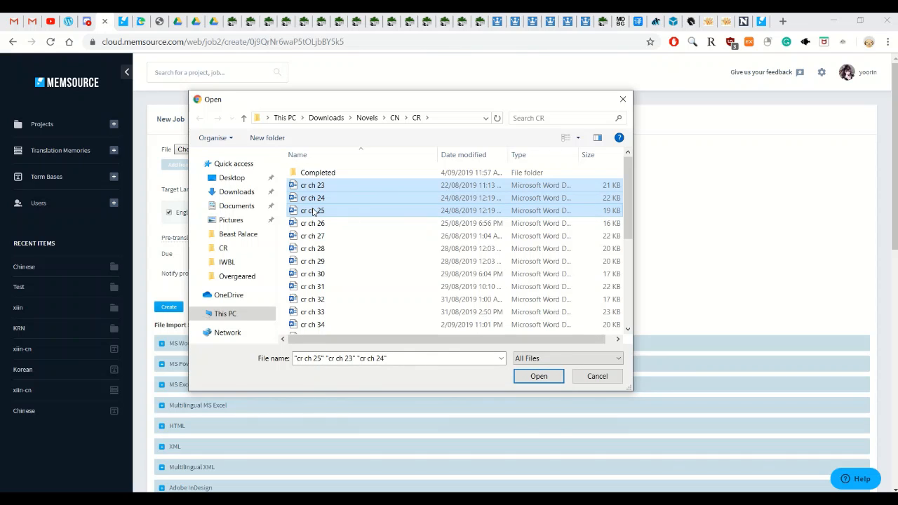
pyautogui.click(312, 185)
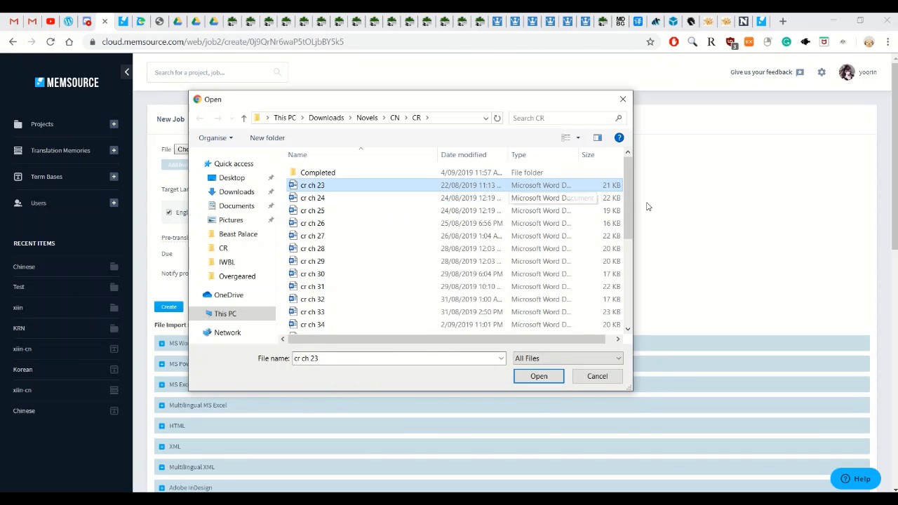
pyautogui.scroll(-3)
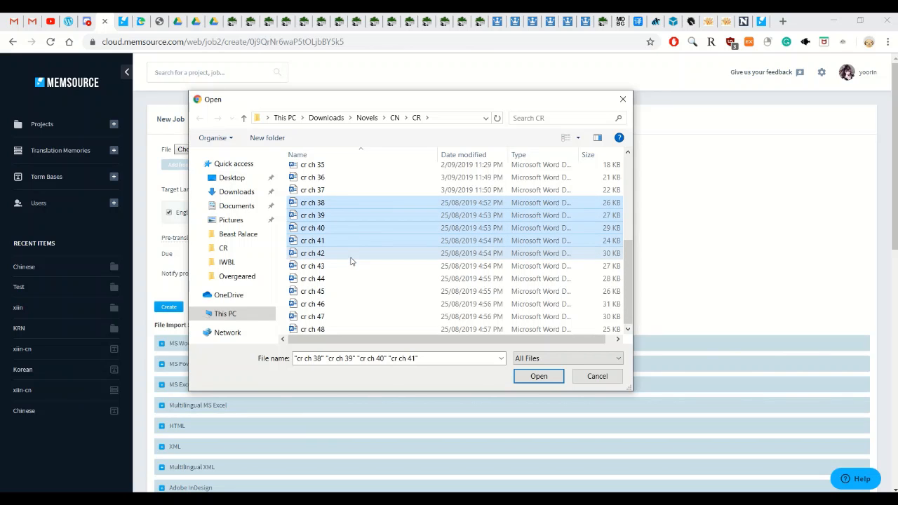
pyautogui.click(539, 376)
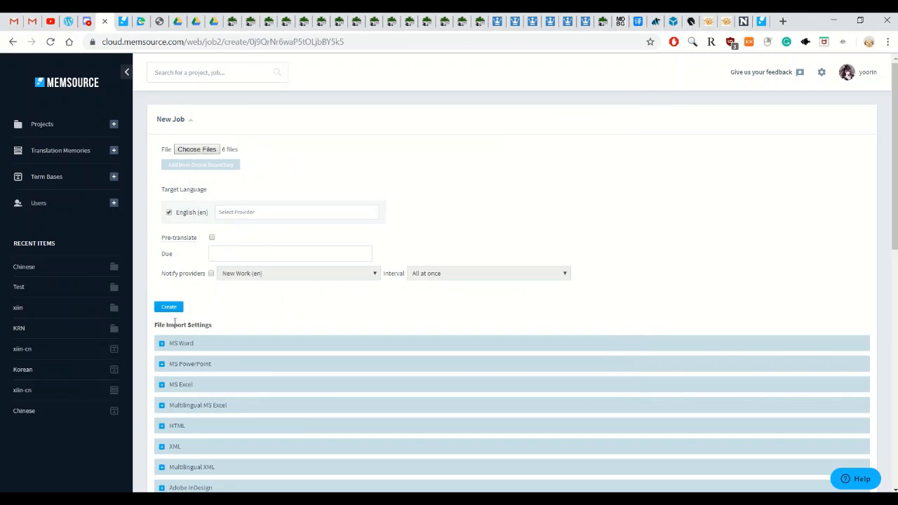
pyautogui.click(168, 306)
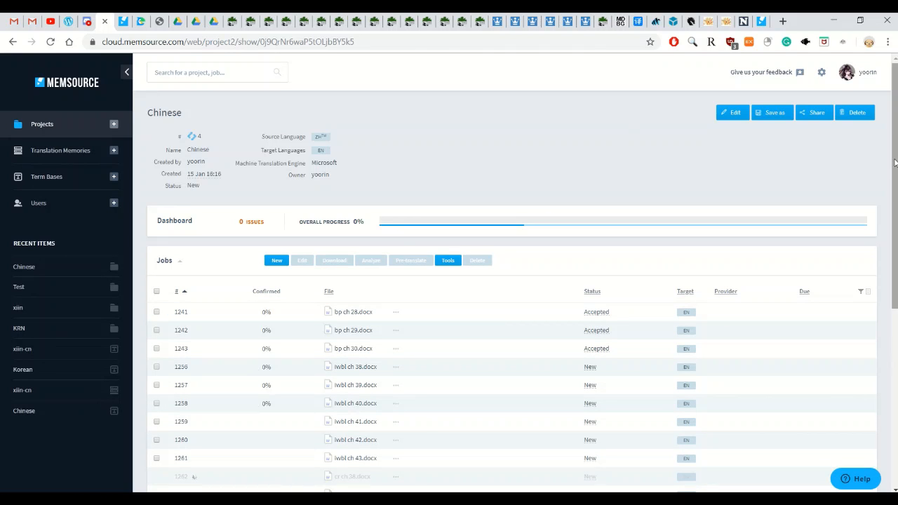
# Step: Open the iwbl ch 38.docx job from the Jobs table in the web editor
pyautogui.scroll(-3)
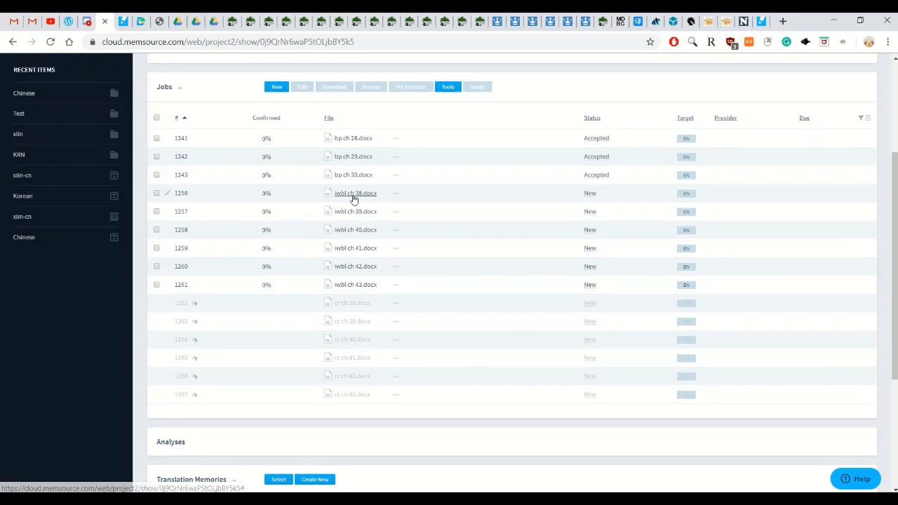
pyautogui.click(355, 194)
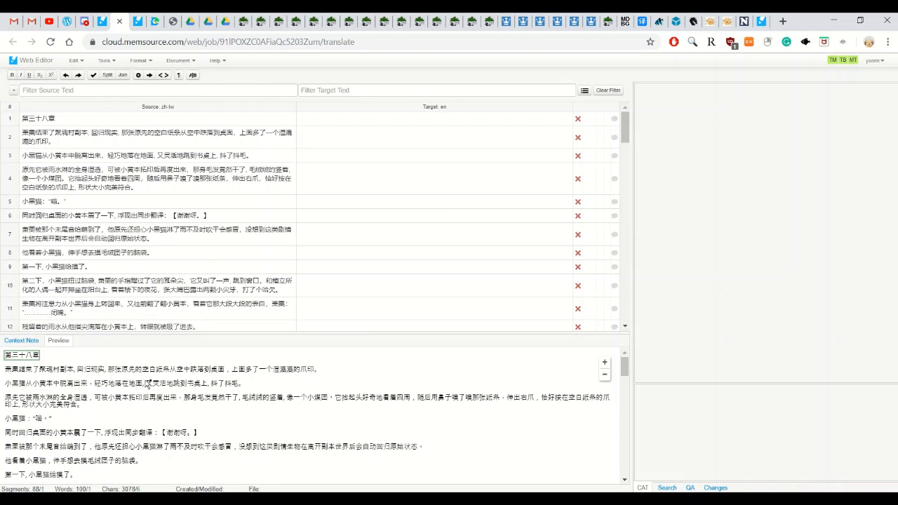
pyautogui.moveTo(303, 317)
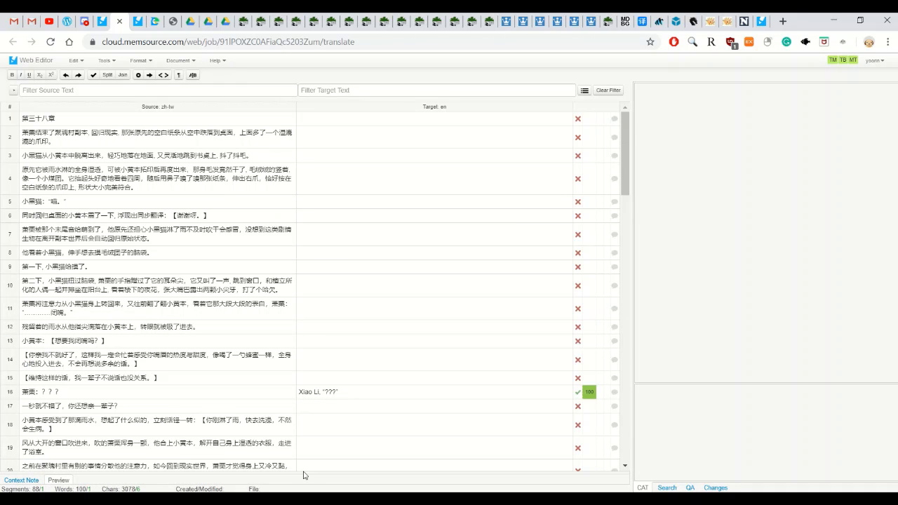
pyautogui.moveTo(607, 233)
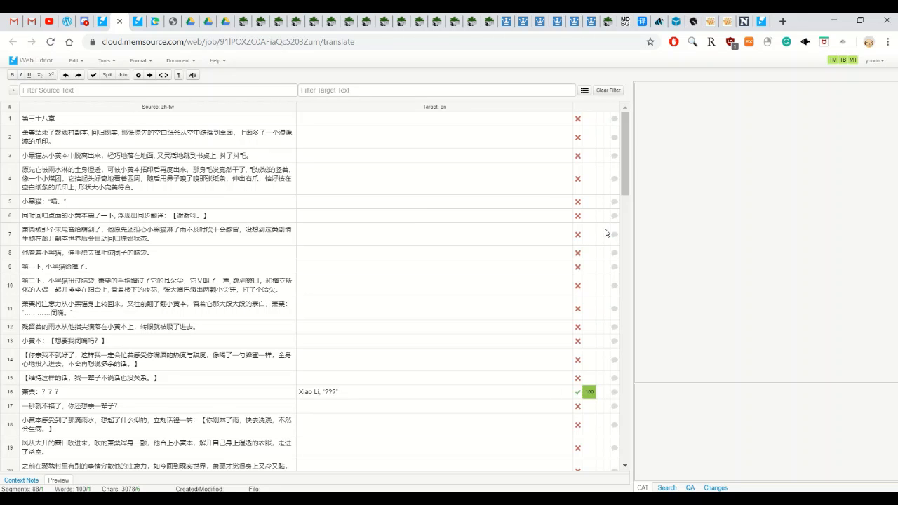
# Step: Look through the web editor segments, then return to the Chinese project's jobs list
pyautogui.scroll(-3)
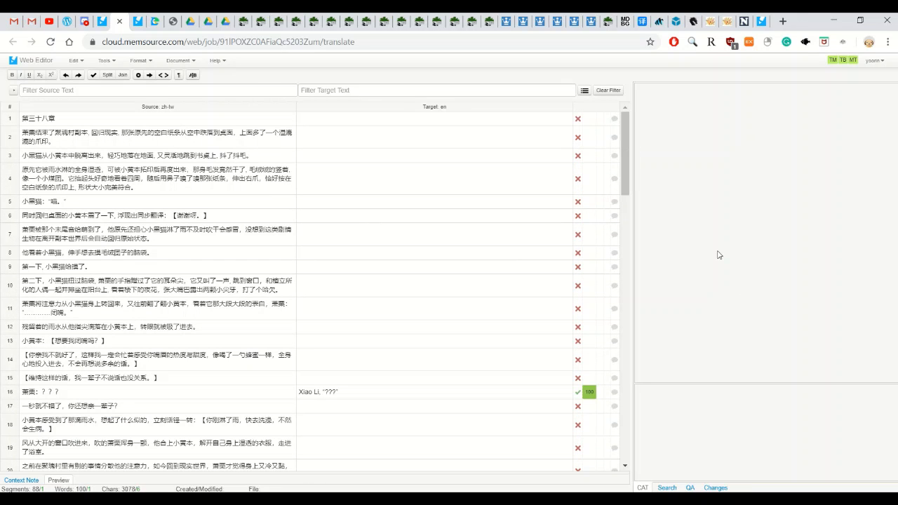
pyautogui.moveTo(629, 174)
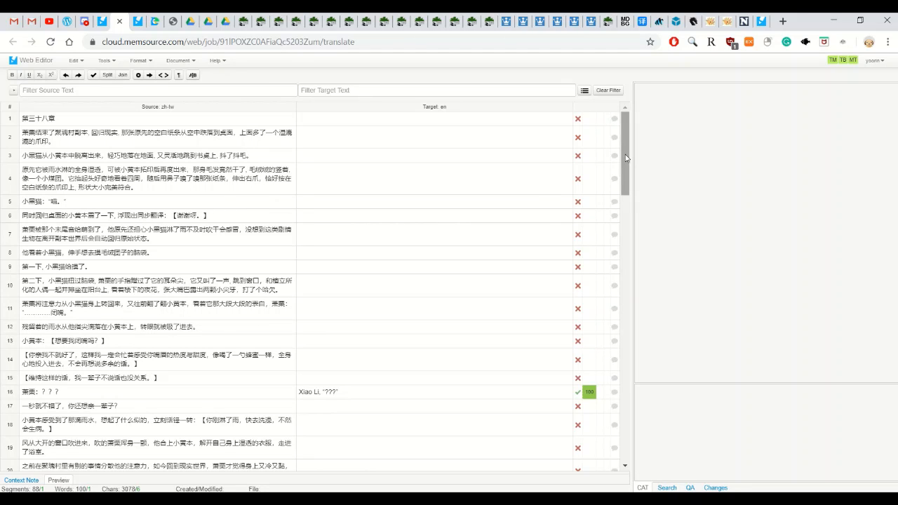
pyautogui.click(435, 118)
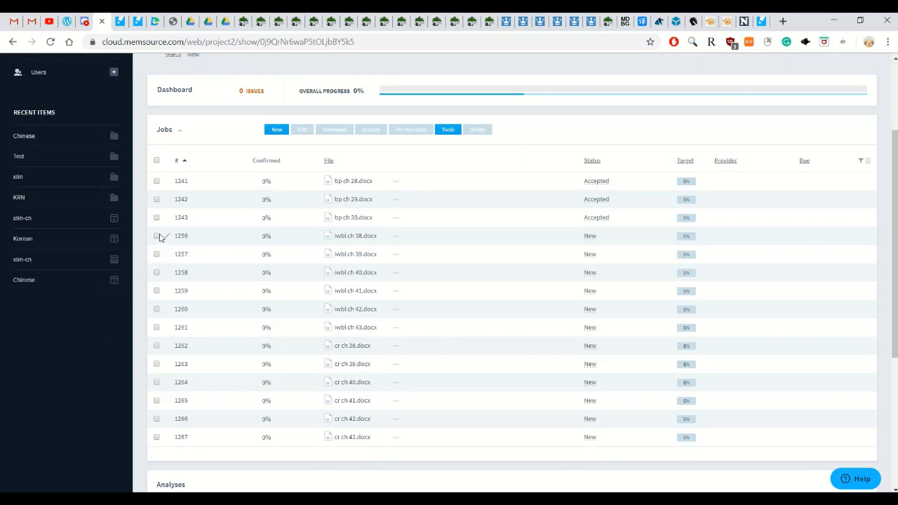
# Step: Select the iwbl ch 39 job instead of ch 38 and save its .mxliff bilingual file in the IWBL folder
pyautogui.click(157, 236)
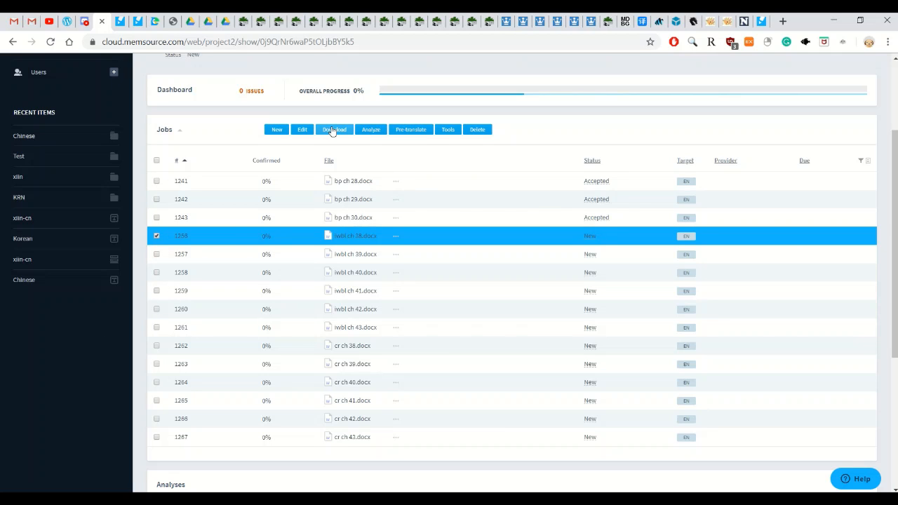
pyautogui.click(334, 129)
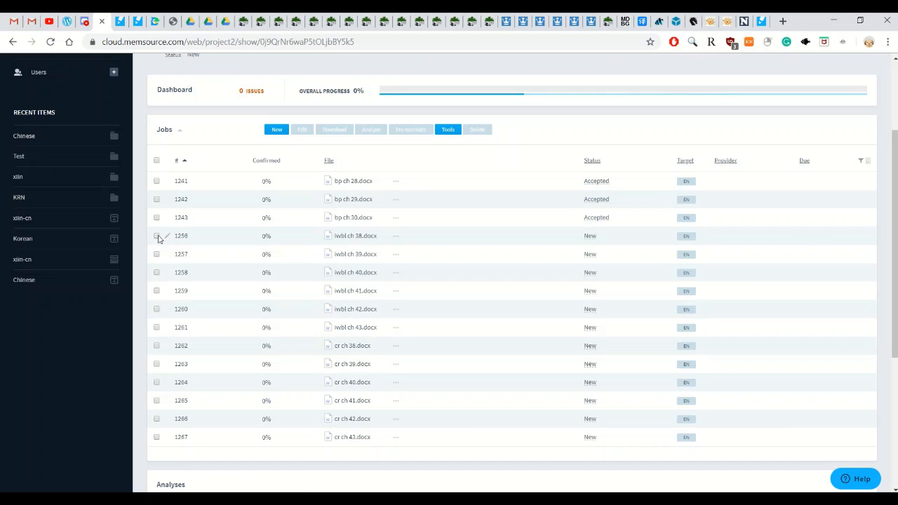
pyautogui.click(157, 253)
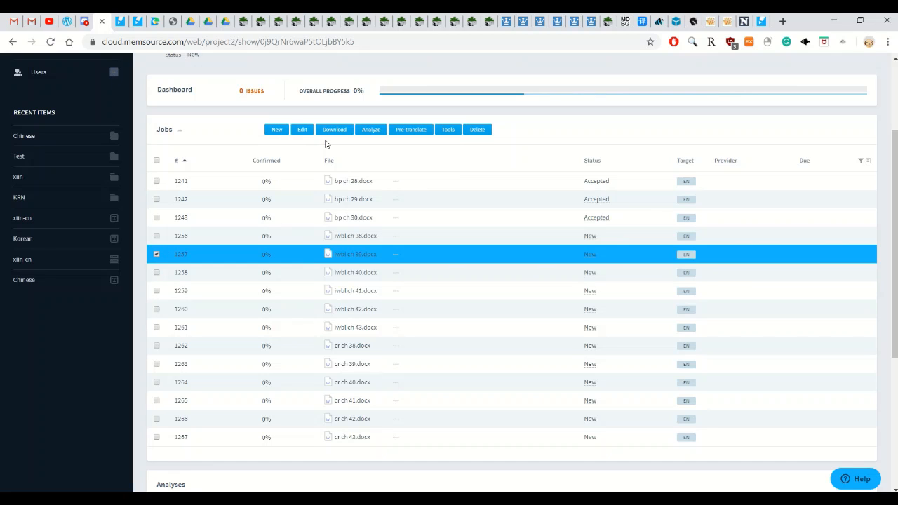
pyautogui.click(334, 129)
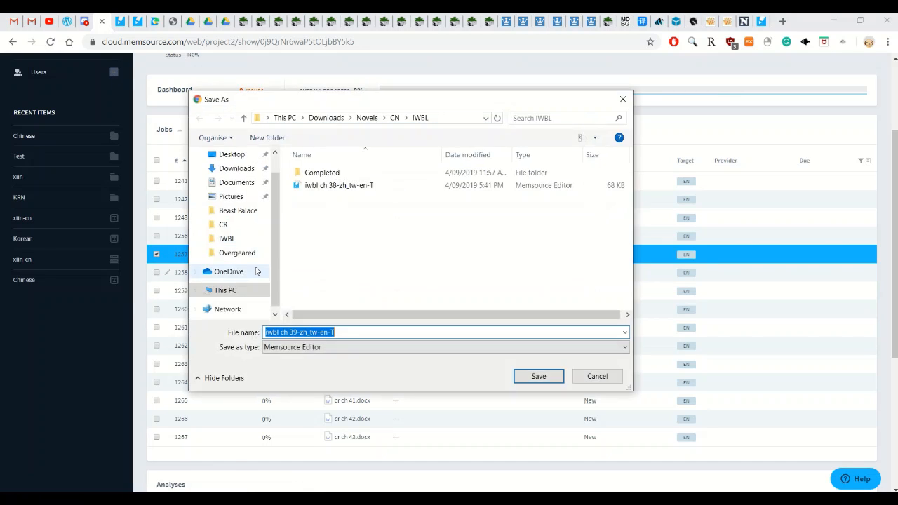
pyautogui.click(538, 376)
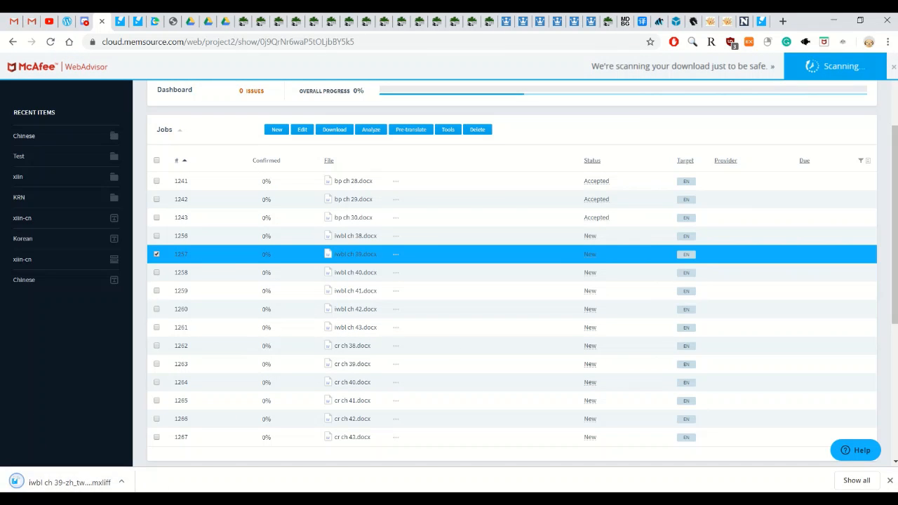
pyautogui.moveTo(120, 458)
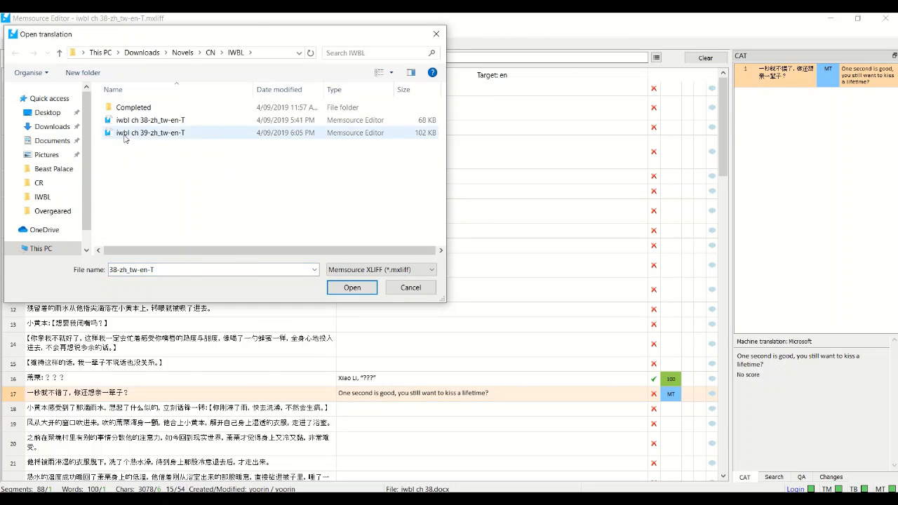
# Step: Open iwbl ch 39-zh_tw-en-T.mxliff in Memsource Editor
pyautogui.click(352, 288)
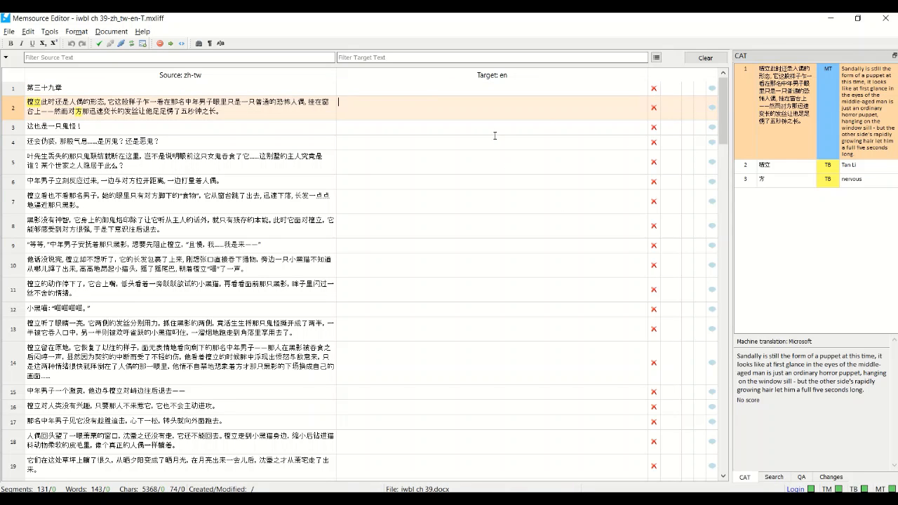
pyautogui.moveTo(382, 149)
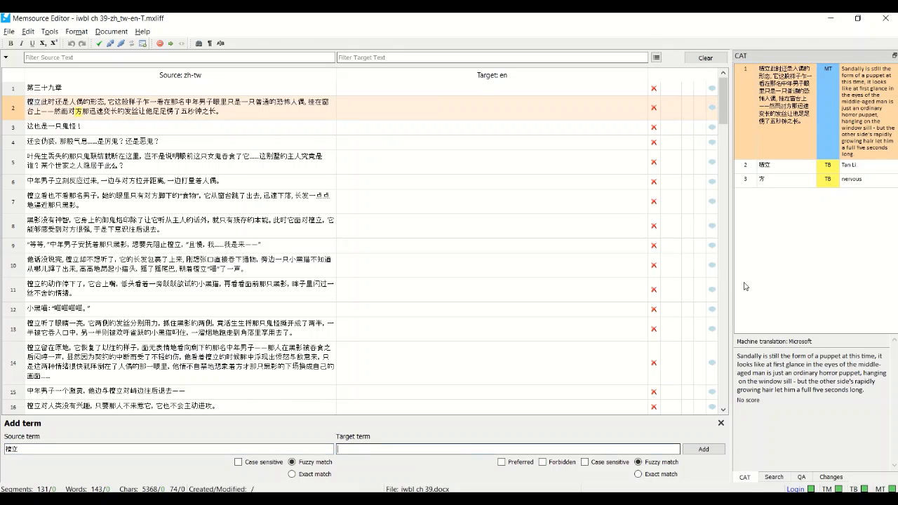
# Step: Enter Tan Li as the target term for the Chinese name and add it to the term base
pyautogui.write('Tan Li')
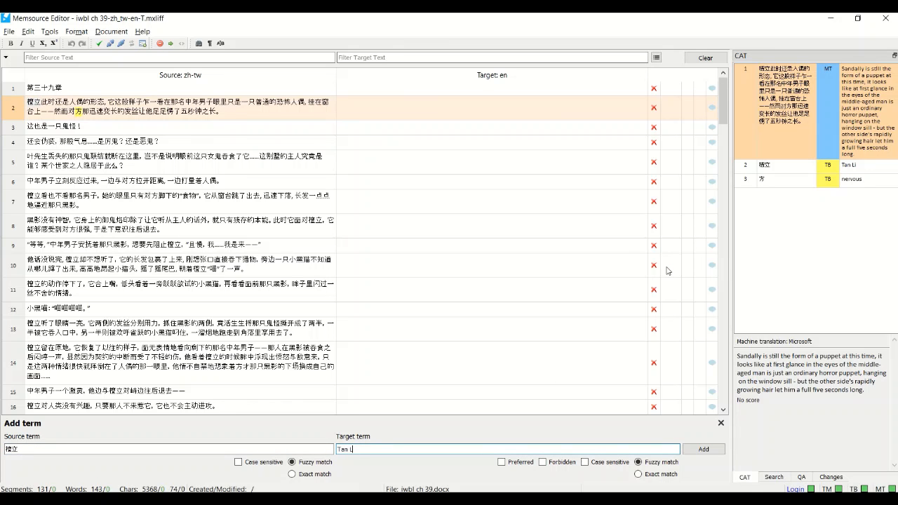
pyautogui.click(703, 449)
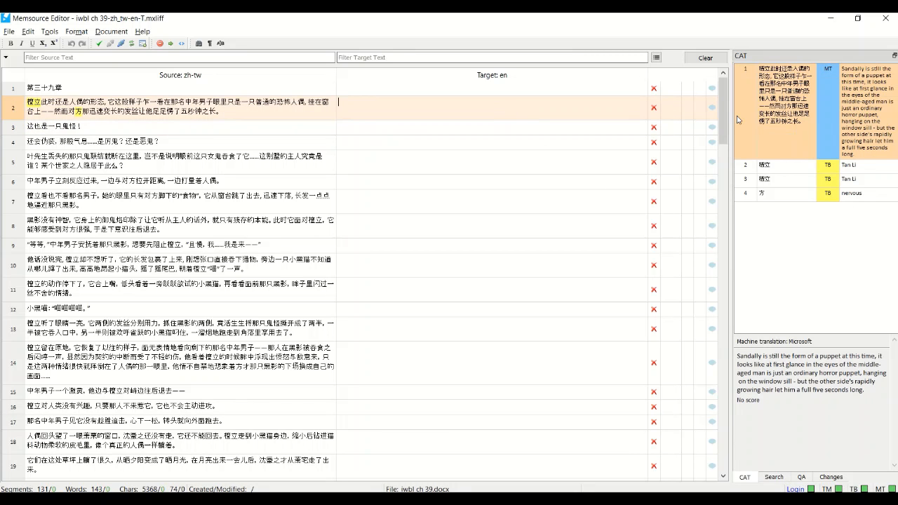
# Step: View the Tan Li term-base match details, showing it Approved in the Chinese term base
pyautogui.click(764, 164)
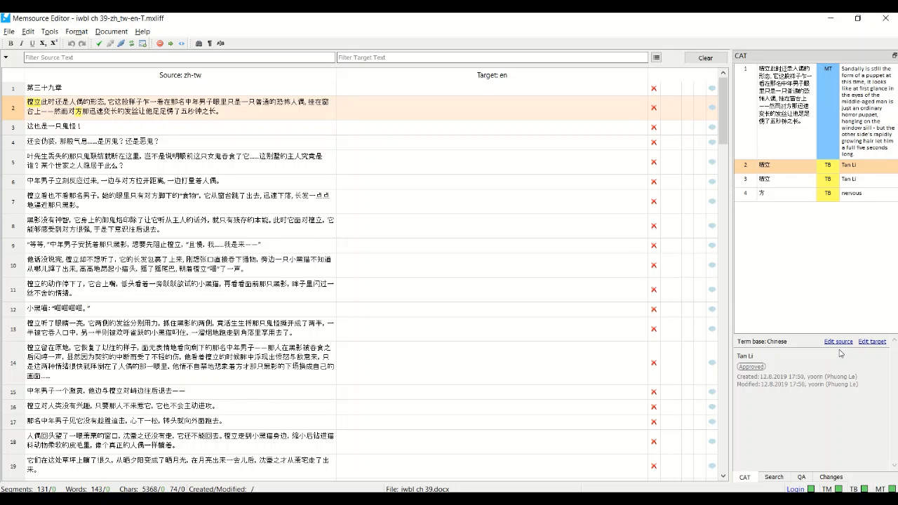
pyautogui.moveTo(842, 354)
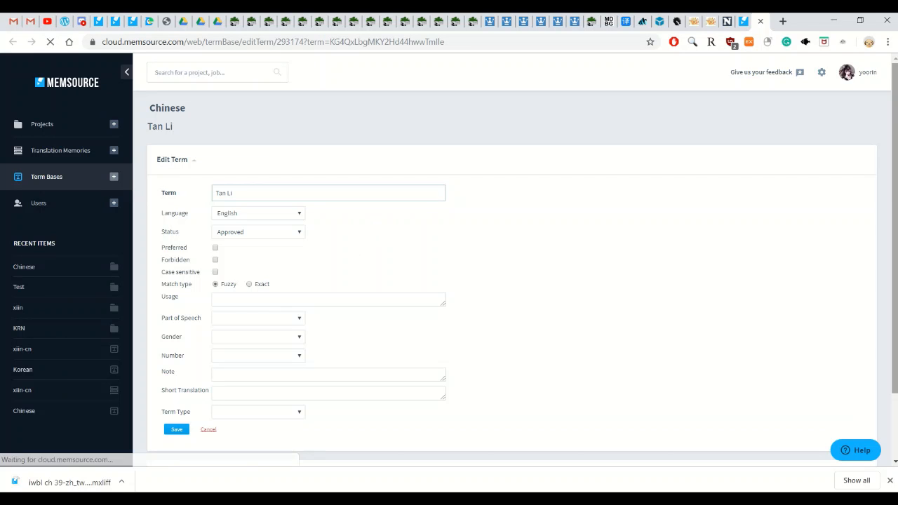
pyautogui.scroll(-3)
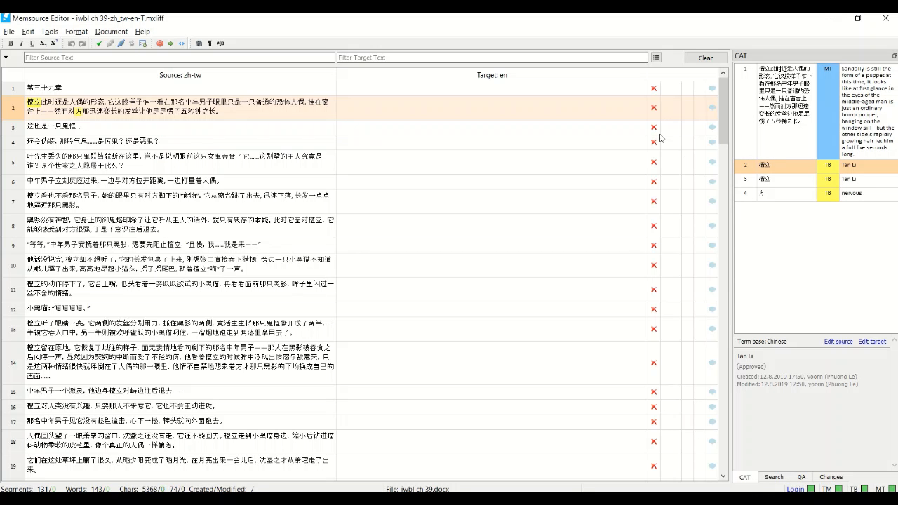
pyautogui.moveTo(420, 86)
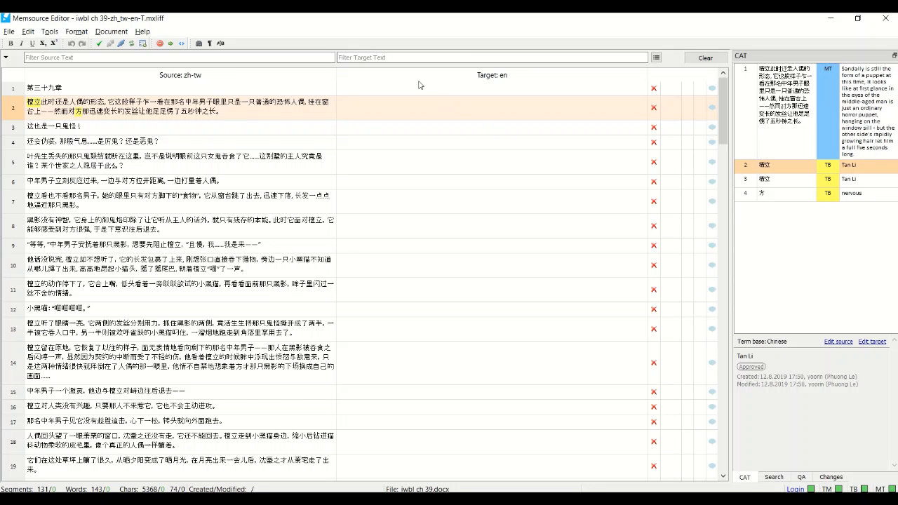
# Step: Enter 'Chapter 39' as the first segment's target translation
pyautogui.write('Cha')
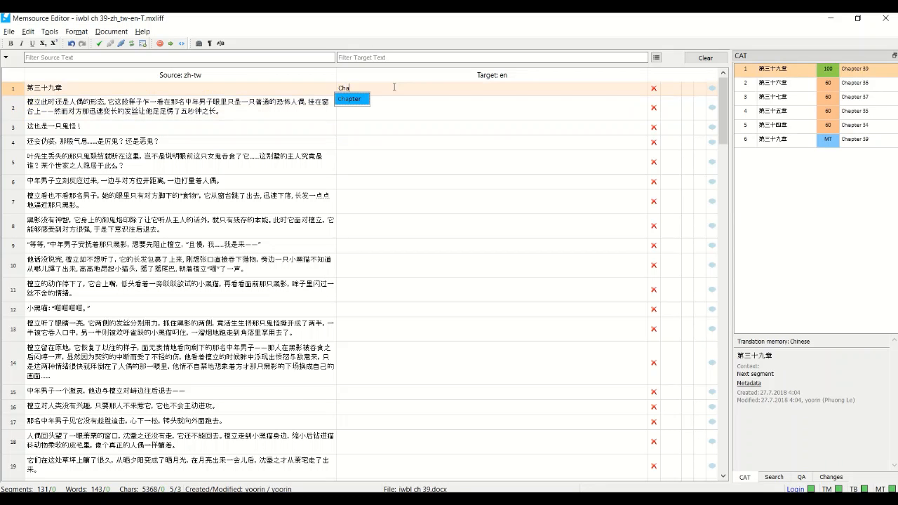
pyautogui.write('Chapter 39')
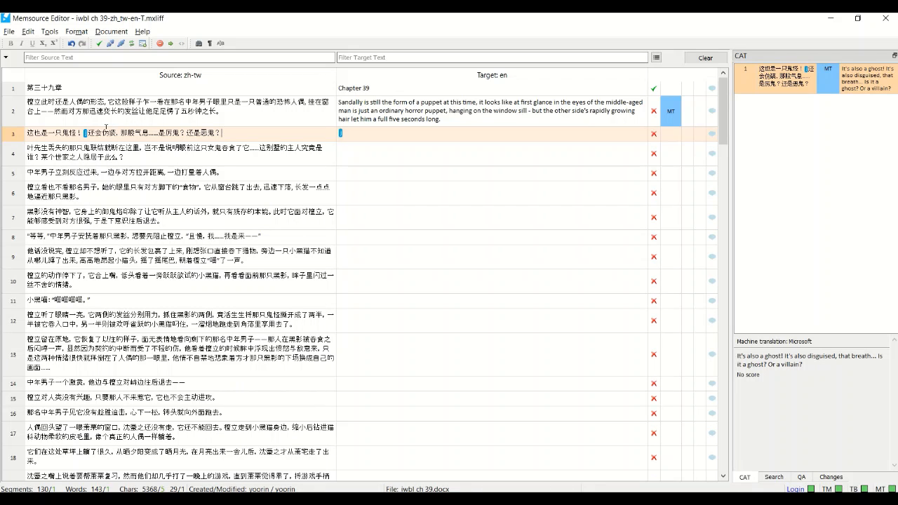
pyautogui.click(28, 31)
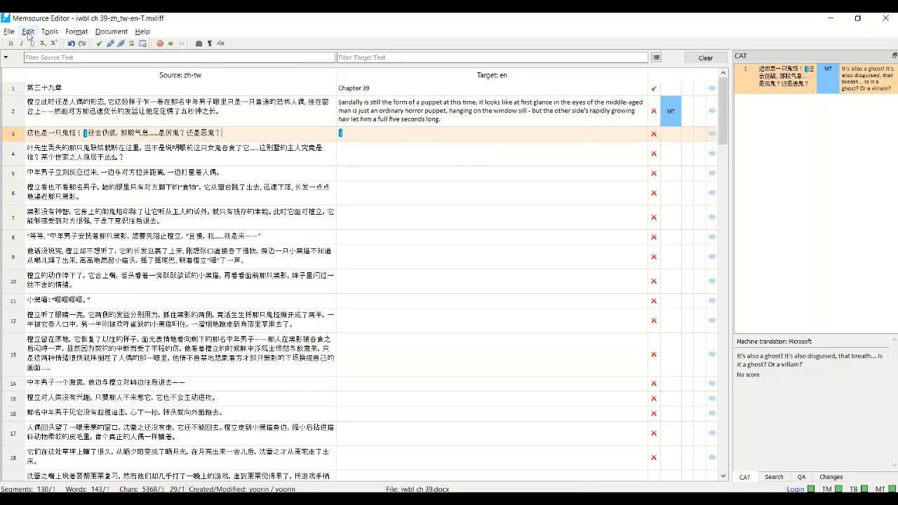
pyautogui.click(28, 31)
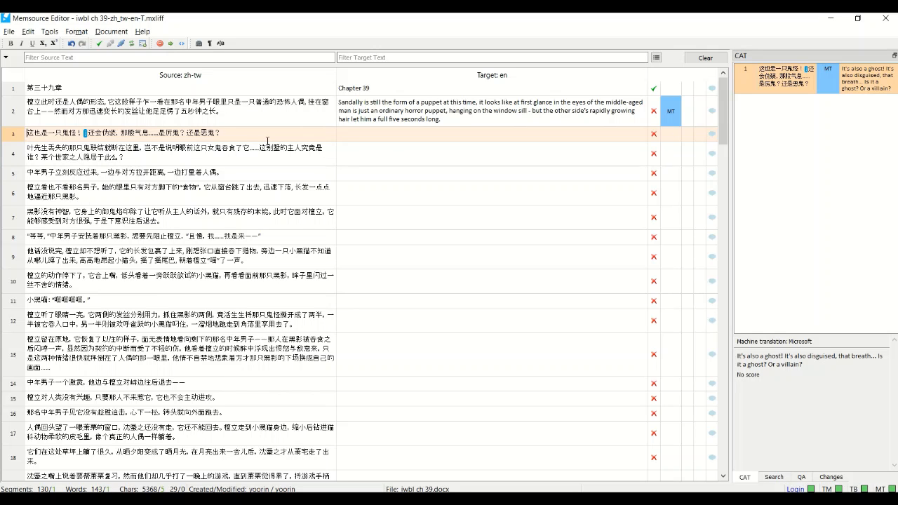
pyautogui.click(28, 30)
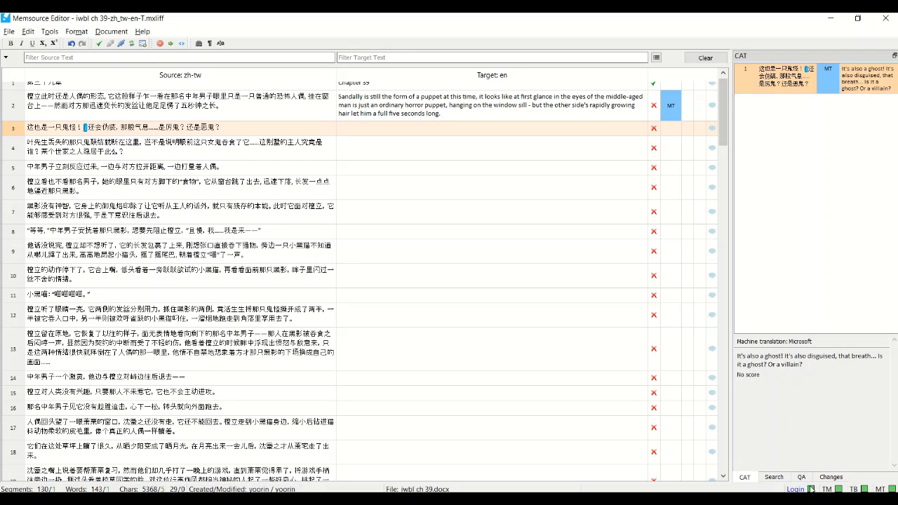
# Step: Review the Login settings in the editor Preferences dialog
pyautogui.click(794, 489)
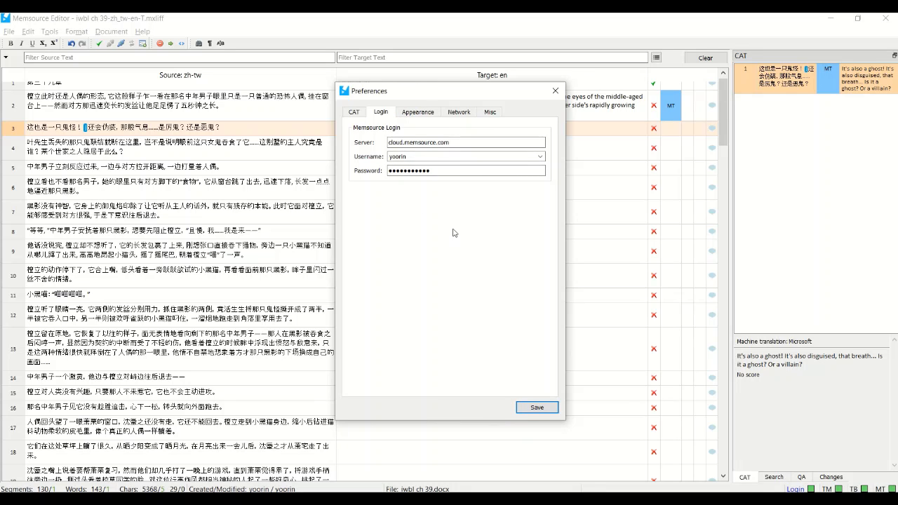
pyautogui.click(536, 407)
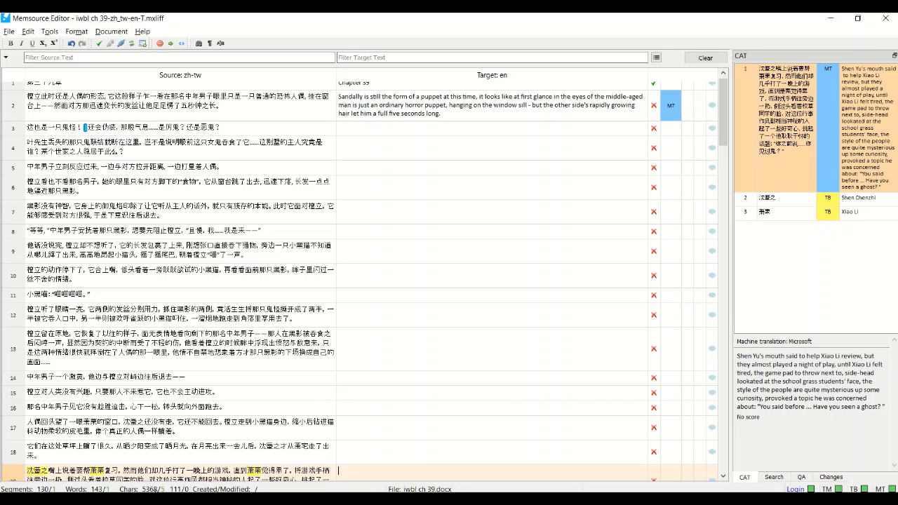
pyautogui.moveTo(715, 136)
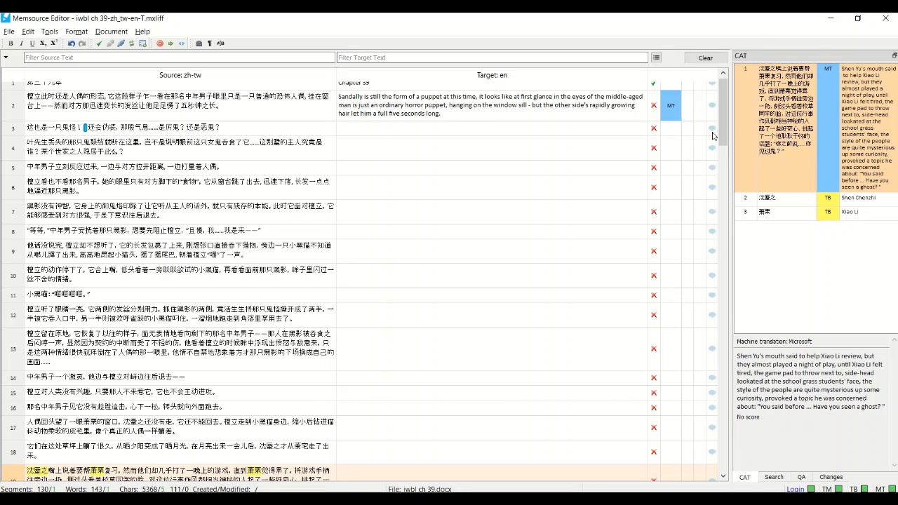
# Step: Scroll down to the ghost-line segment holding its machine translation
pyautogui.scroll(-3)
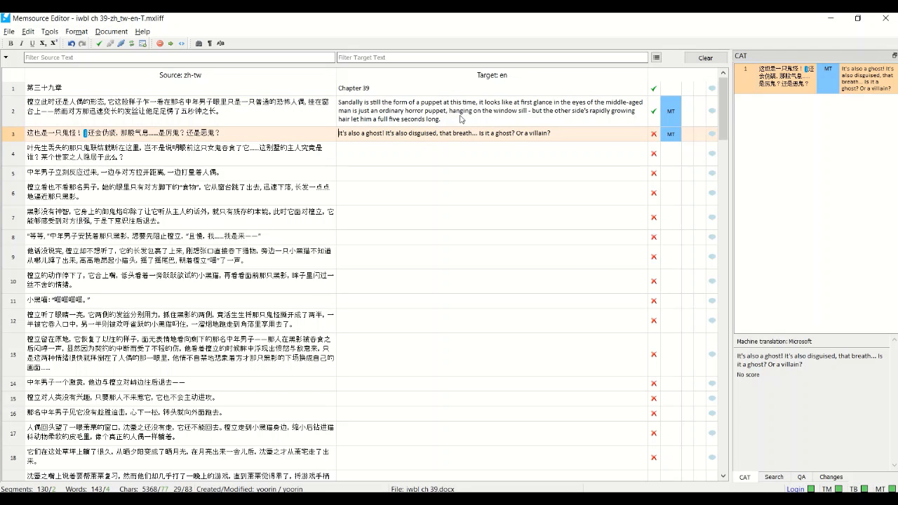
pyautogui.moveTo(151, 75)
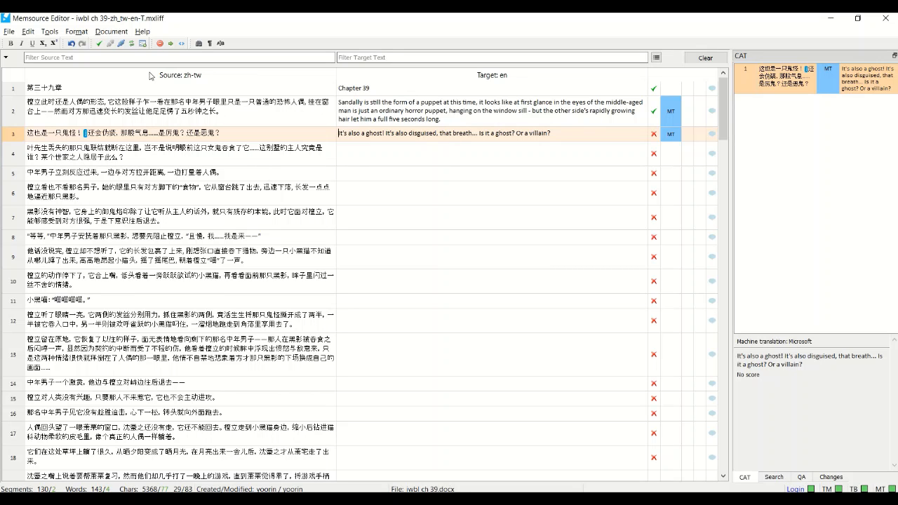
# Step: Disable Insert machine translation on the CAT preferences tab and save the change
pyautogui.click(76, 31)
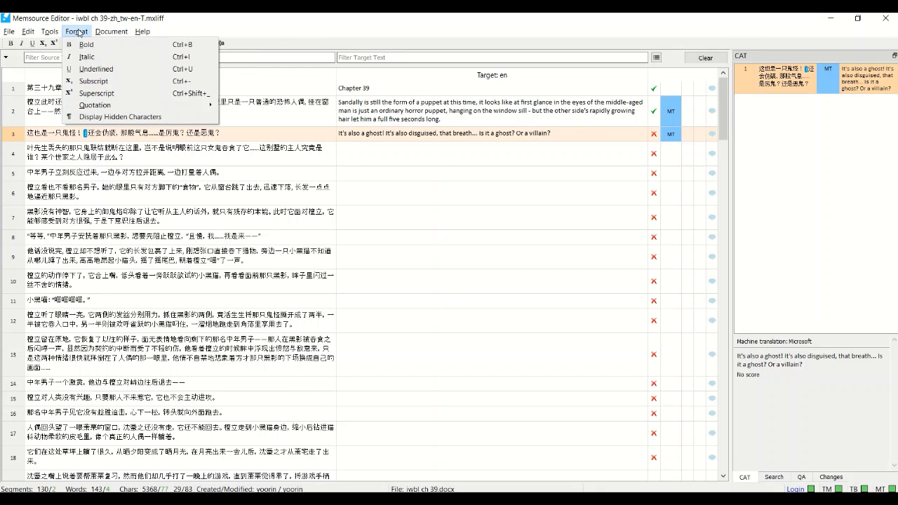
pyautogui.click(49, 31)
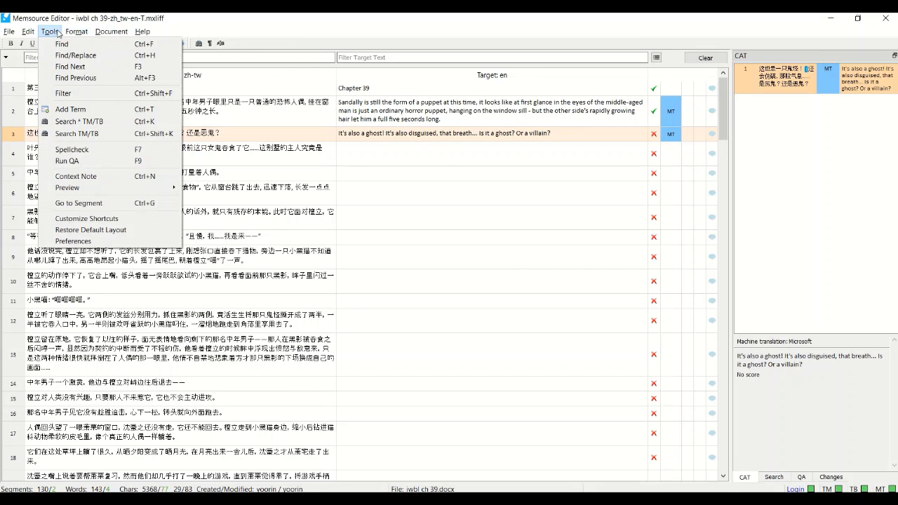
pyautogui.moveTo(73, 242)
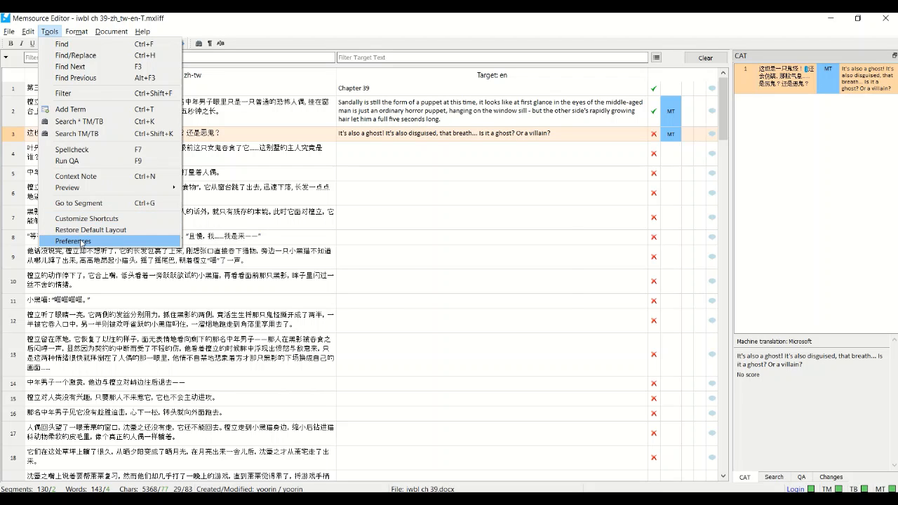
pyautogui.click(73, 241)
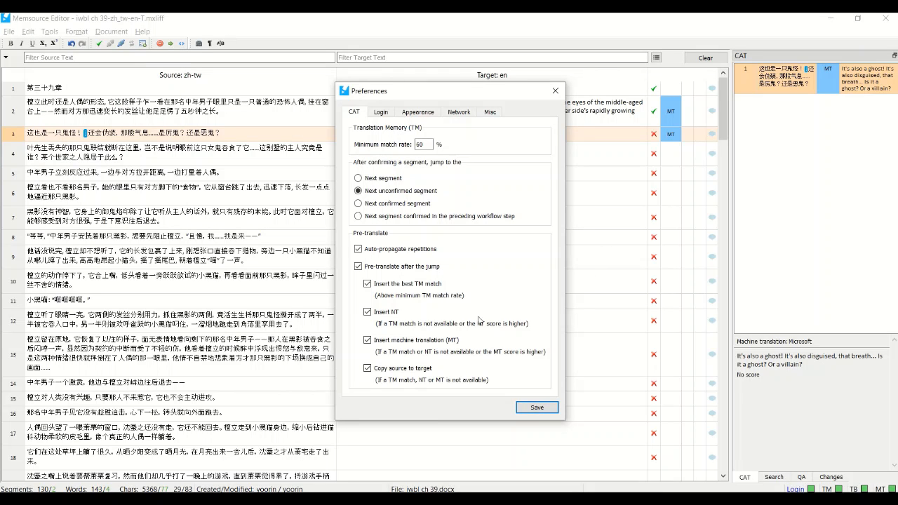
pyautogui.click(359, 266)
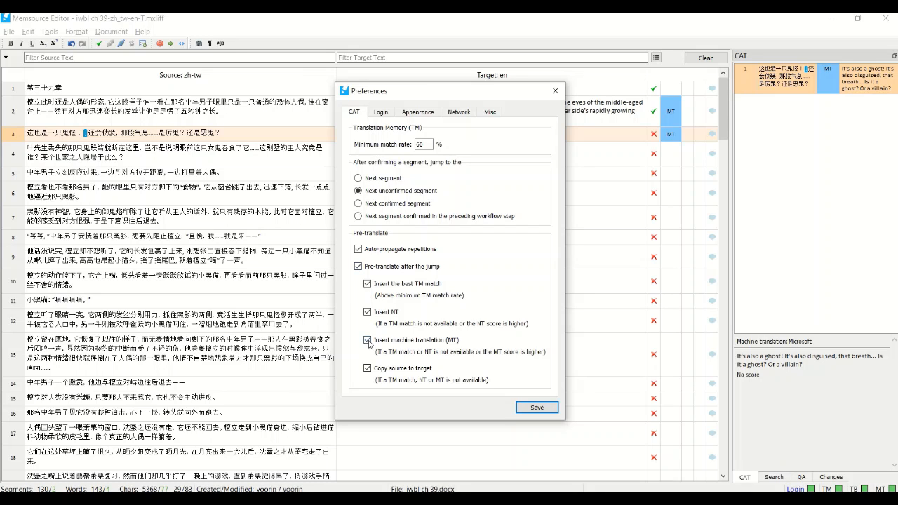
pyautogui.click(368, 341)
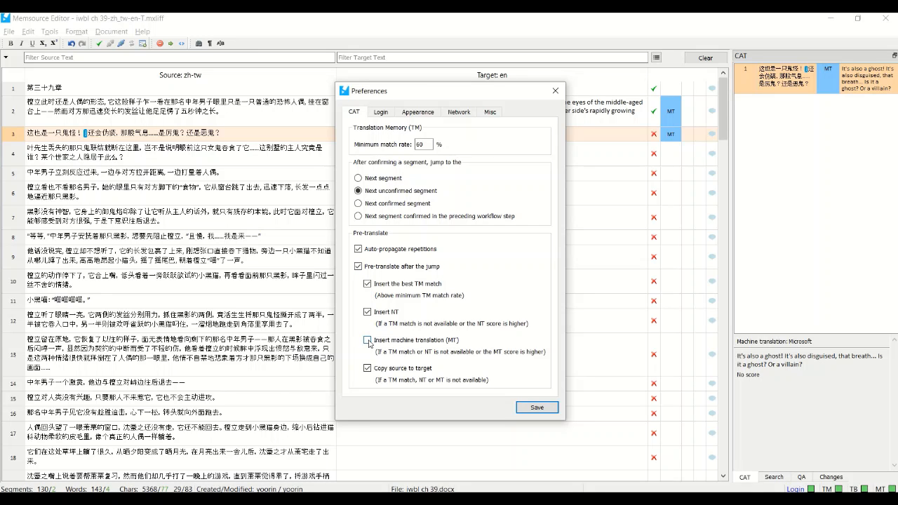
pyautogui.click(368, 341)
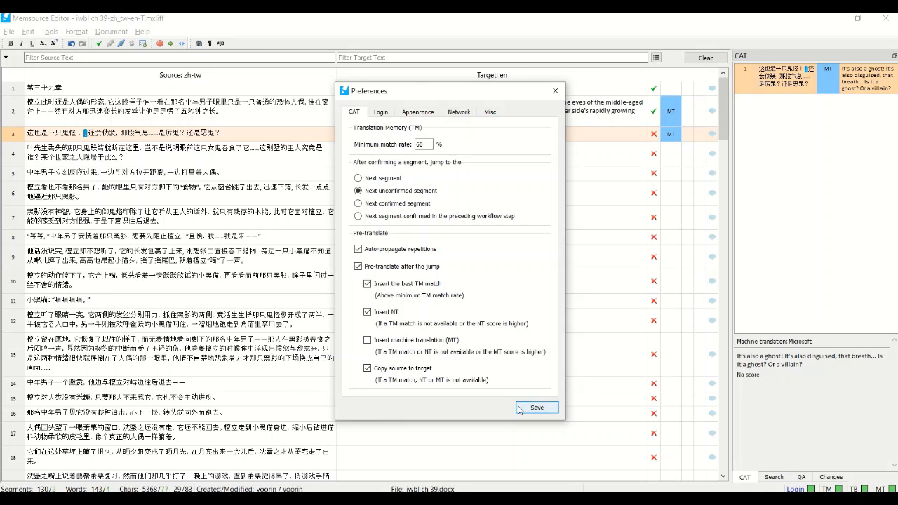
pyautogui.click(536, 407)
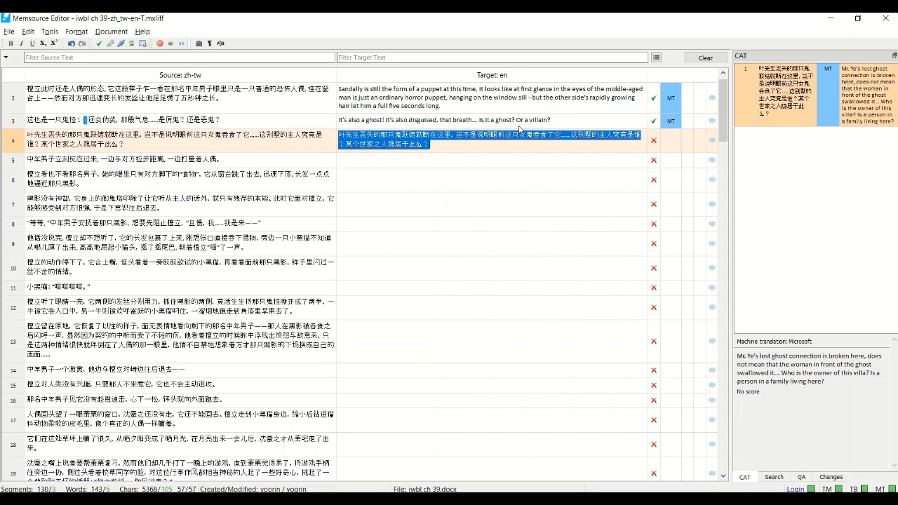
# Step: Clear segment 4's target and browse the Appearance, Network and Misc preference tabs
pyautogui.click(470, 159)
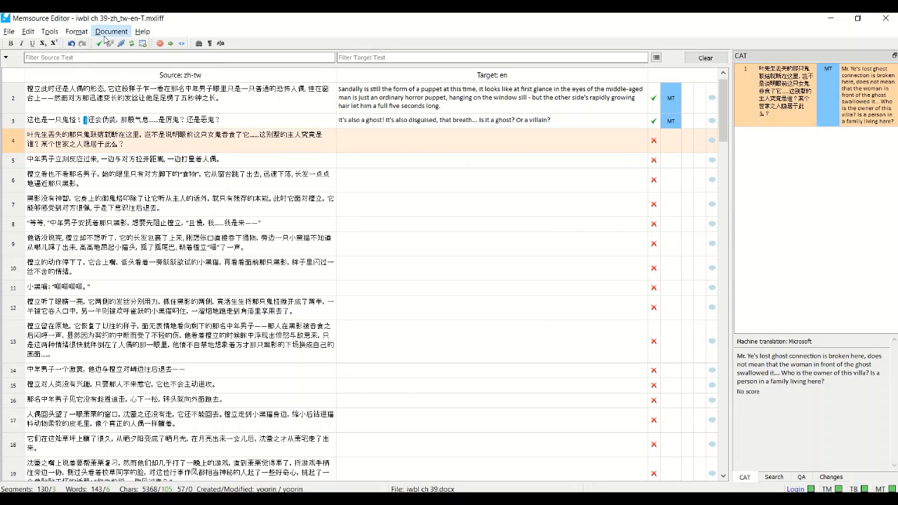
pyautogui.click(50, 31)
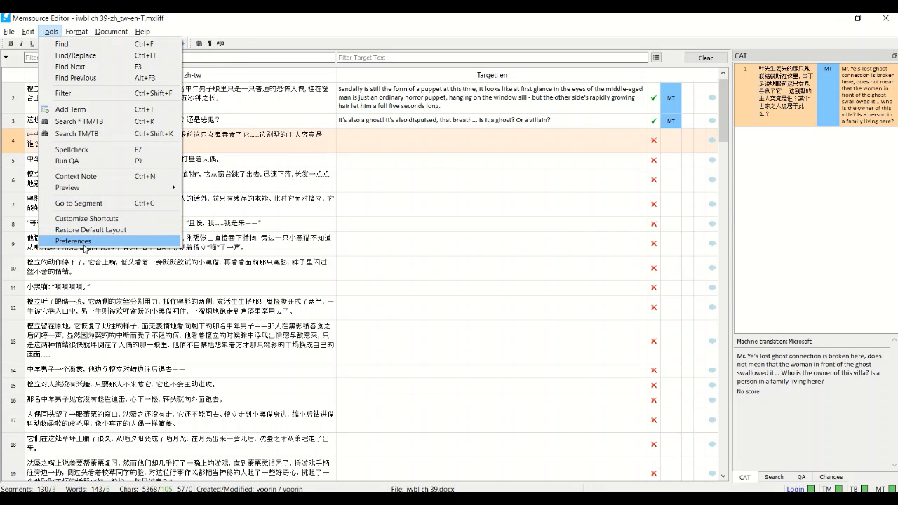
pyautogui.click(73, 241)
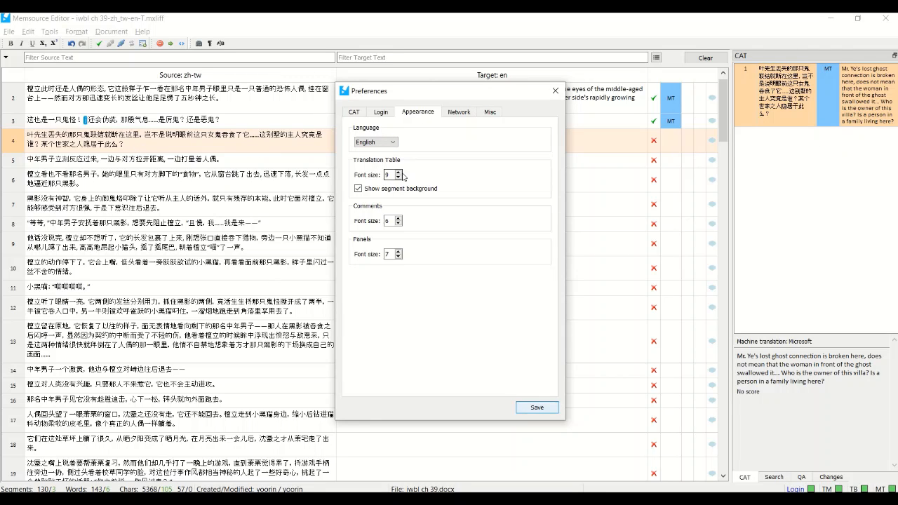
pyautogui.click(459, 112)
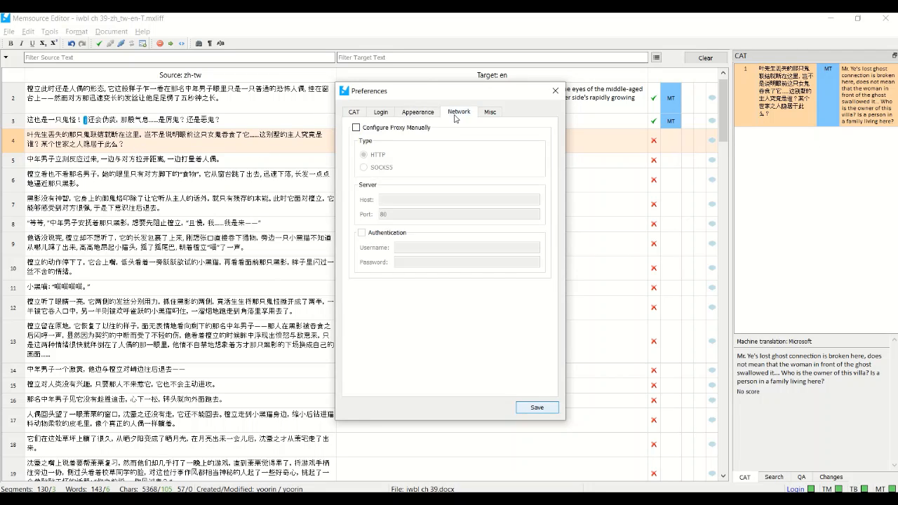
pyautogui.click(353, 112)
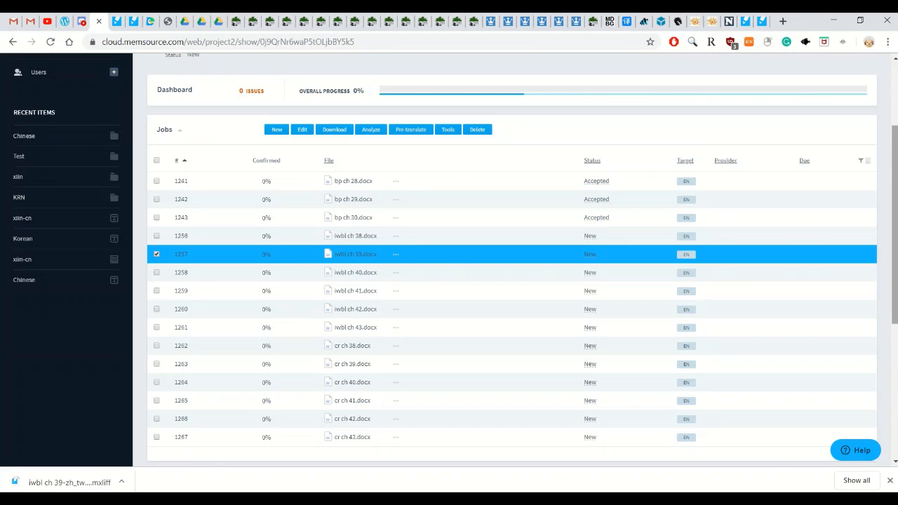
# Step: Download the chapter 39 job as Bilingual DOCX into Downloads\Novels\CN\IWBL
pyautogui.scroll(-3)
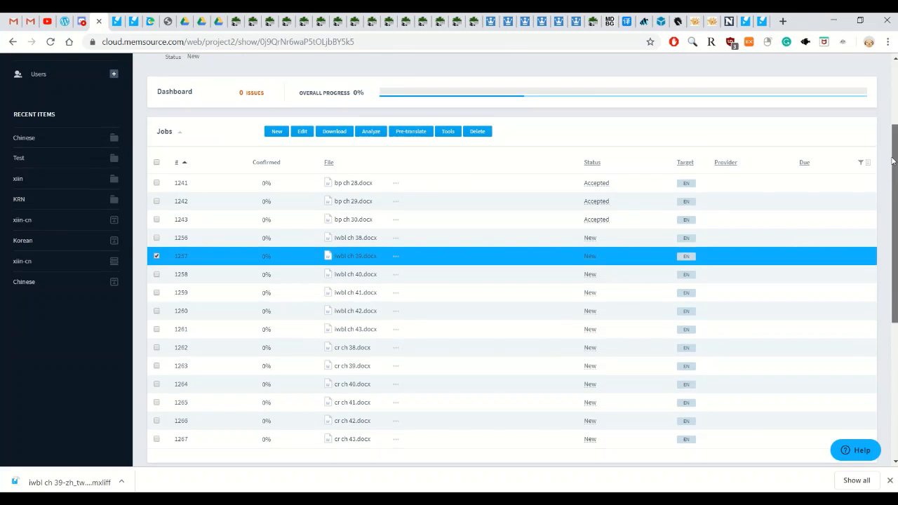
pyautogui.scroll(-3)
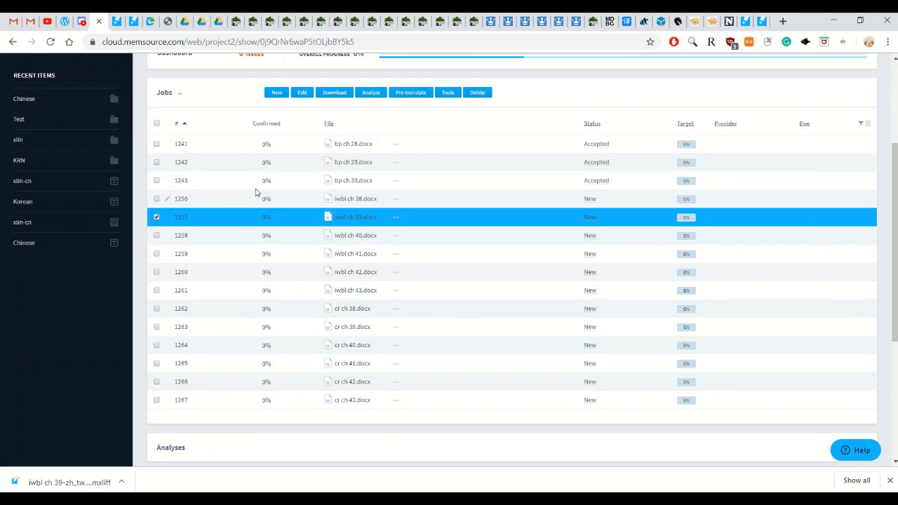
pyautogui.moveTo(261, 250)
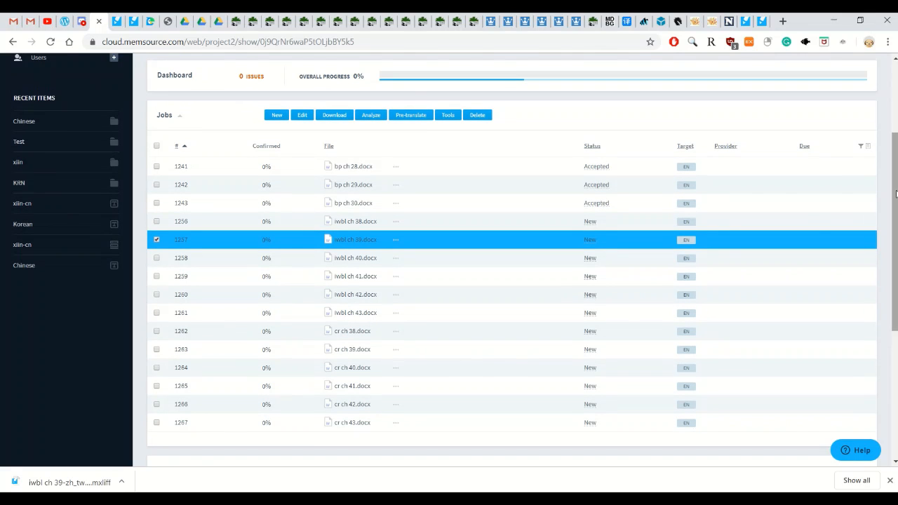
pyautogui.click(334, 115)
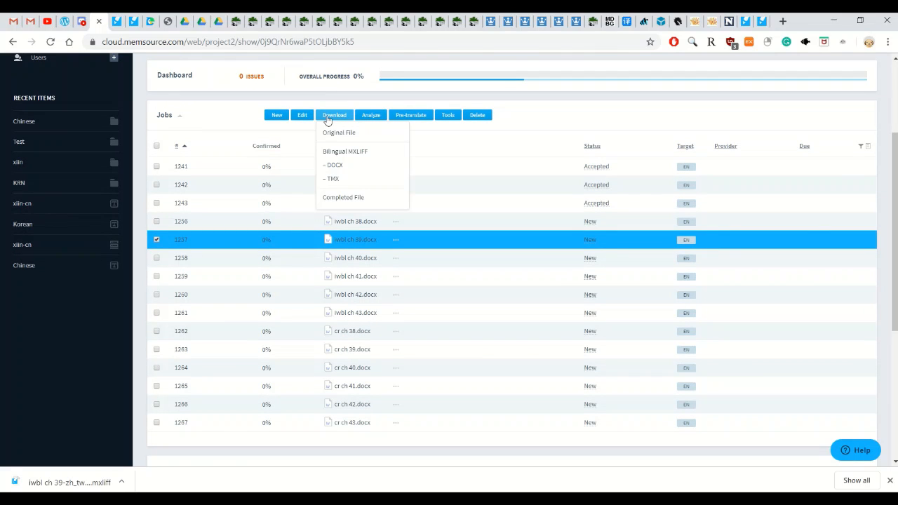
pyautogui.click(334, 115)
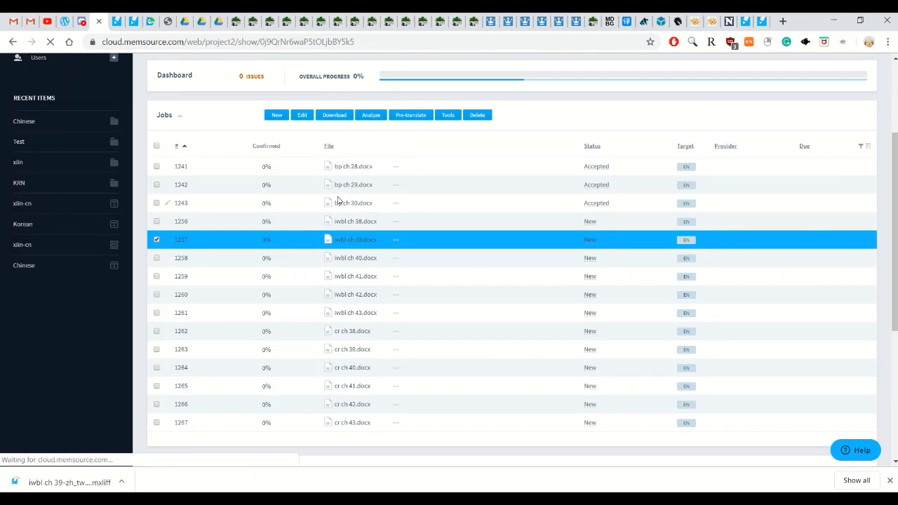
pyautogui.click(334, 115)
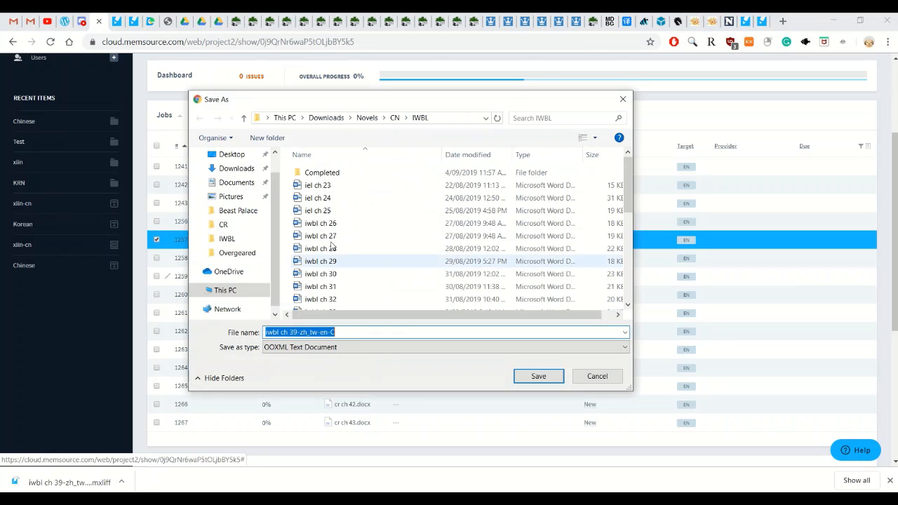
pyautogui.click(539, 376)
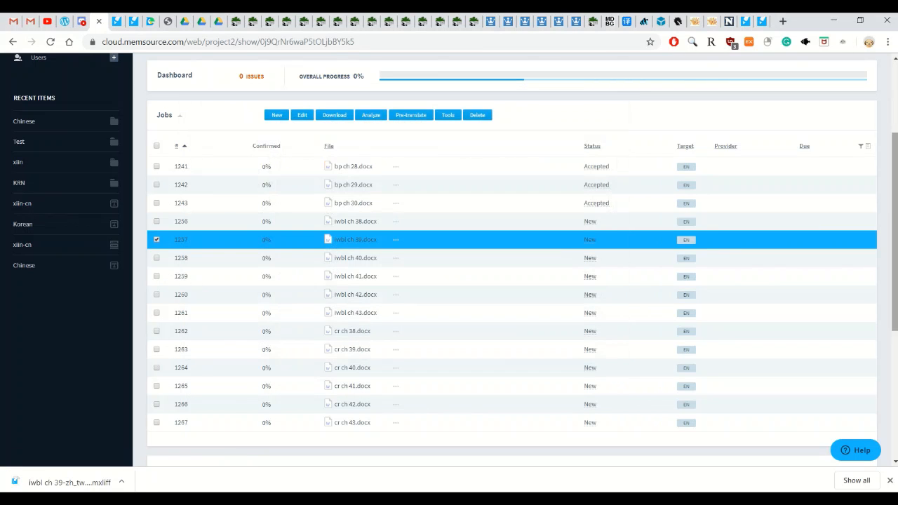
# Step: Reopen the downloaded iwbl ch 39 bilingual file in Memsource Editor
pyautogui.scroll(-3)
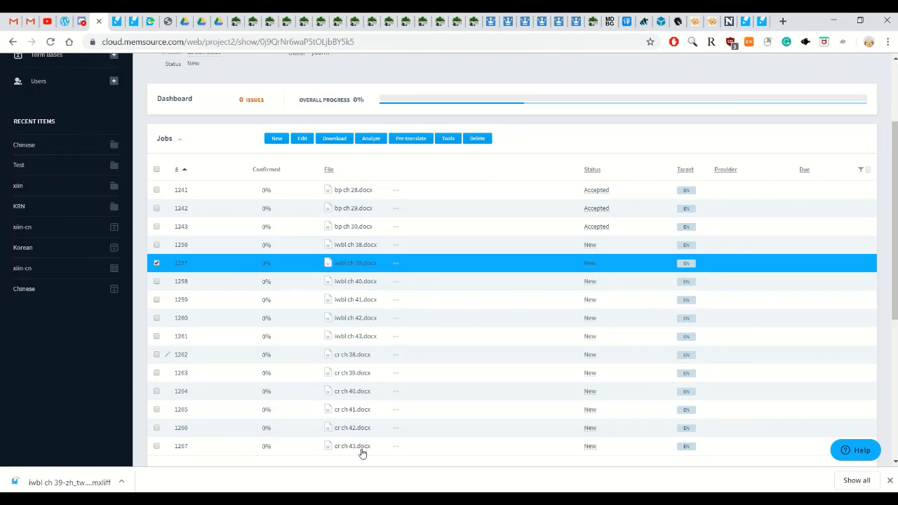
pyautogui.doubleClick(355, 262)
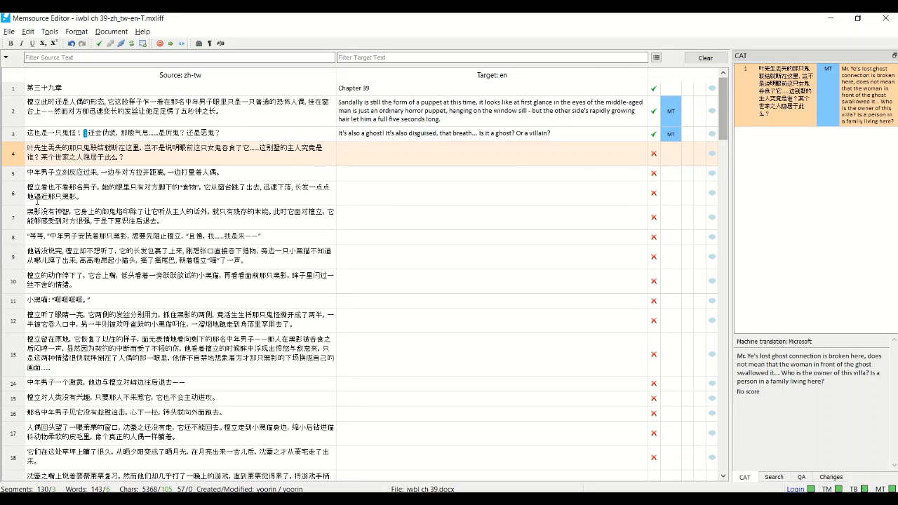
# Step: Activate segment 8, the middle-aged man's 'Wait' line, ready for translation
pyautogui.click(491, 112)
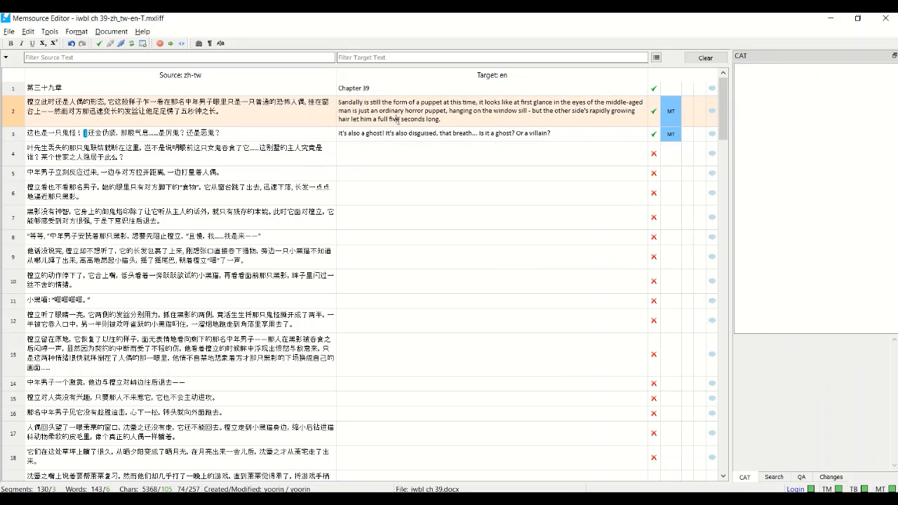
pyautogui.click(176, 152)
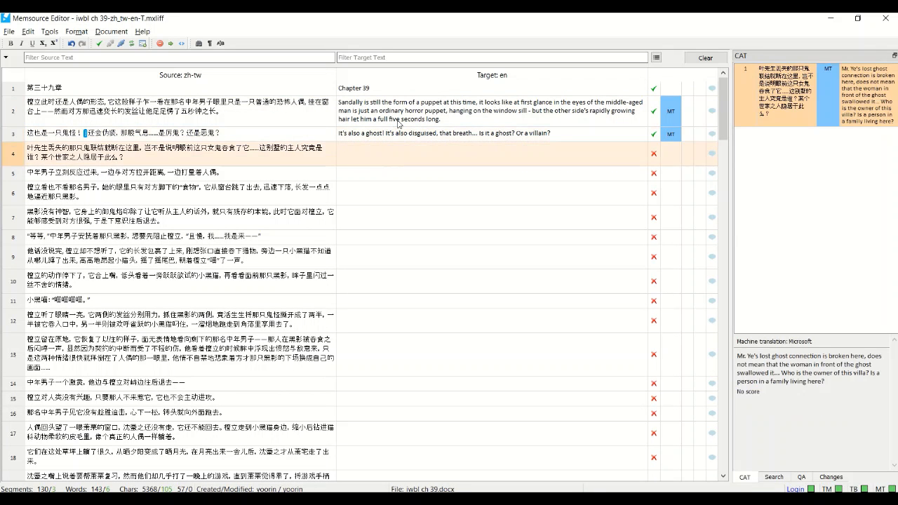
pyautogui.click(491, 172)
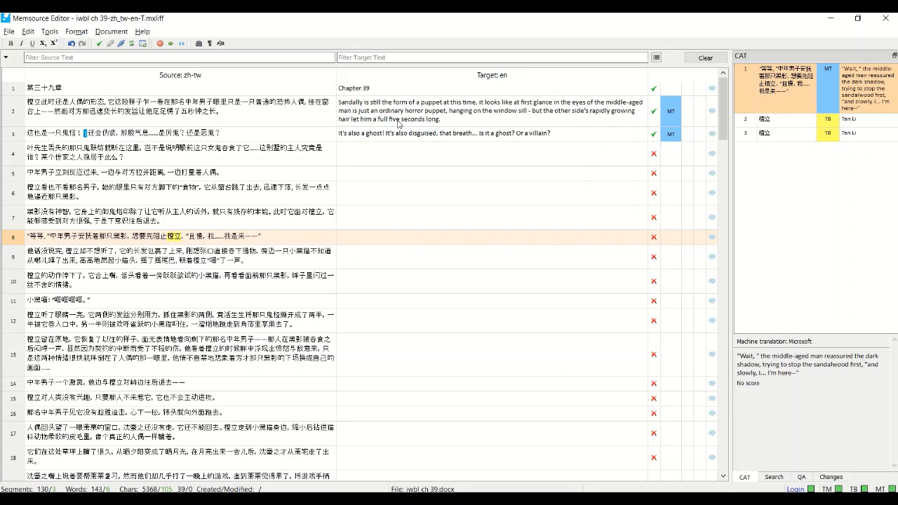
pyautogui.click(339, 236)
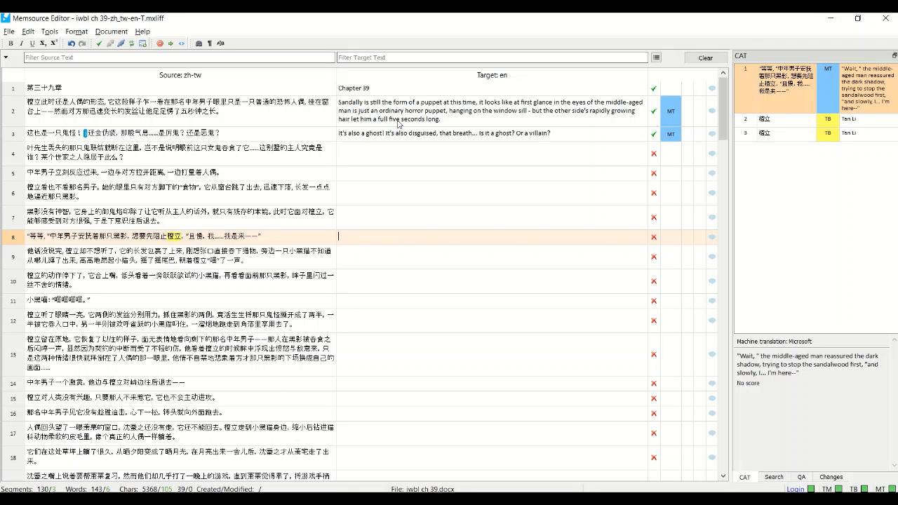